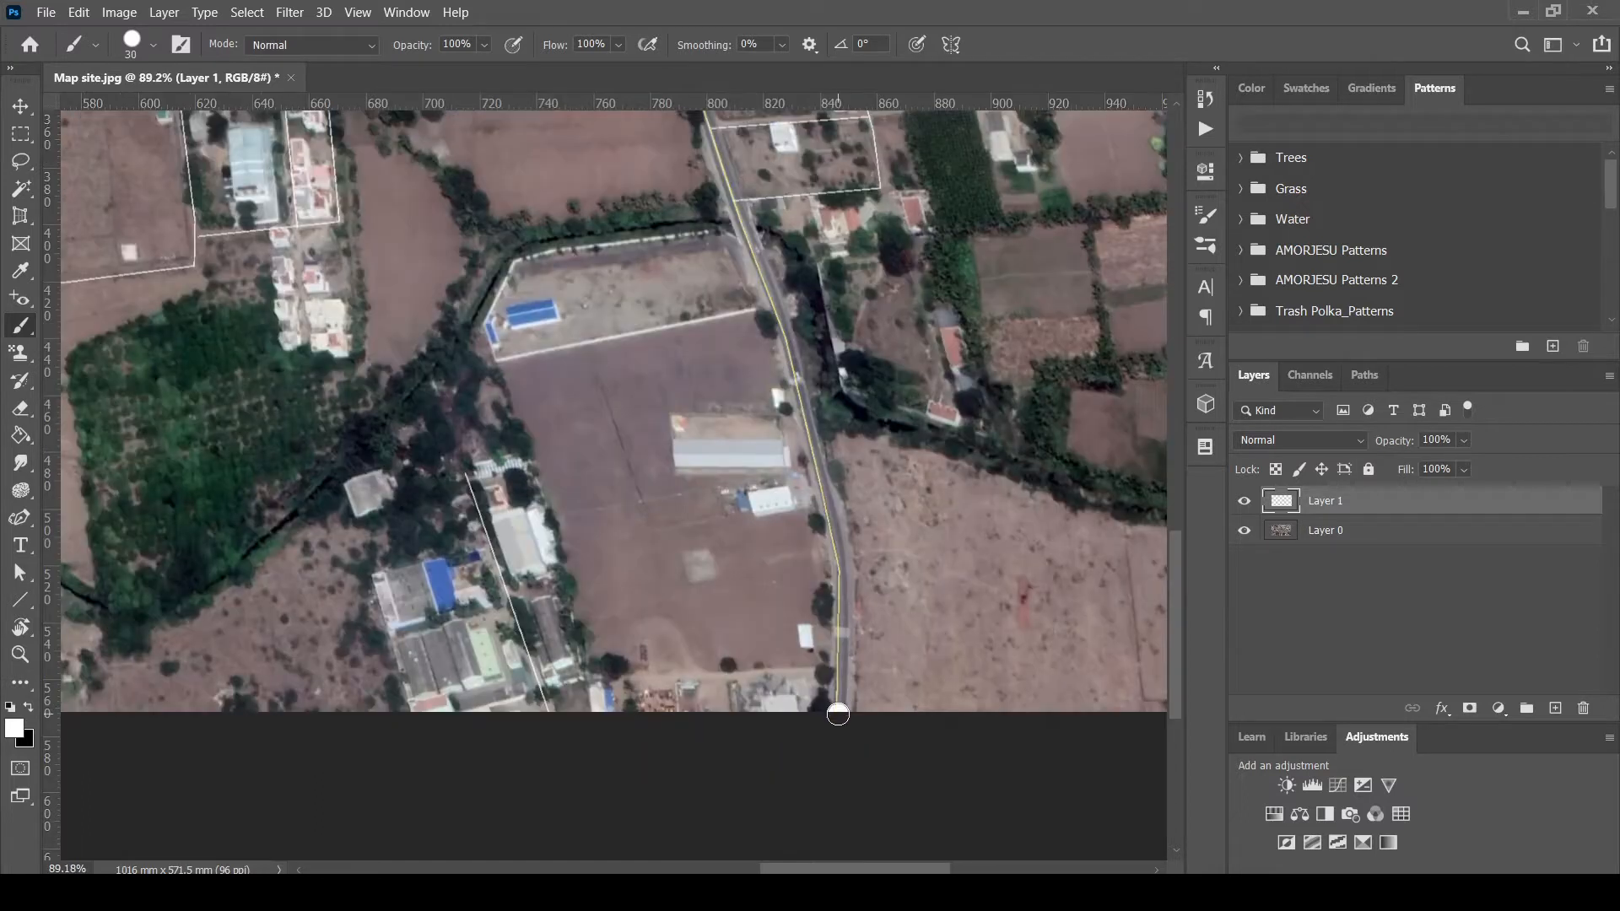
Paint thick white strokes along the remaining roads, extending them with straight continued strokes
drag(837, 713, 841, 573)
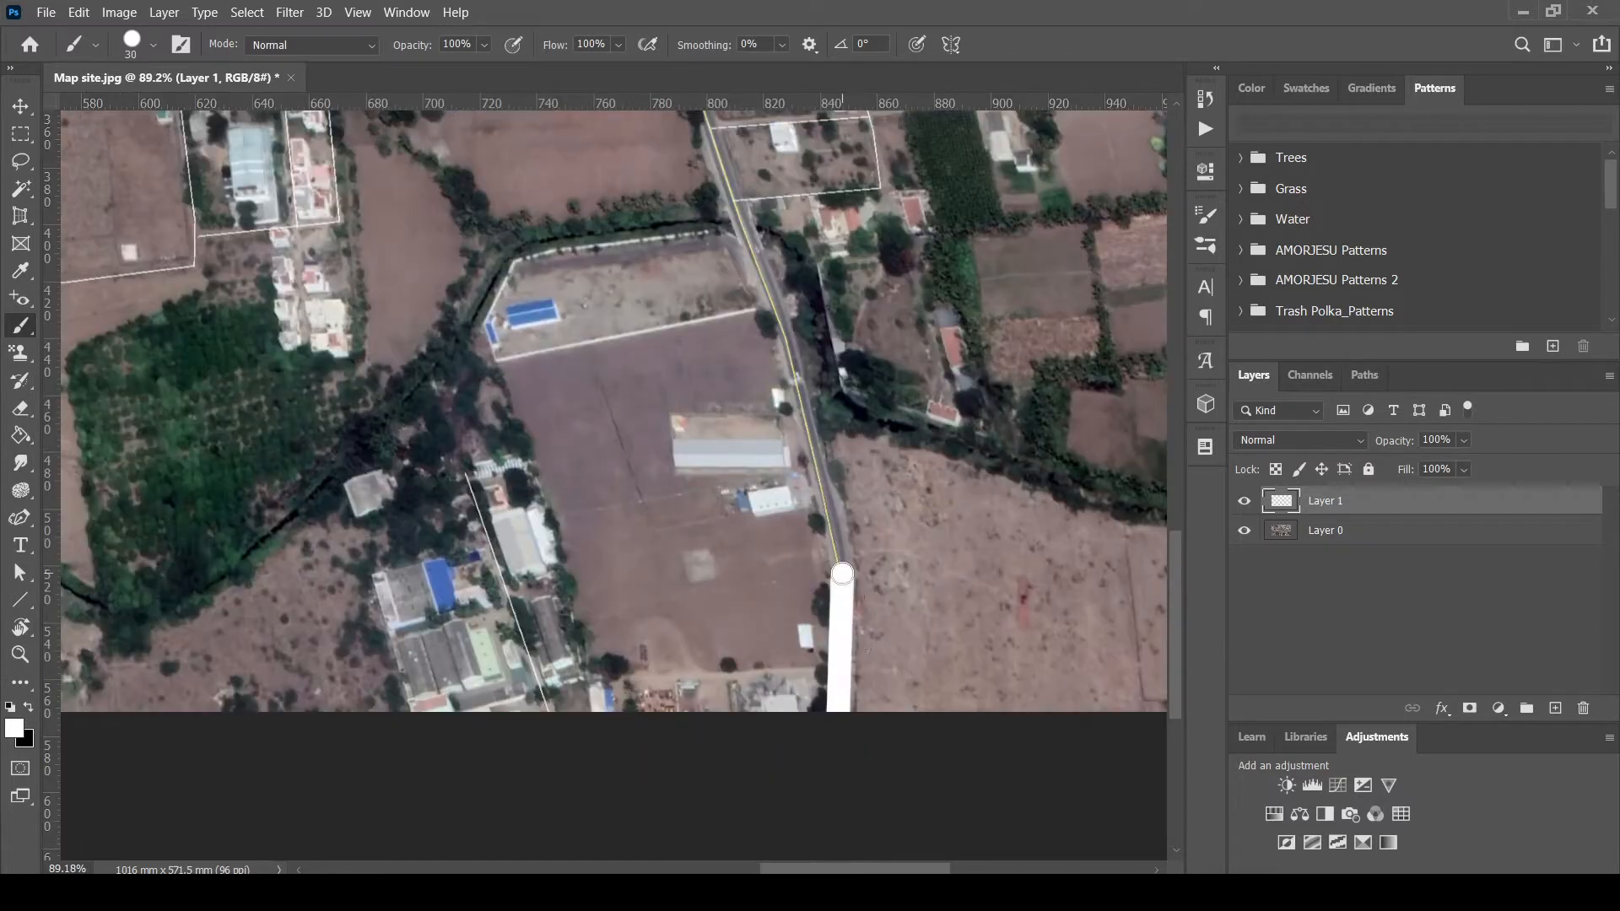
click(787, 344)
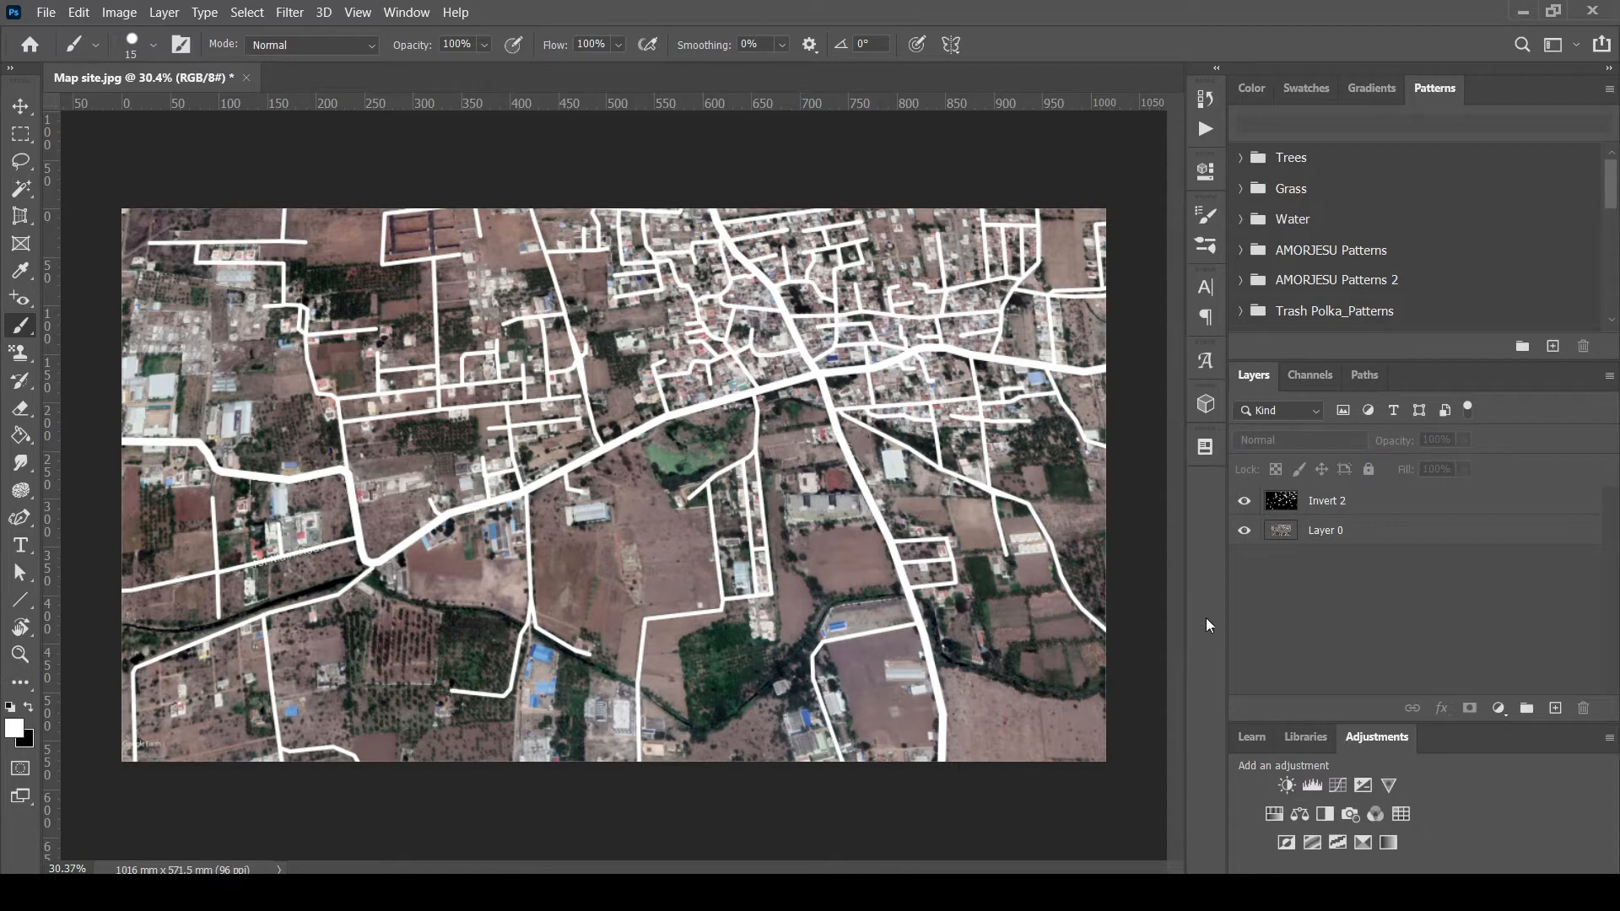
Duplicate the base satellite photo layer, Layer 0
right_click(1325, 530)
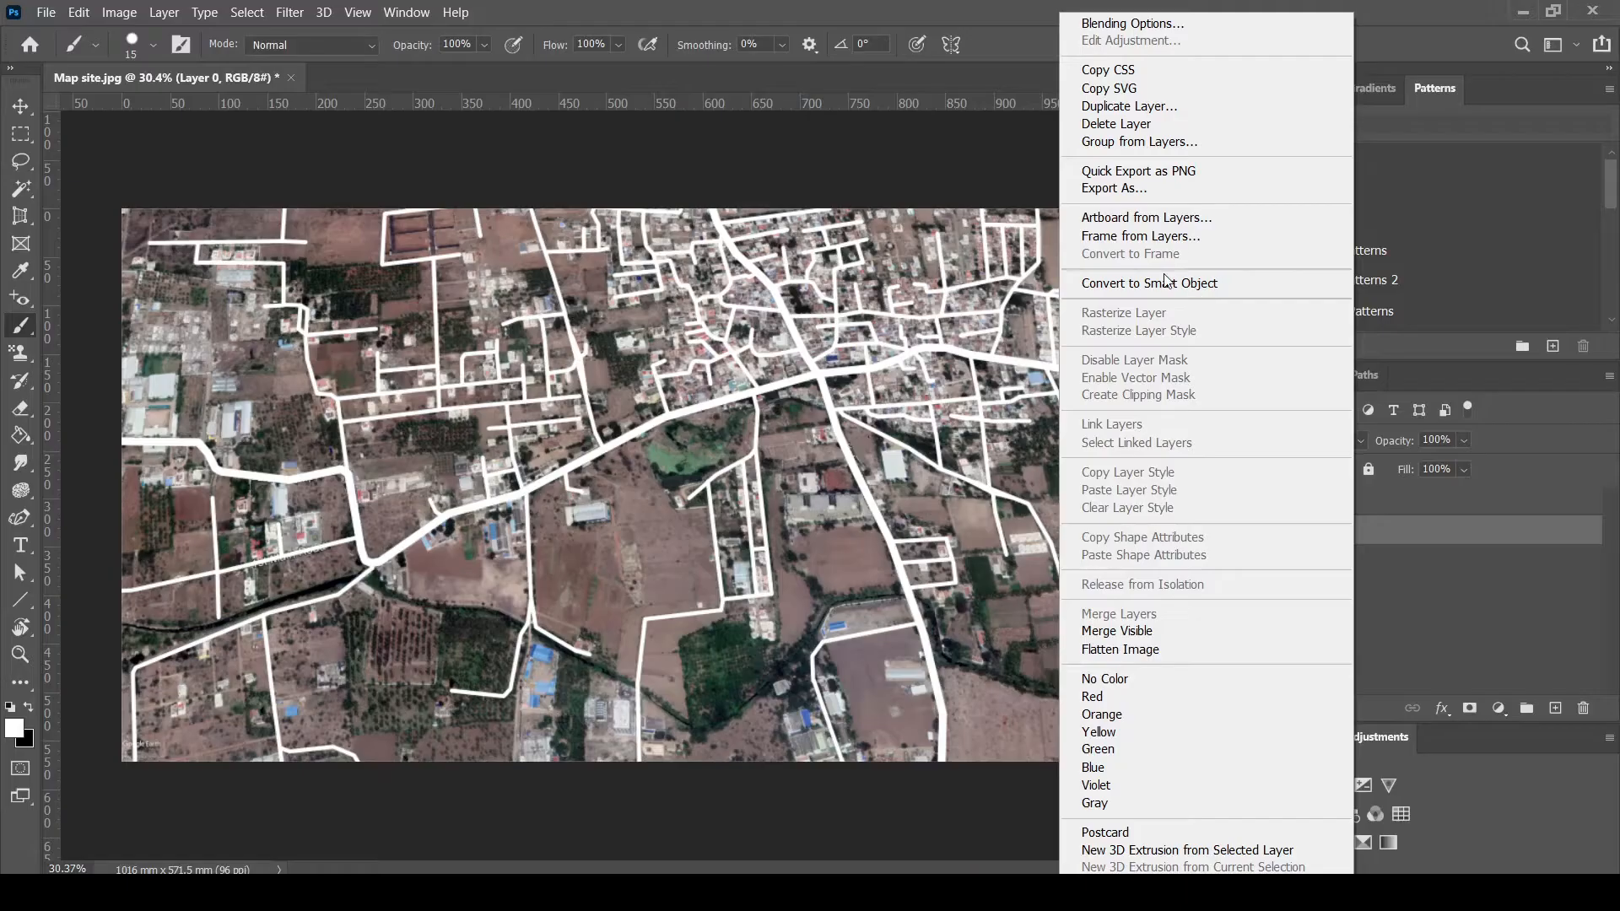
click(1128, 106)
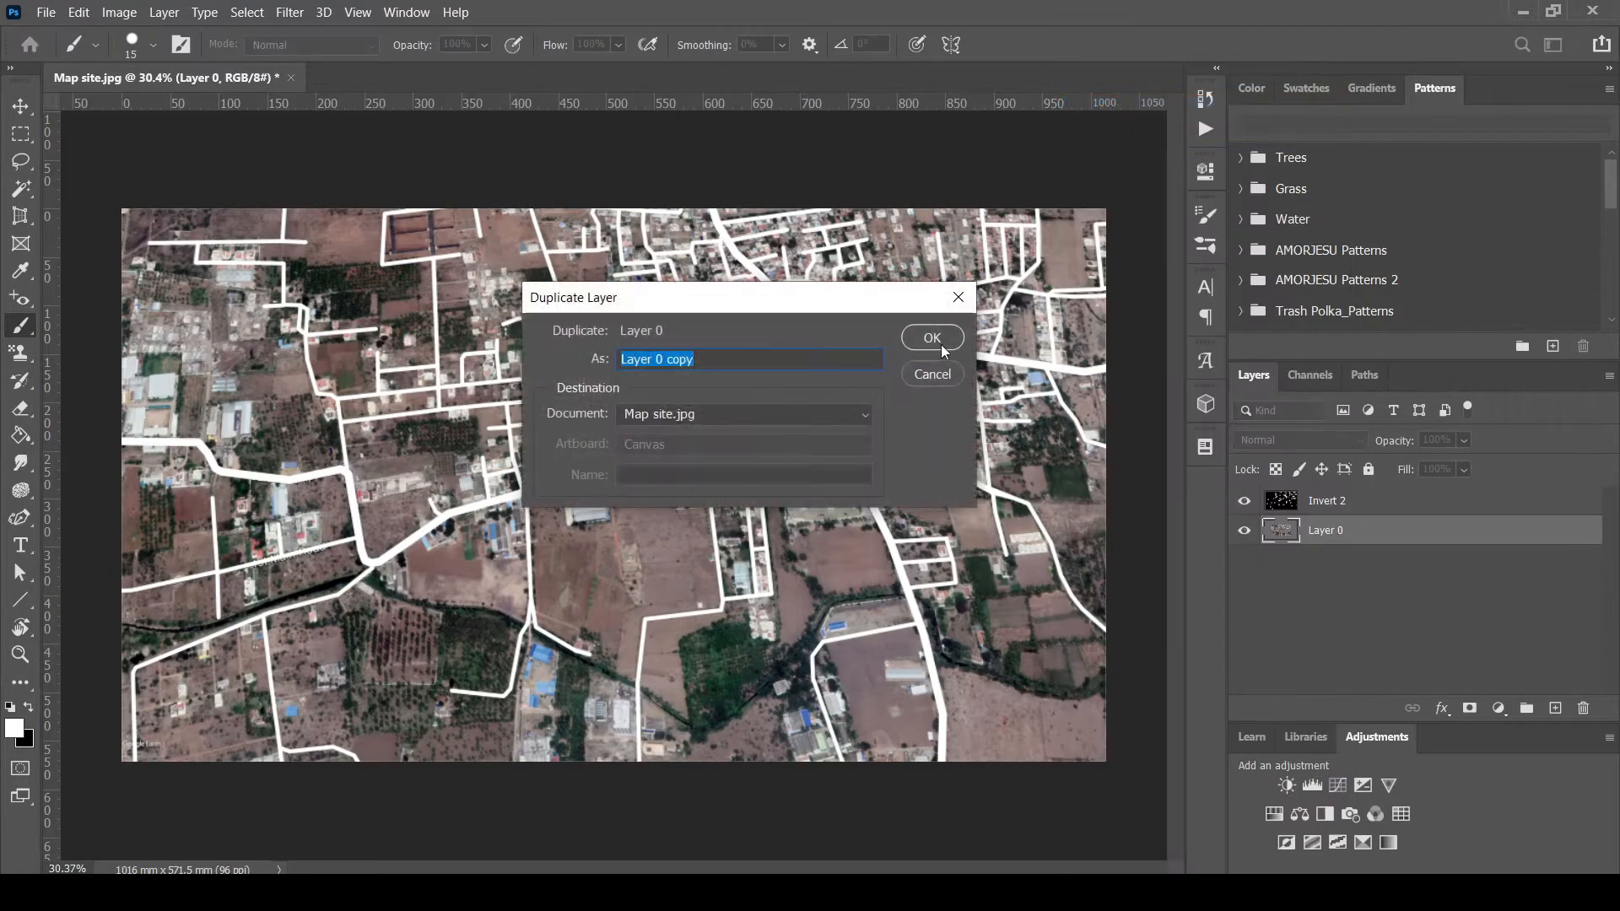
click(929, 337)
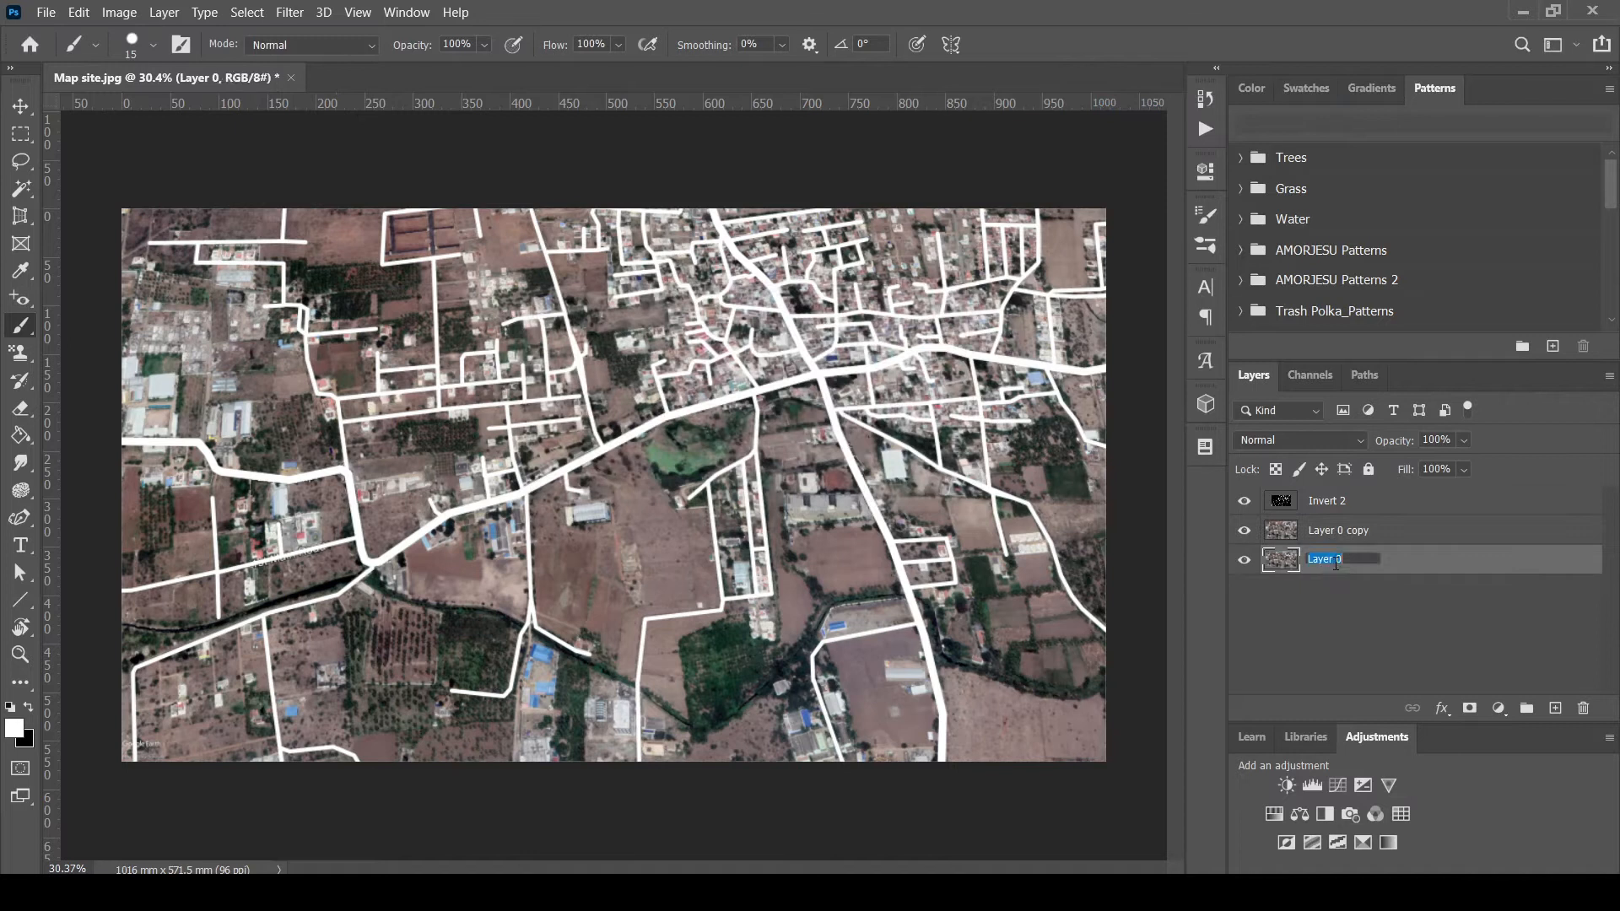
Rename the original photo layer 'Main pic' and hide the white roads layer
text(Main pic)
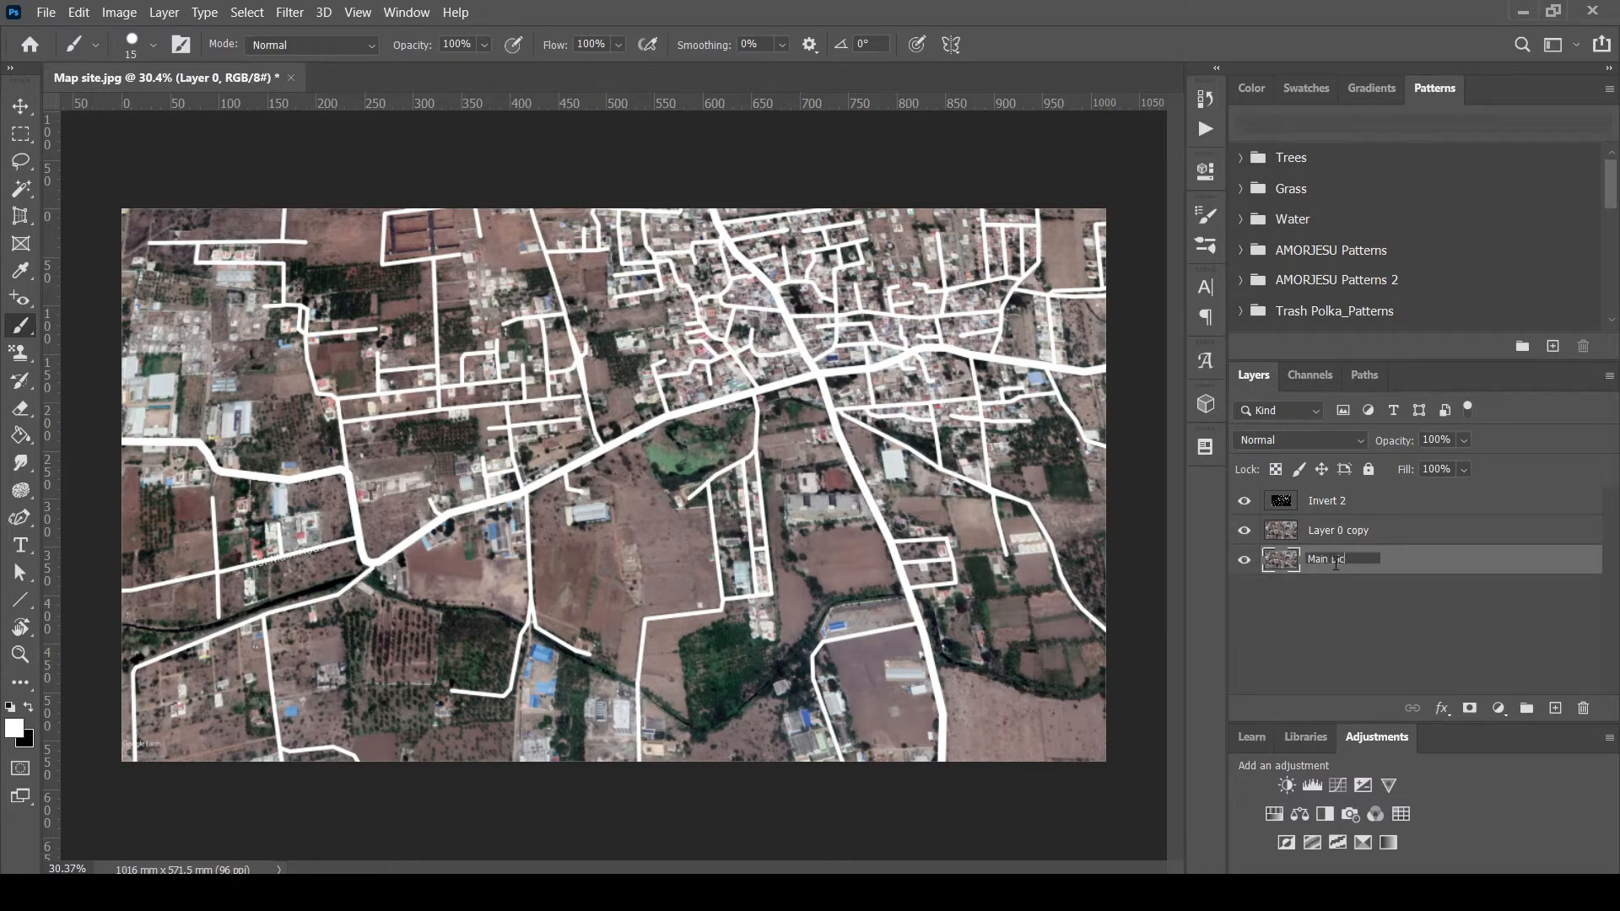
click(1338, 530)
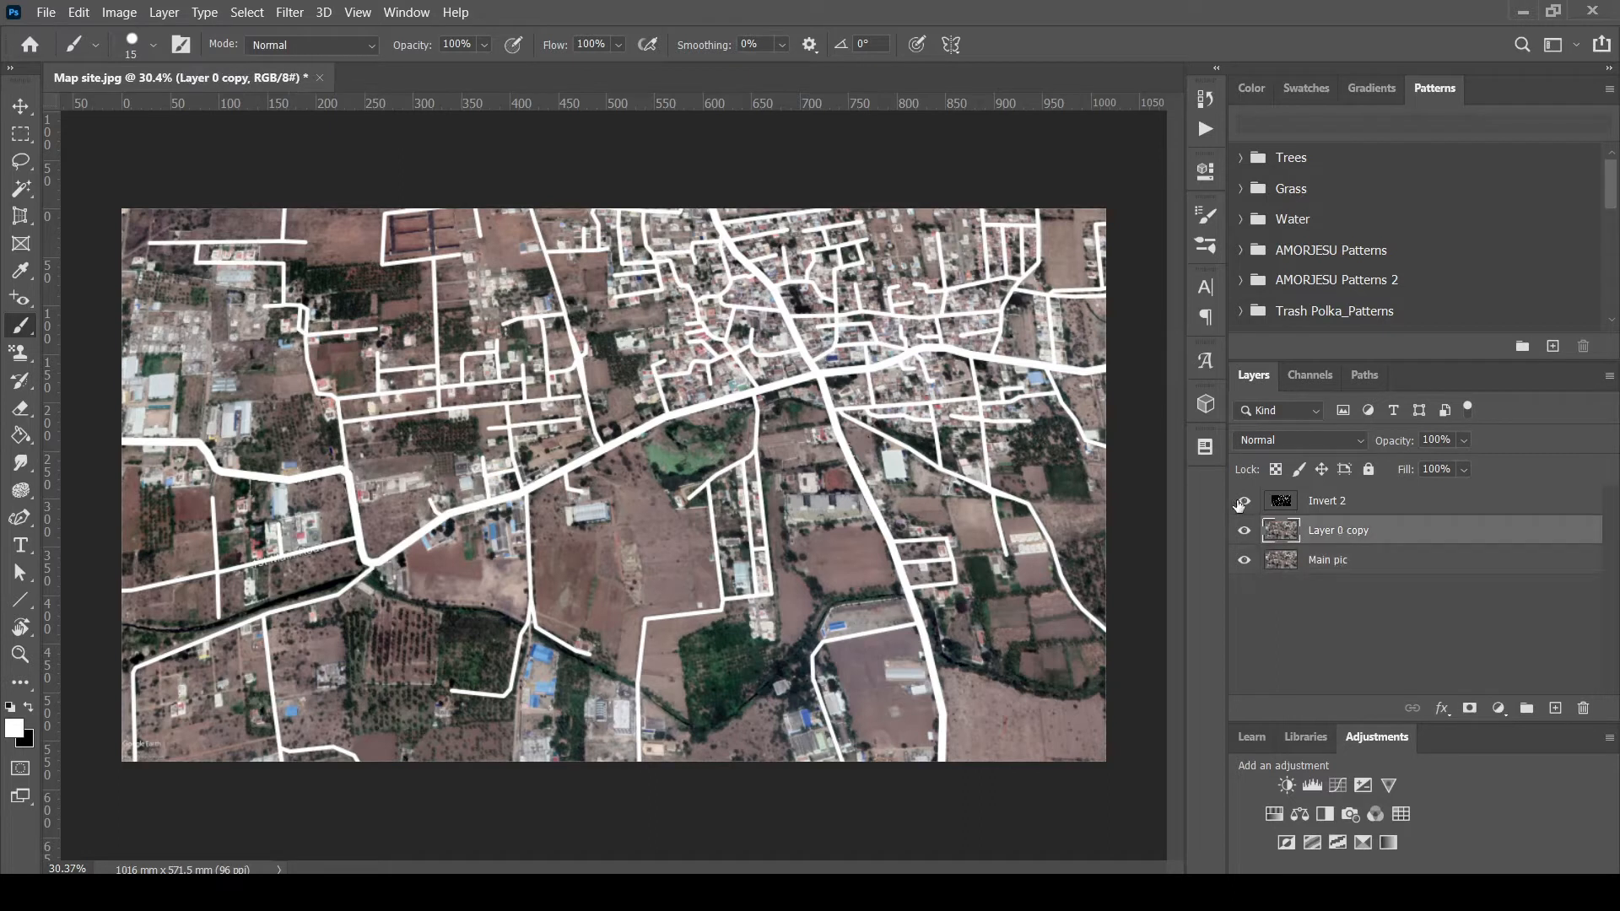
click(1244, 503)
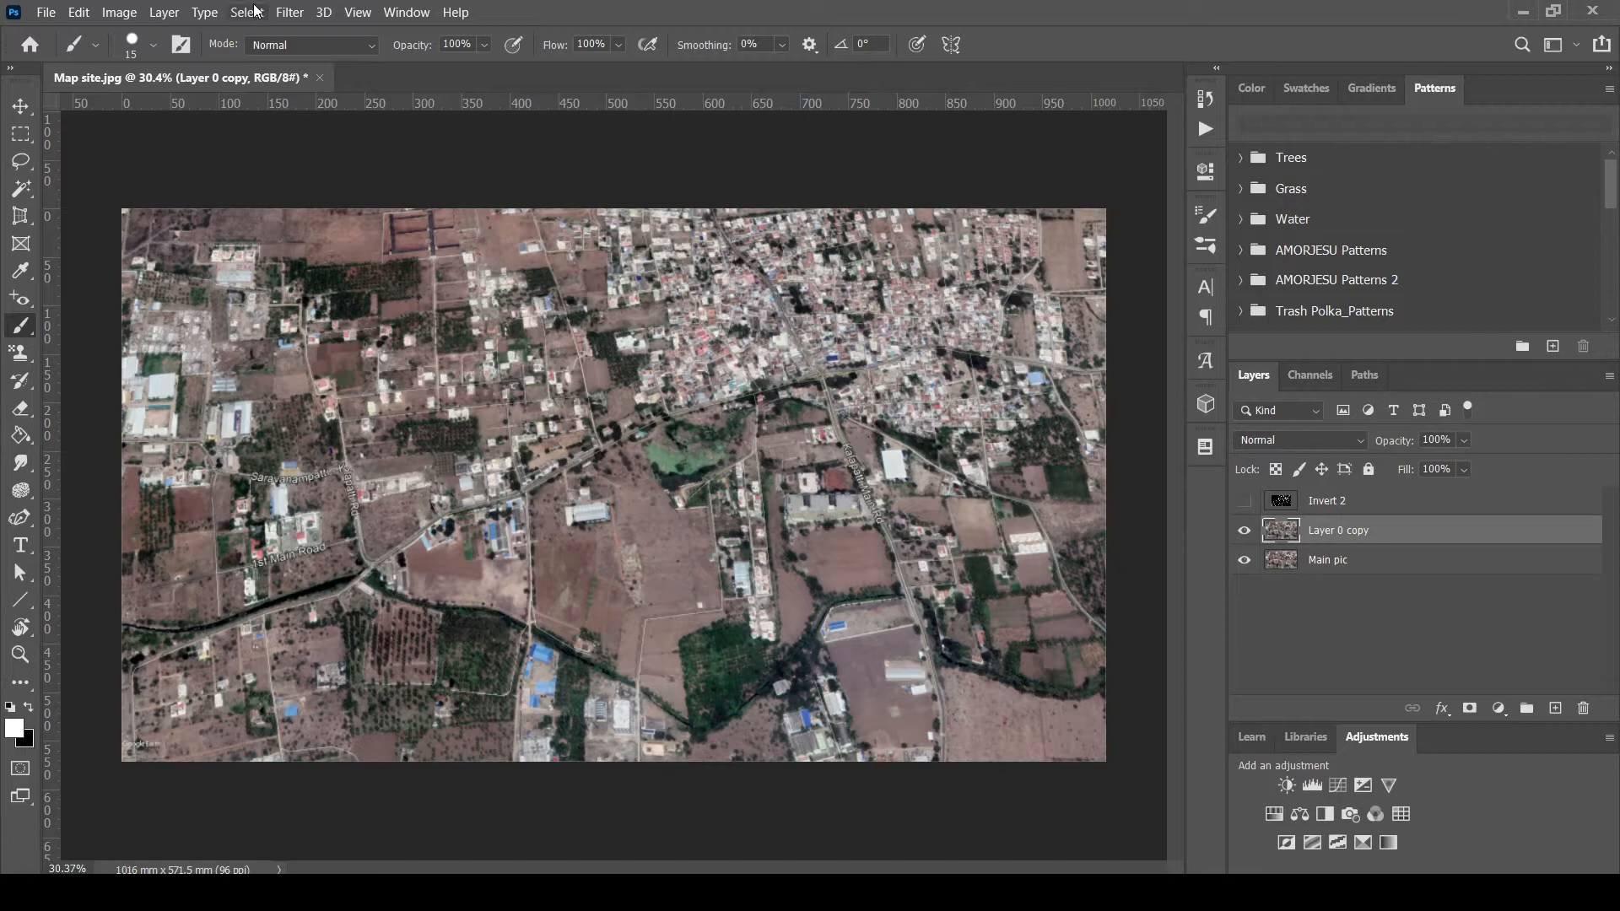
Select the green vegetation with Color Range, adding green samples at Fuzziness 66
click(246, 11)
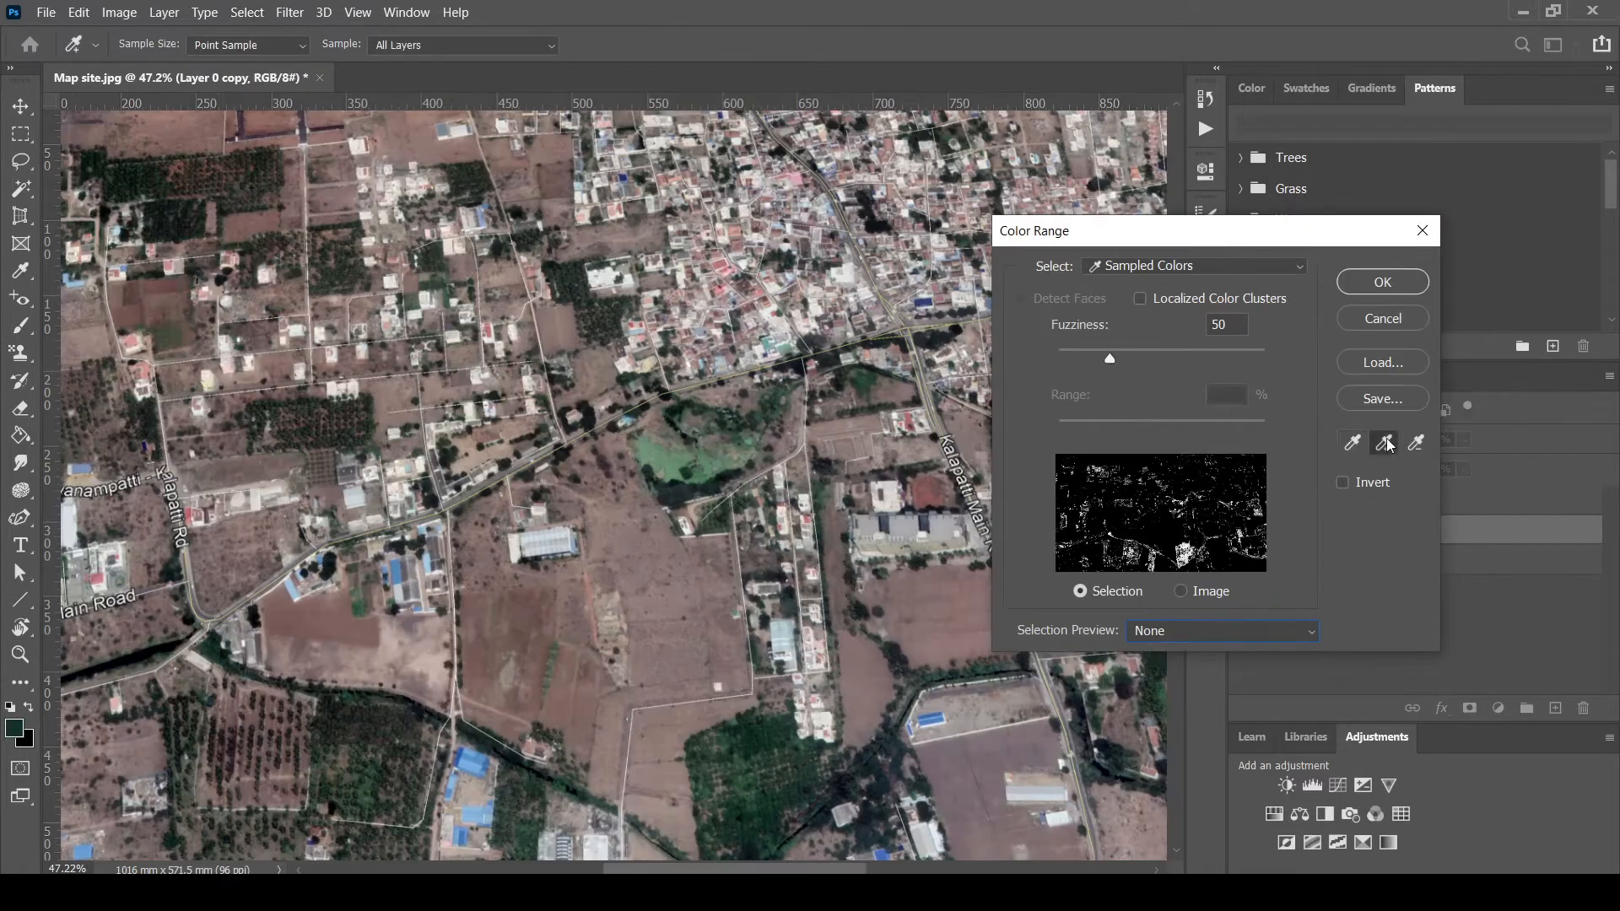
click(677, 486)
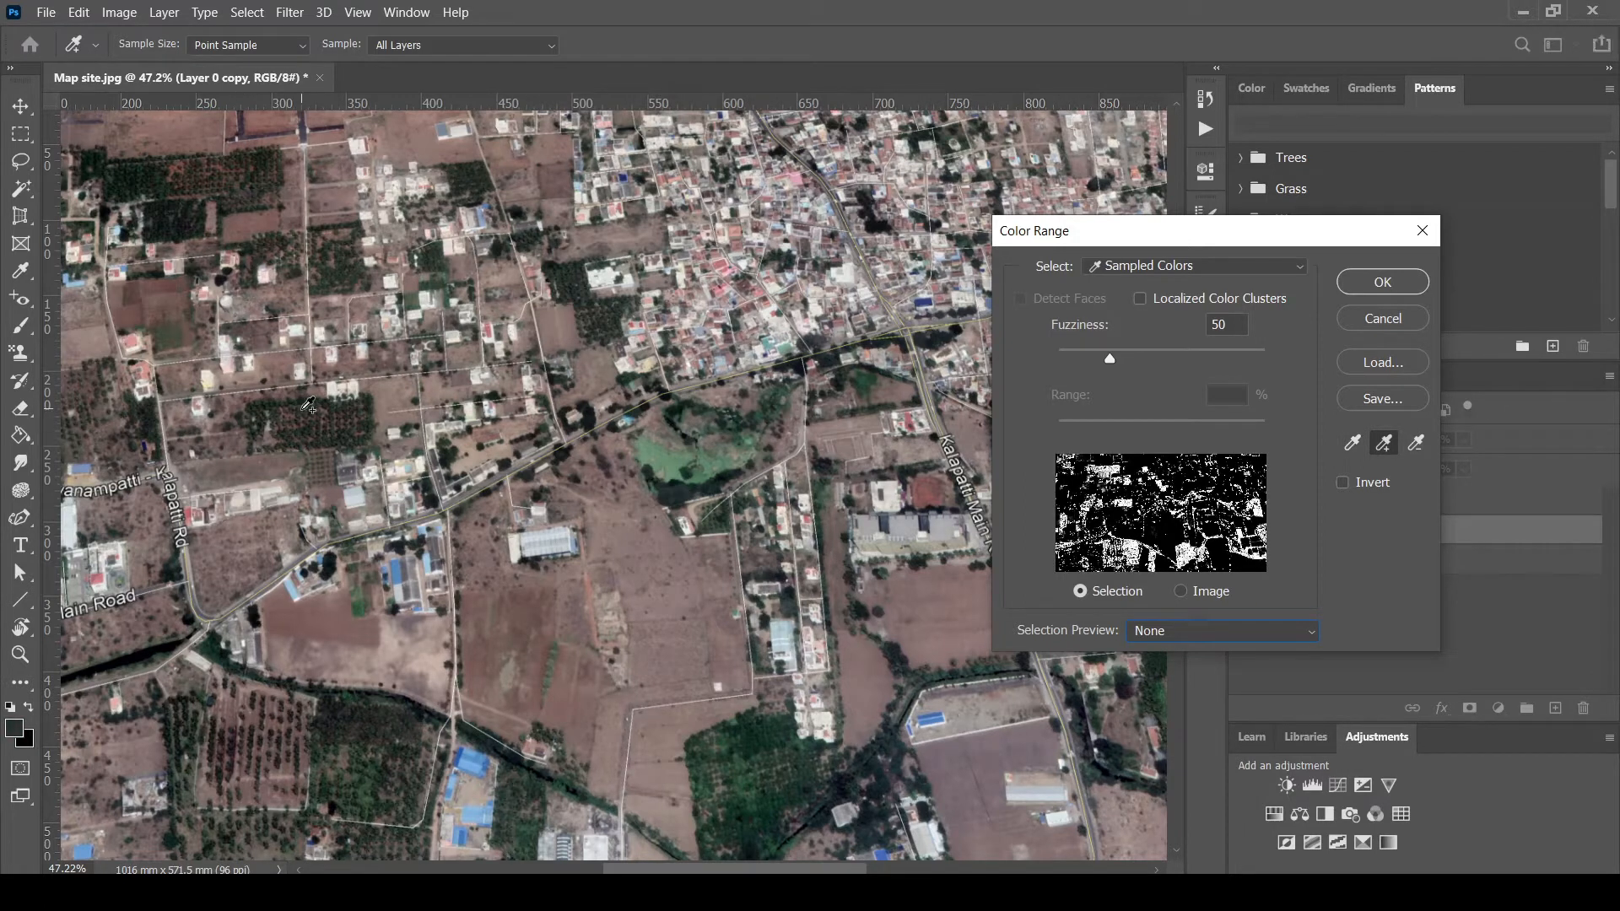
drag(1109, 359, 1127, 358)
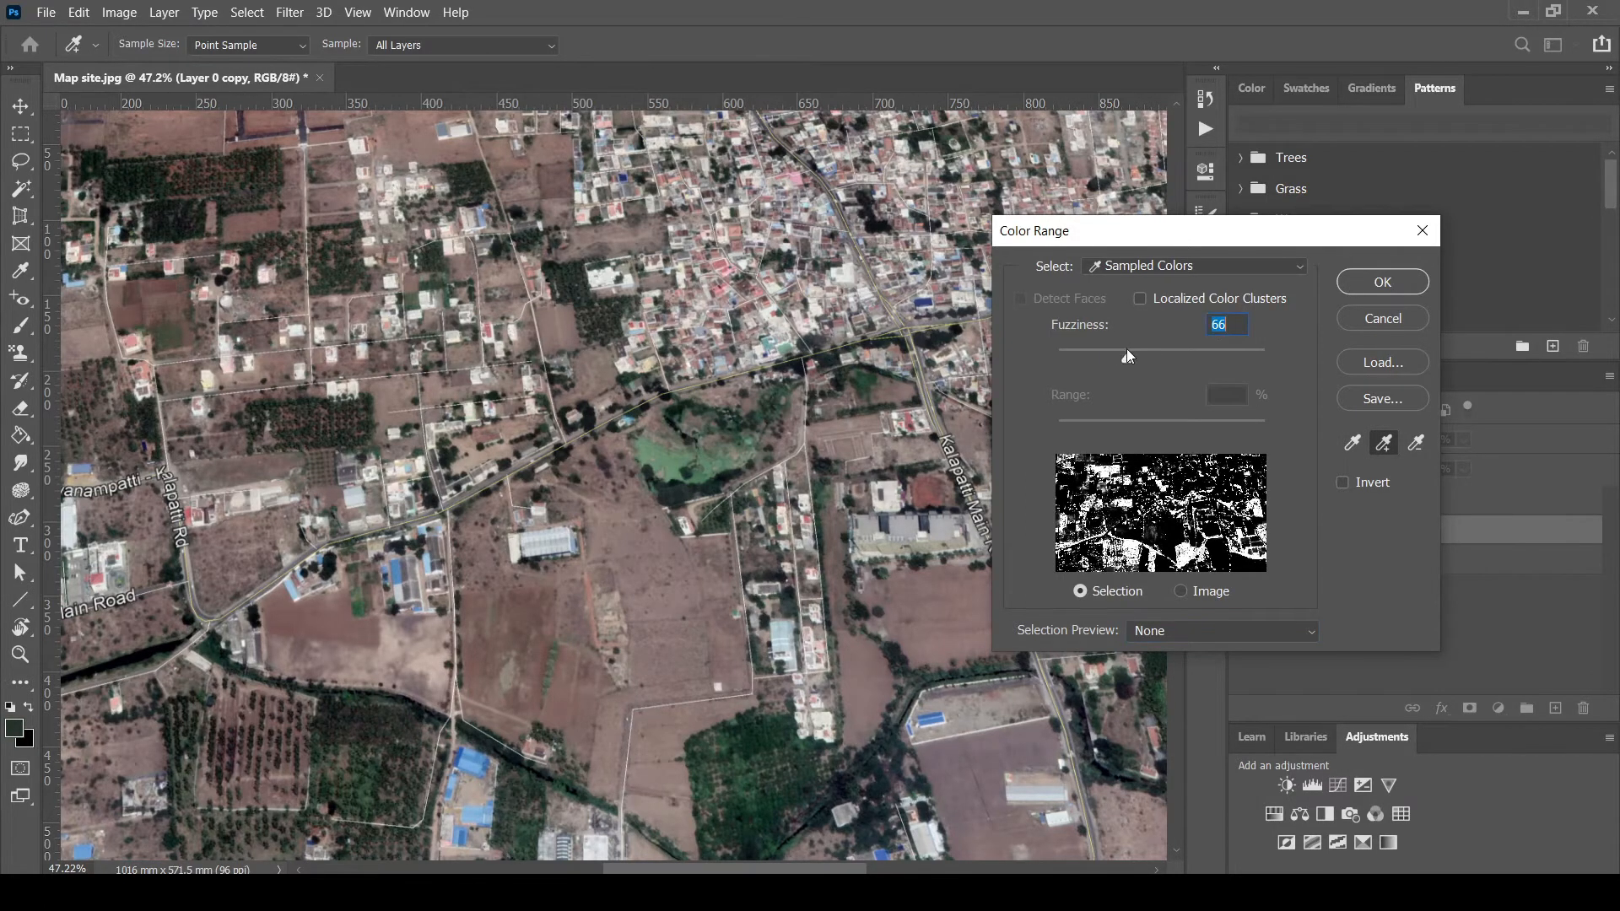
click(1381, 281)
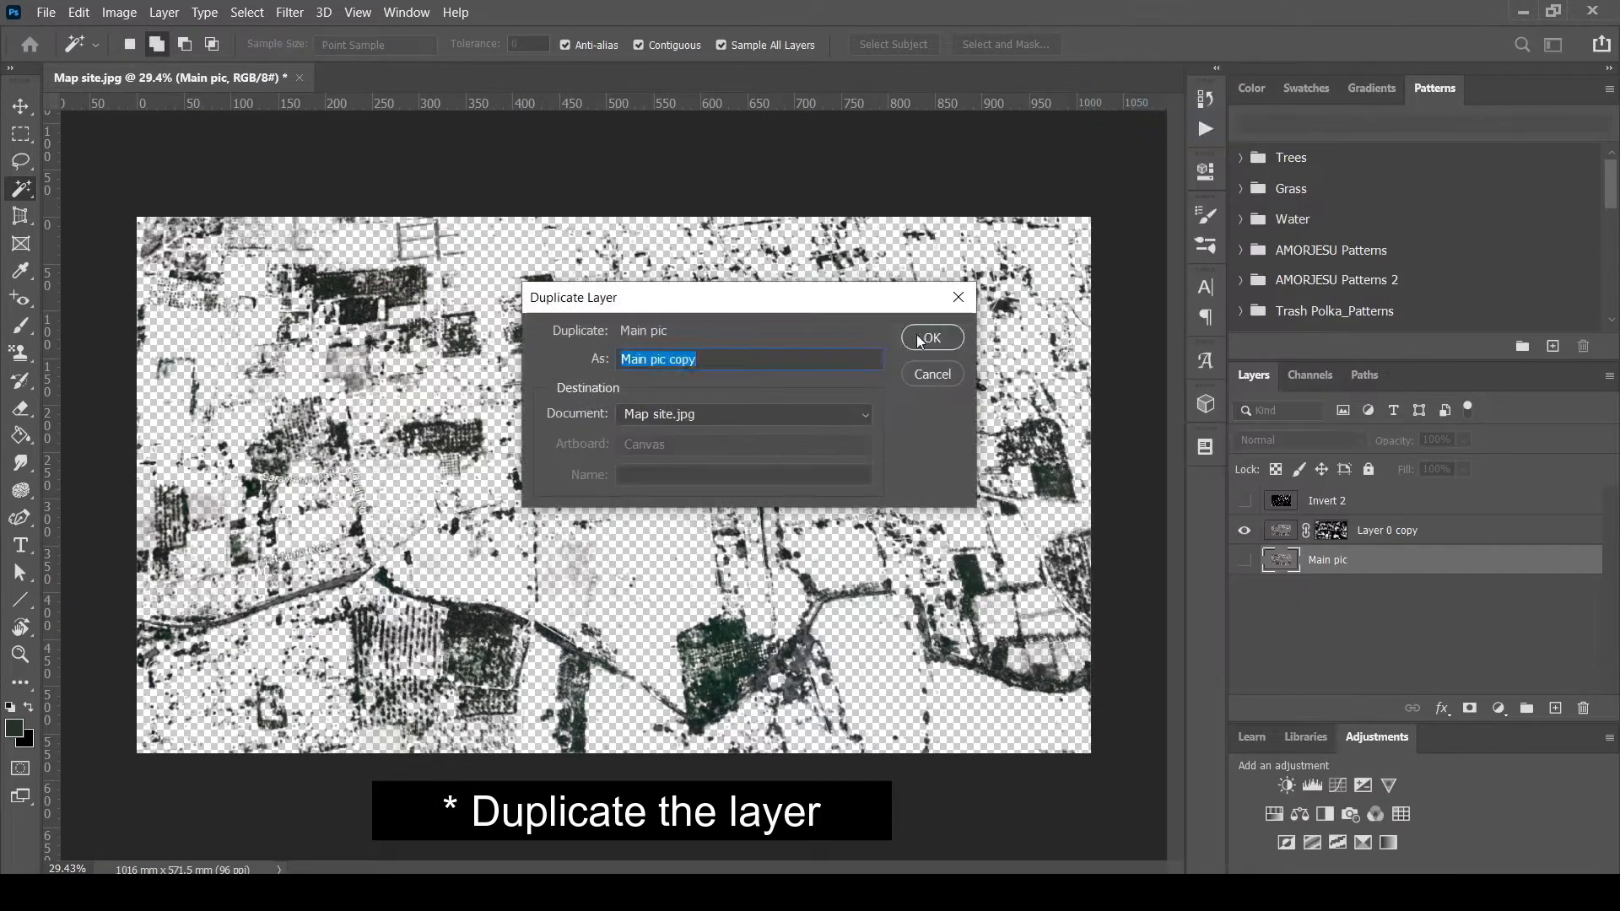
Finish the Main pic copy, add a Black & White adjustment, and rename the vegetation layer 'greens'
click(929, 337)
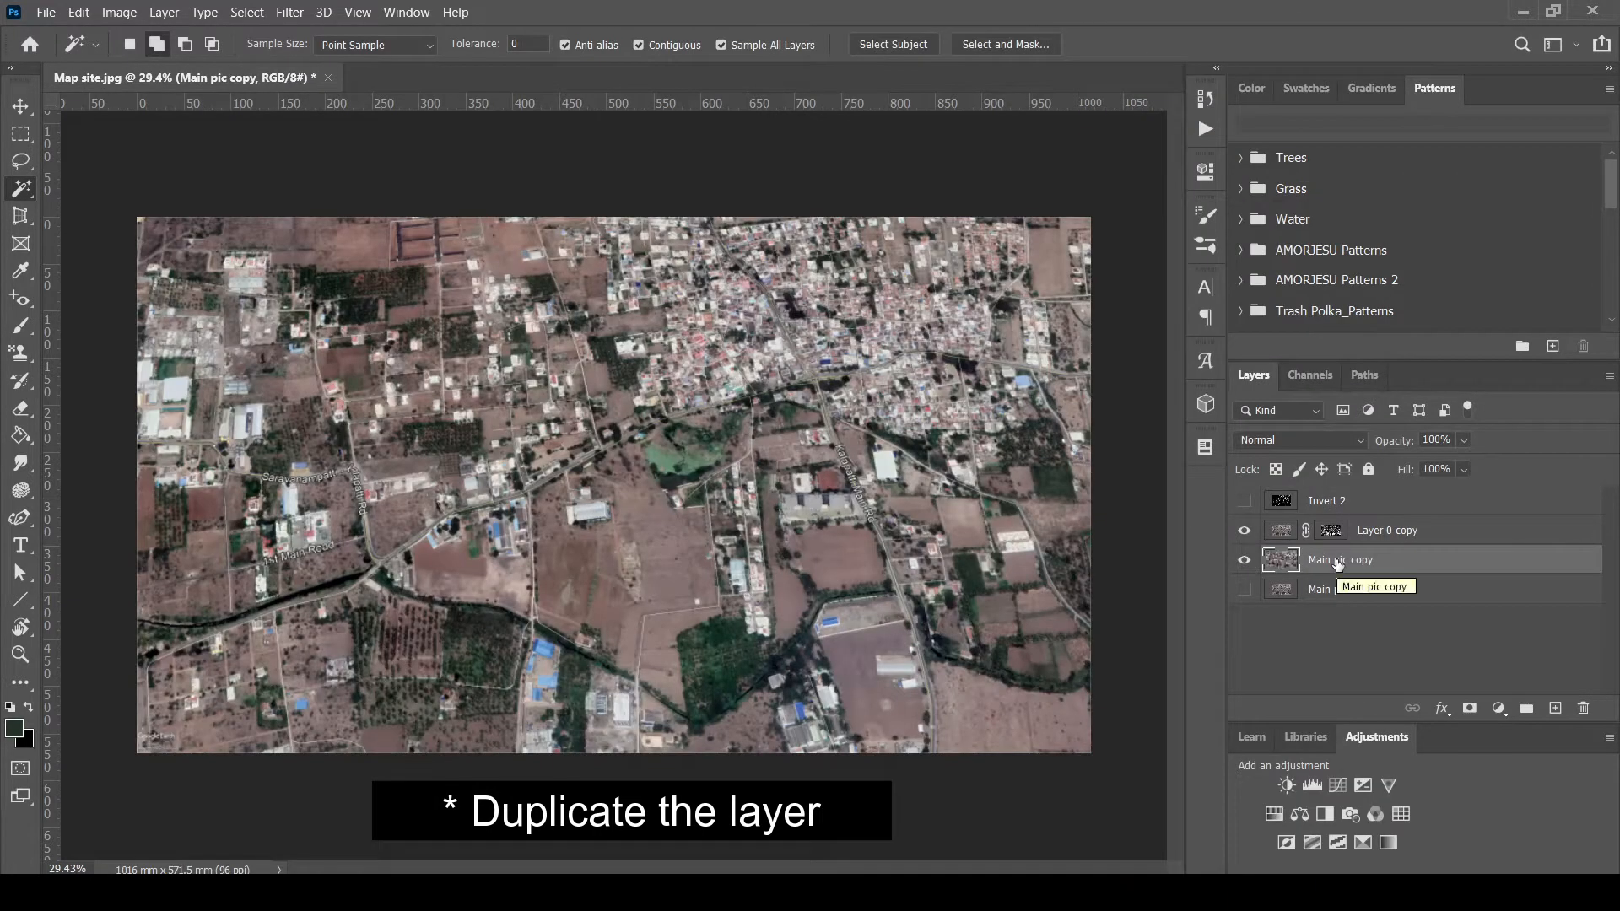
click(1287, 785)
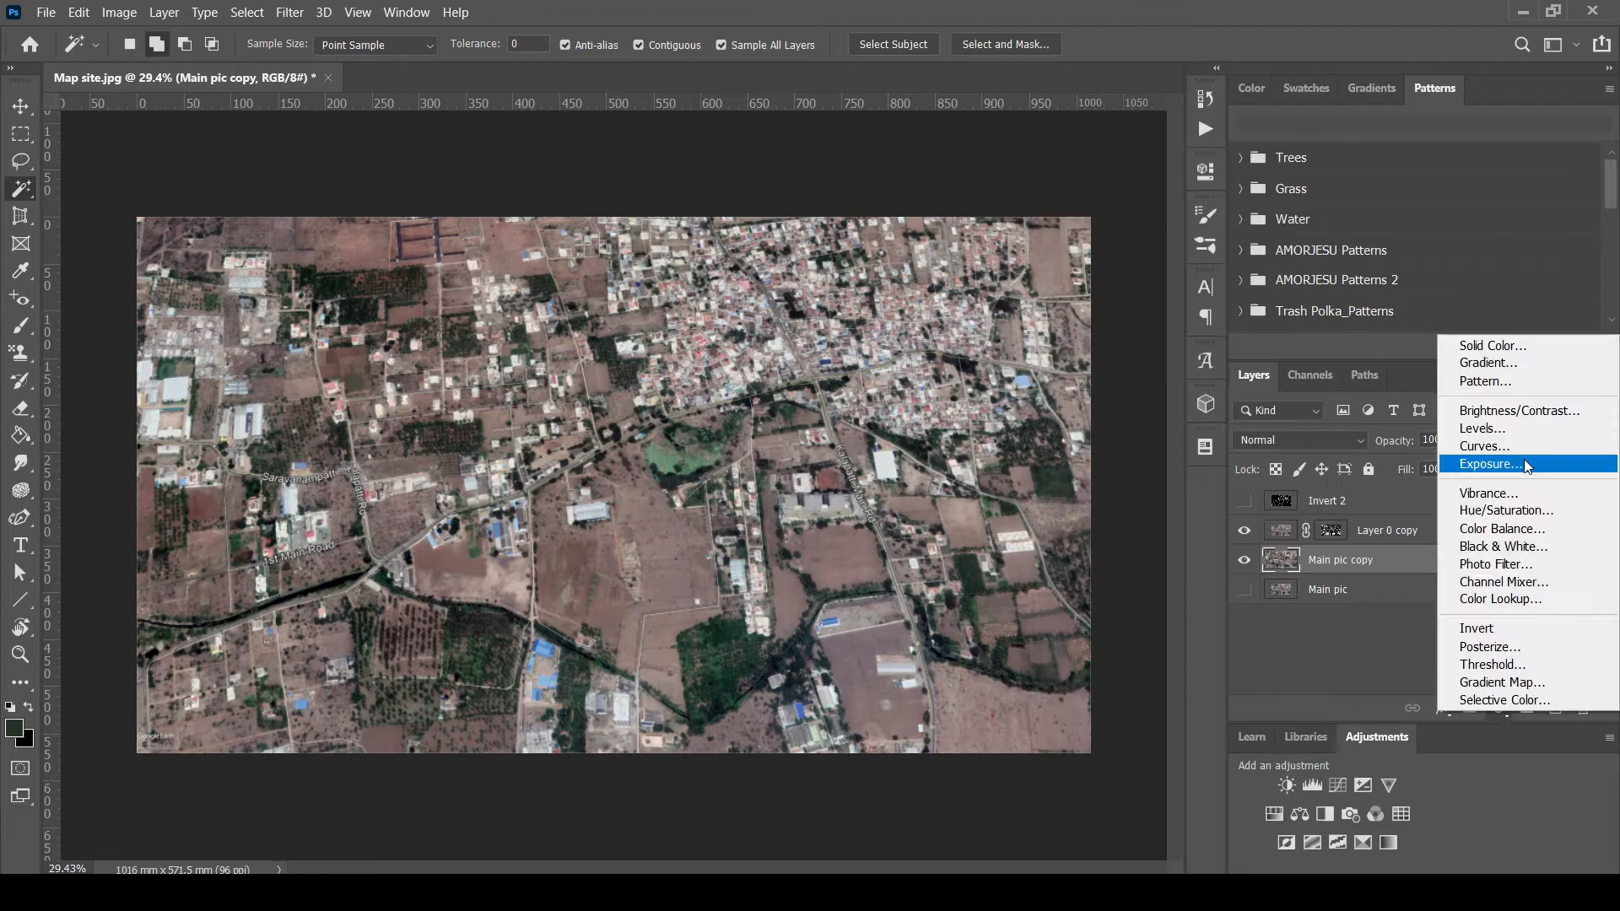
click(1504, 546)
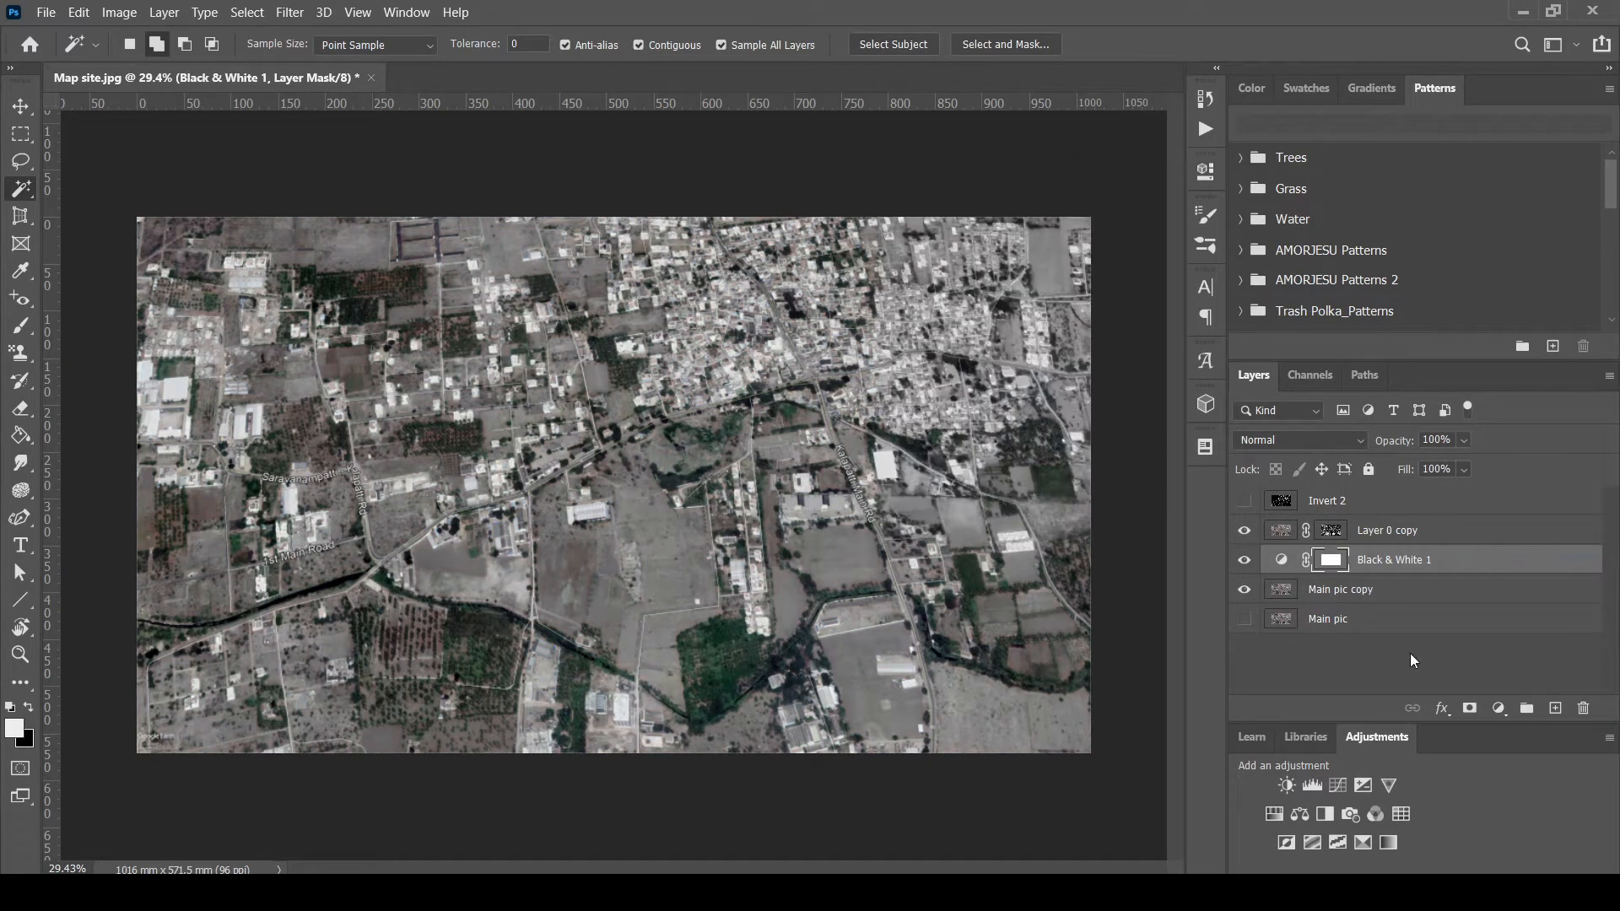
click(1244, 501)
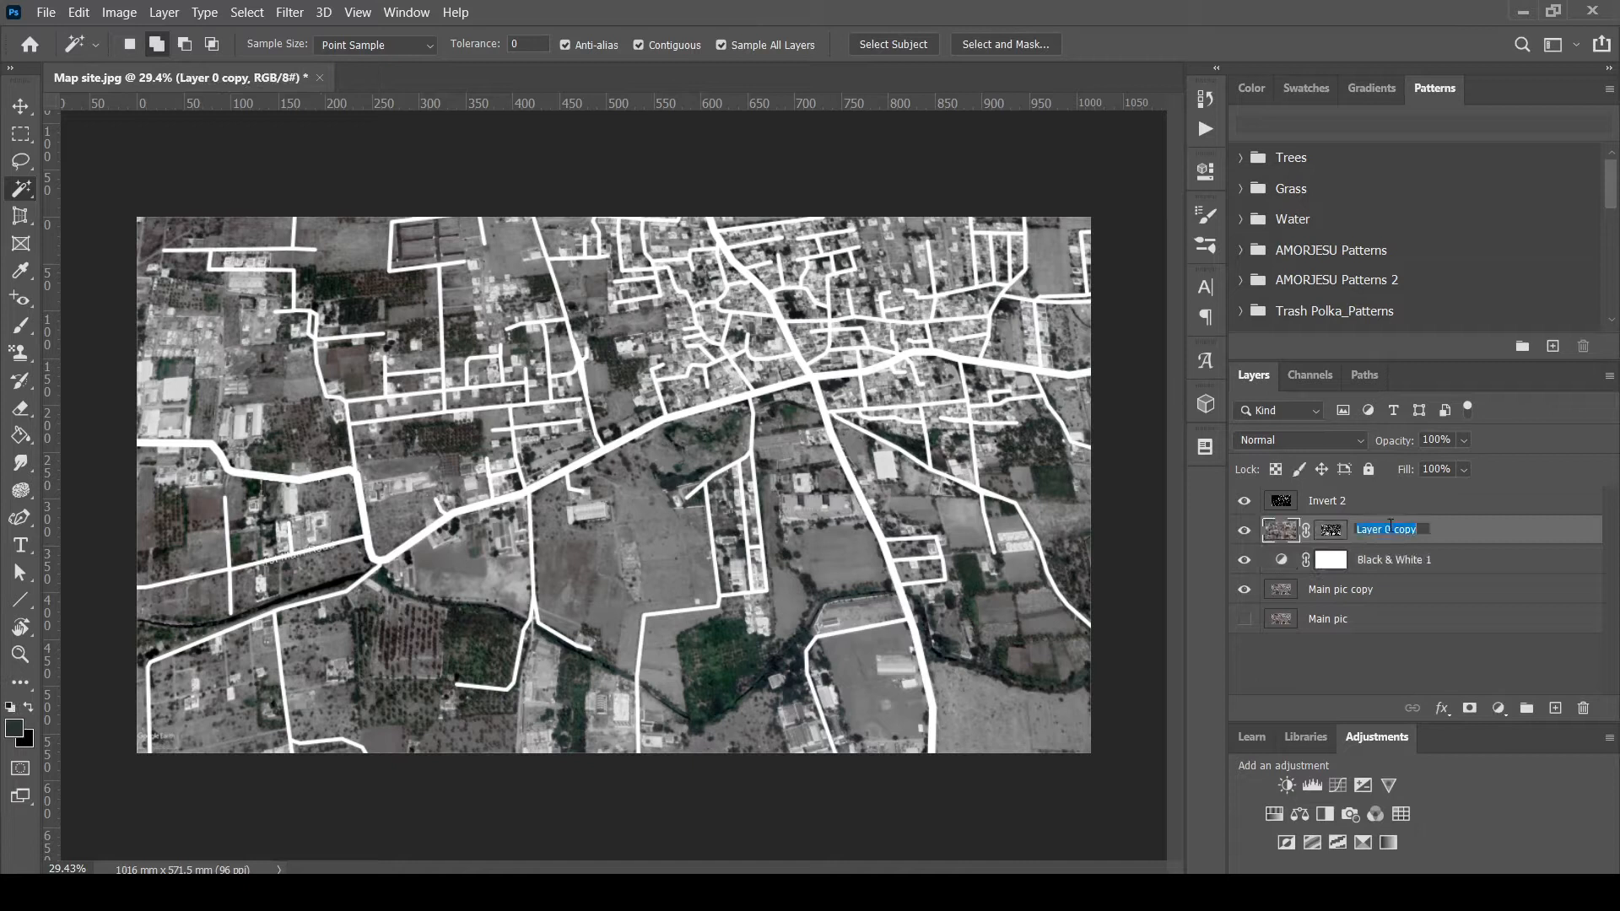
text(greens)
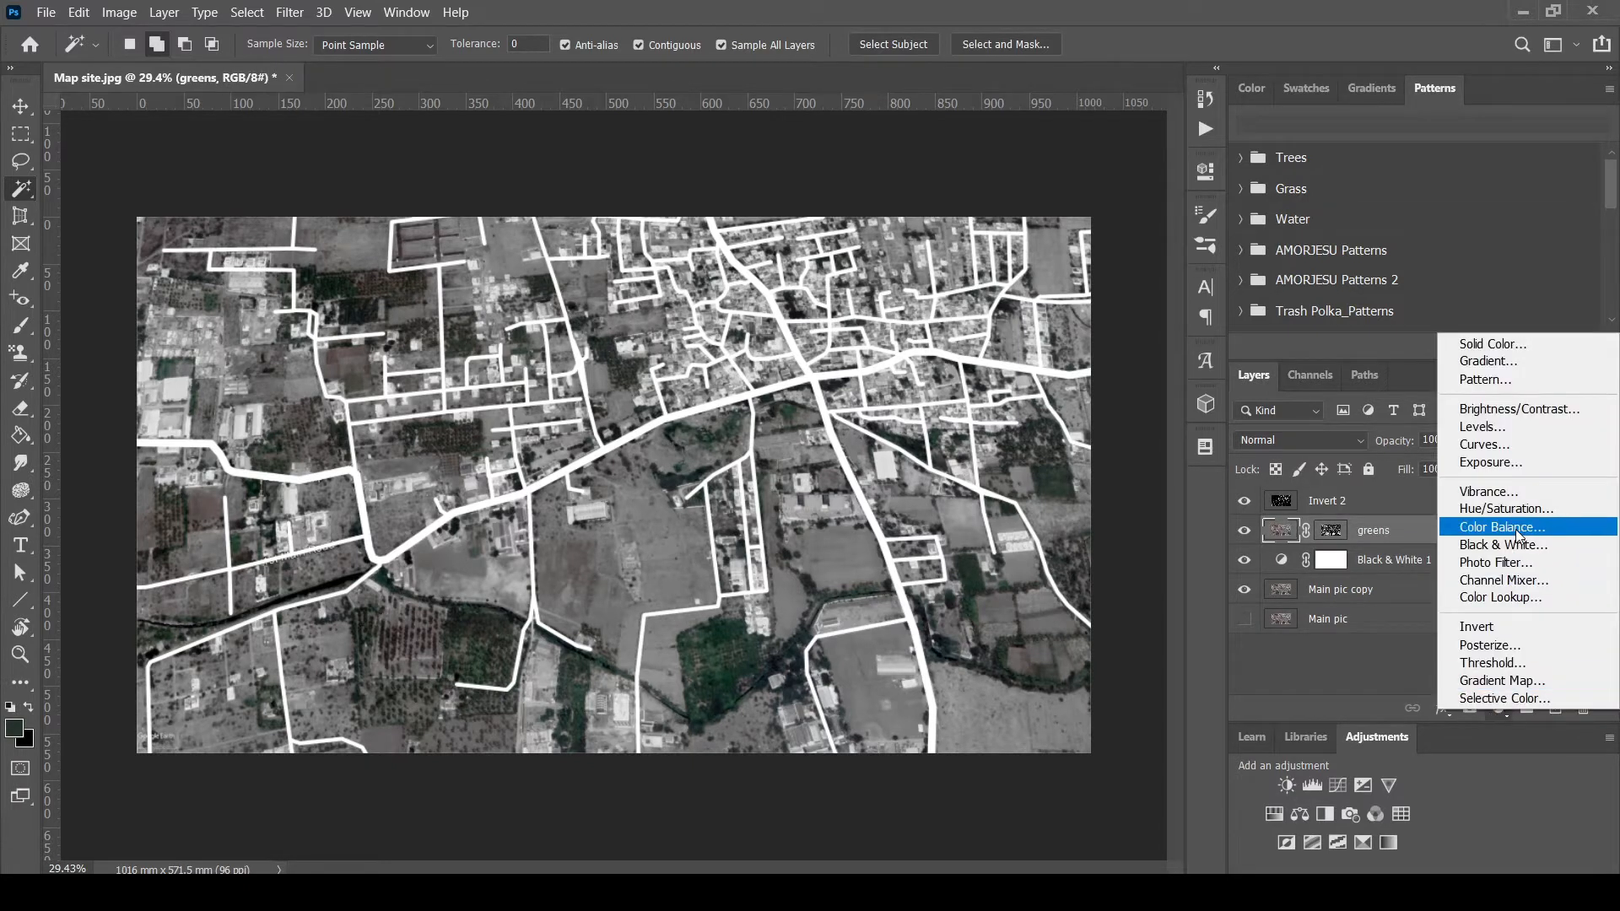
Add a Color Balance tint toward green (+35) clipped to the greens layer
click(1499, 527)
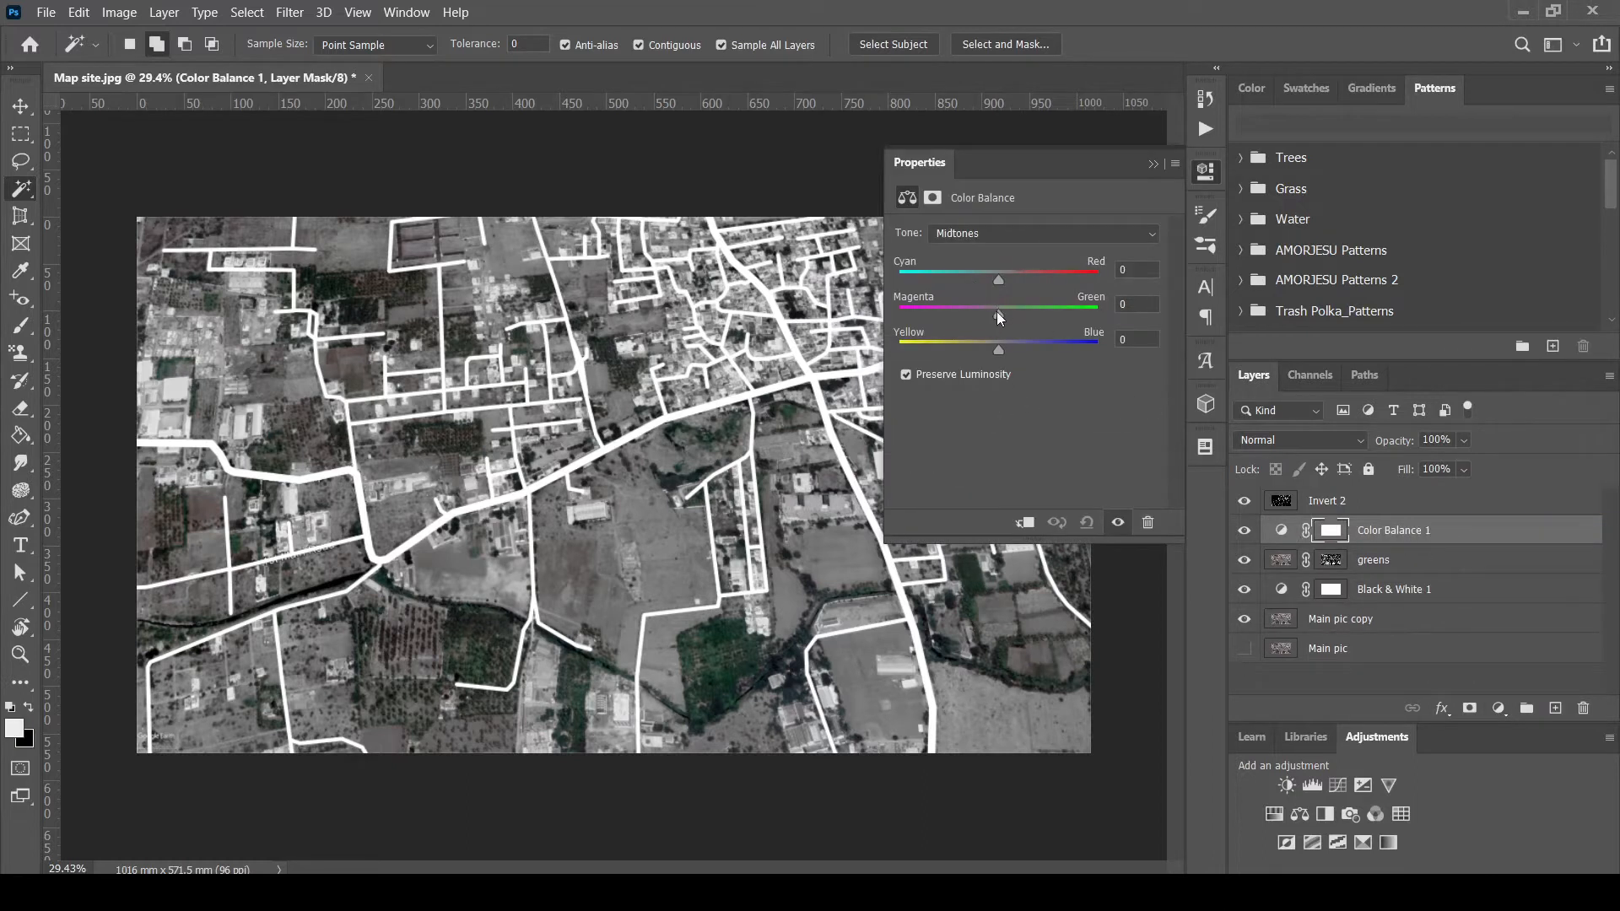
drag(998, 308, 1032, 308)
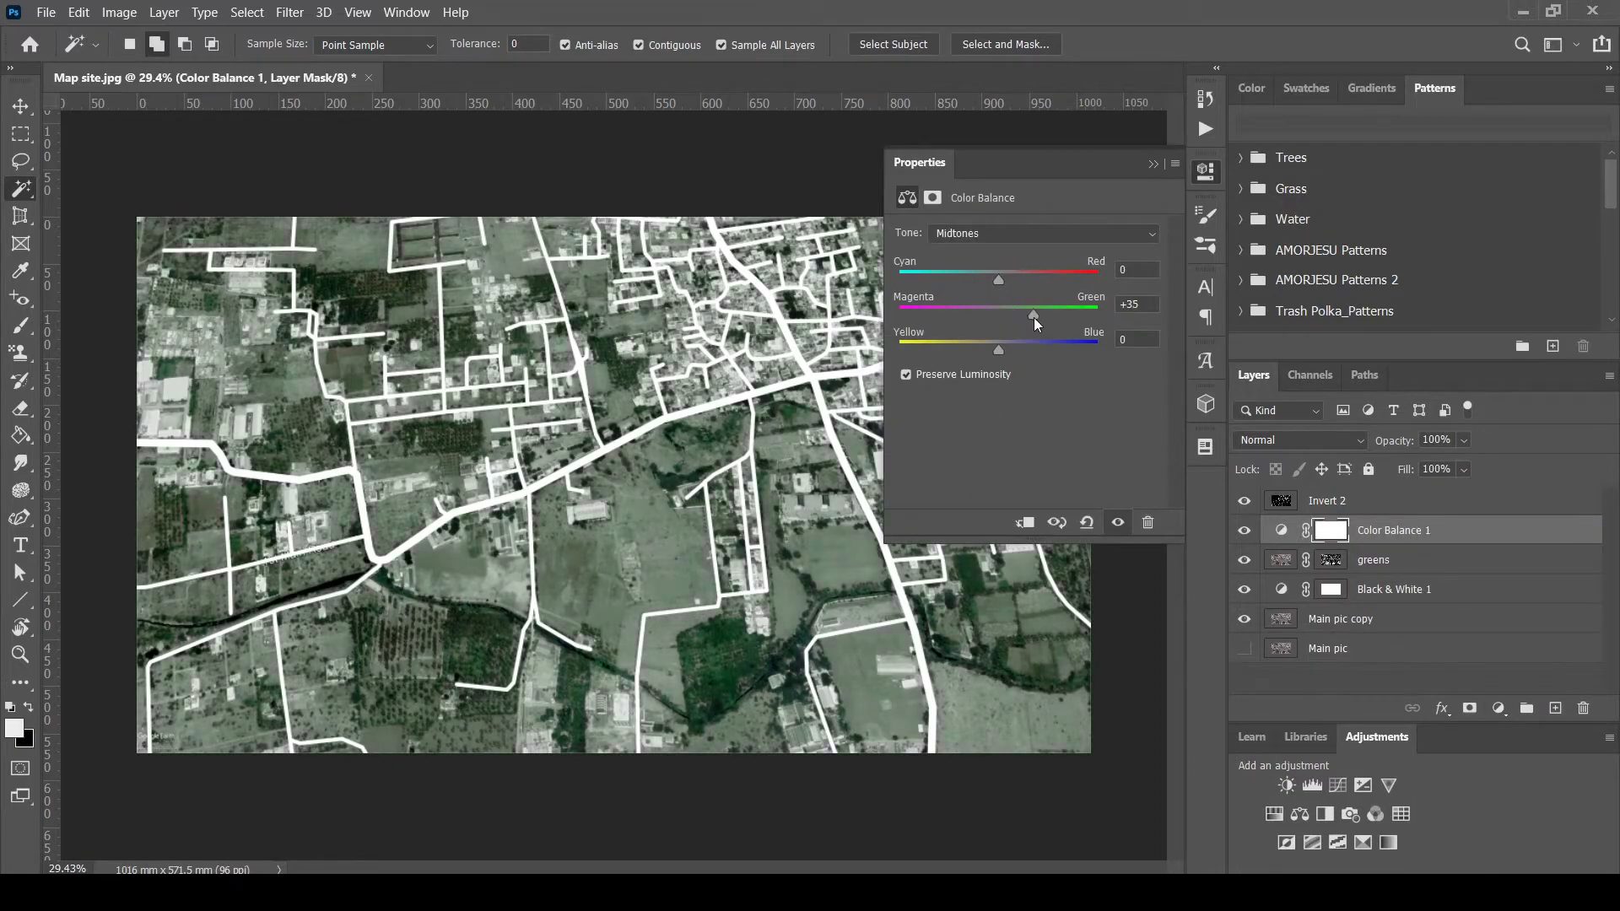
right_click(1393, 530)
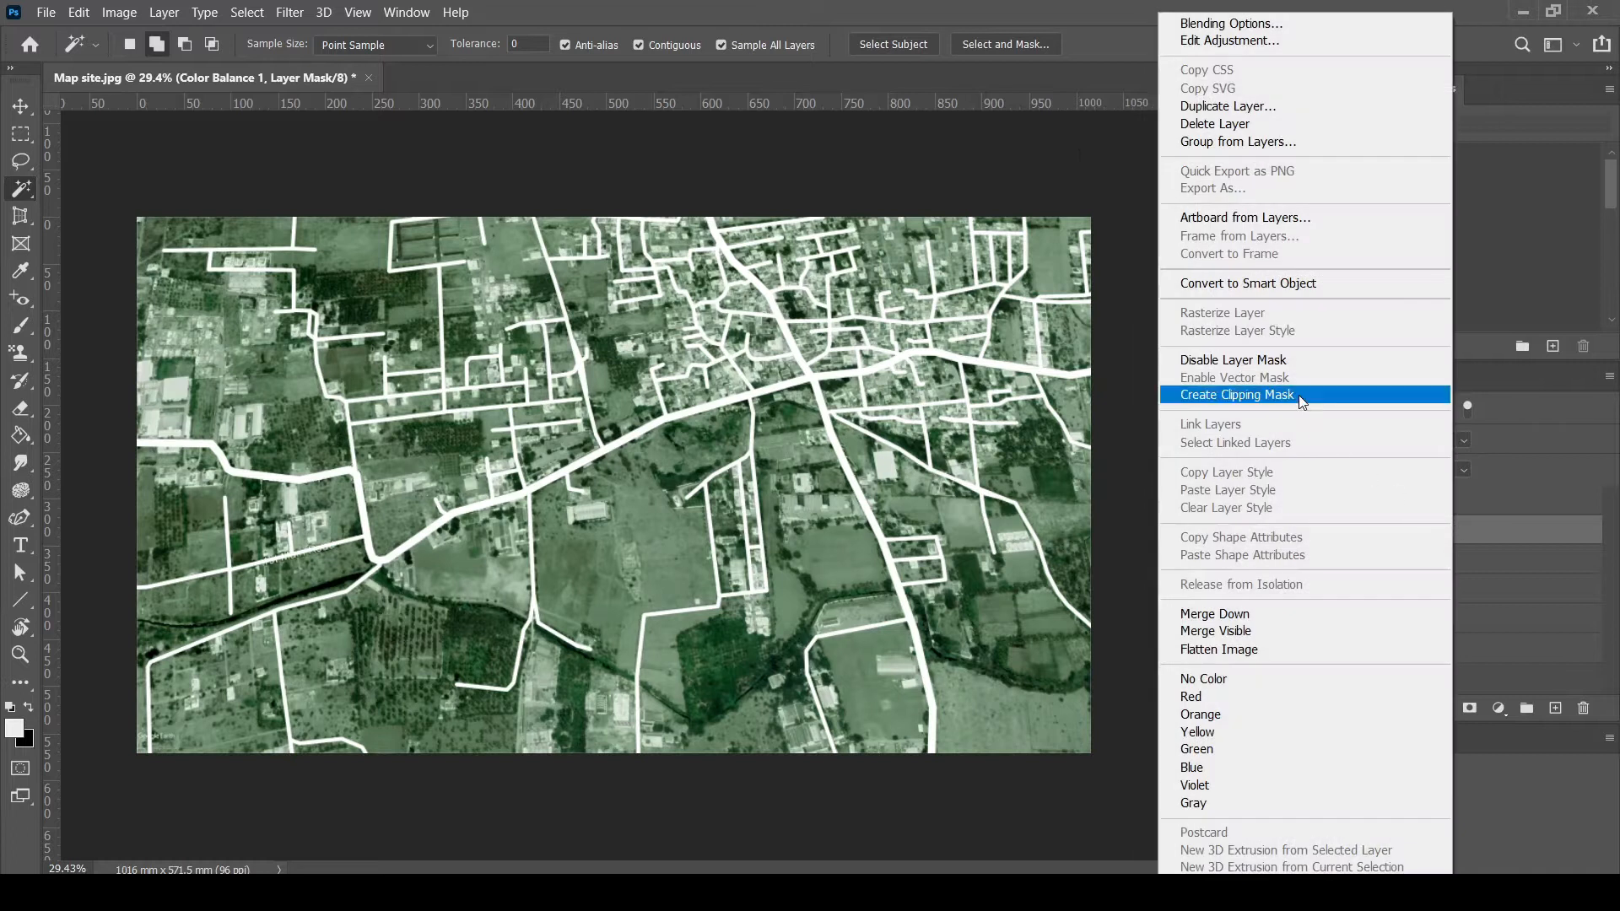
click(1235, 395)
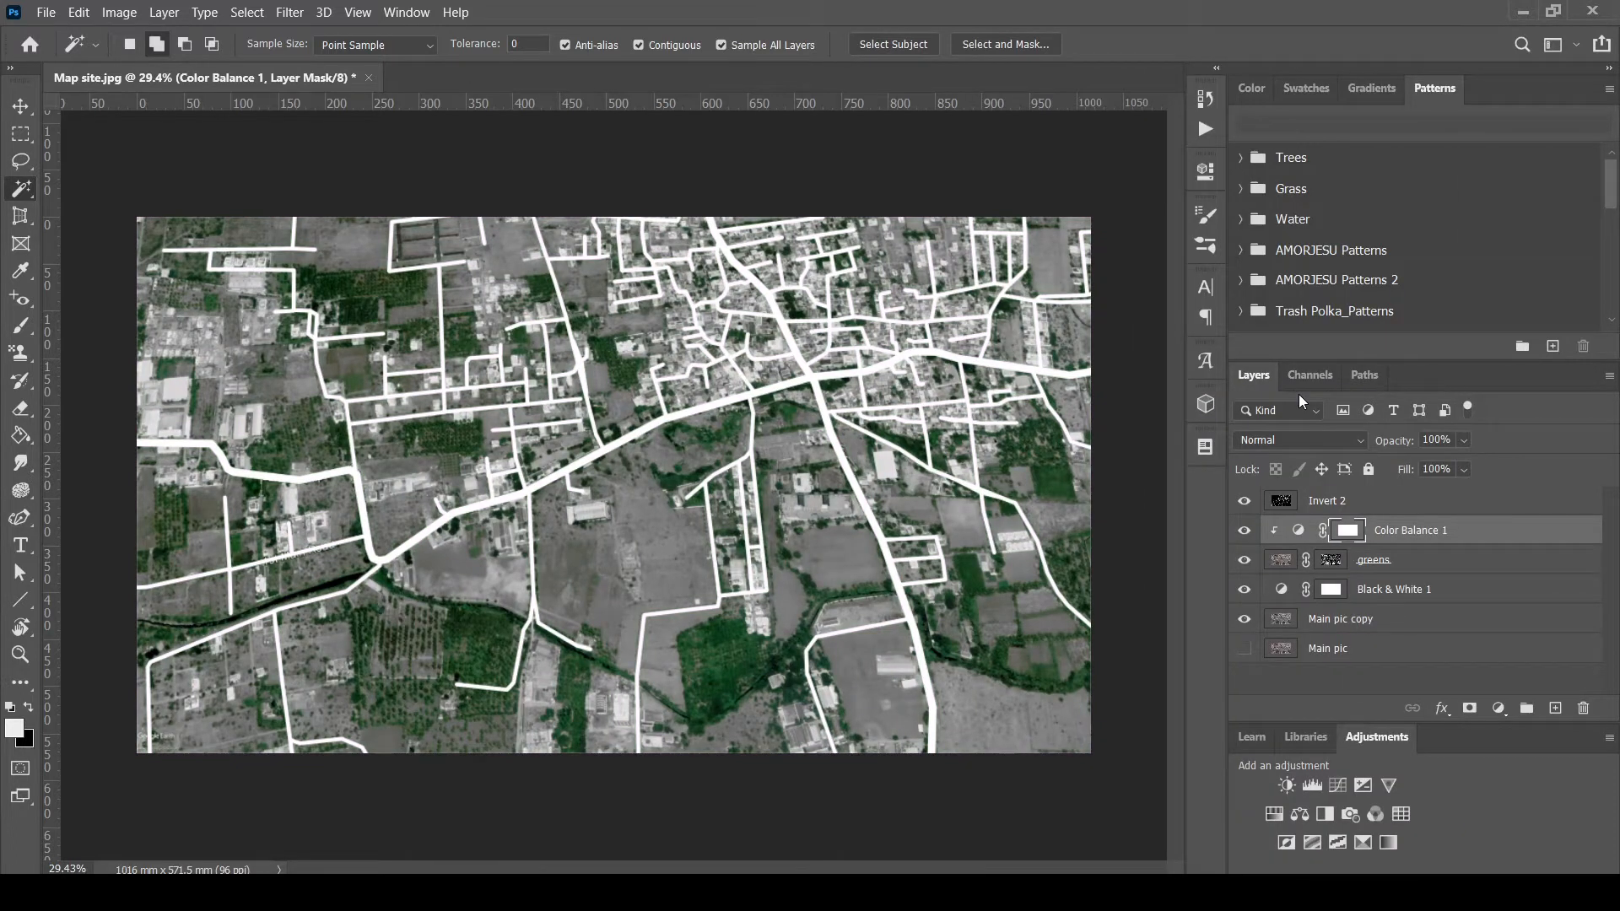
right_click(1409, 530)
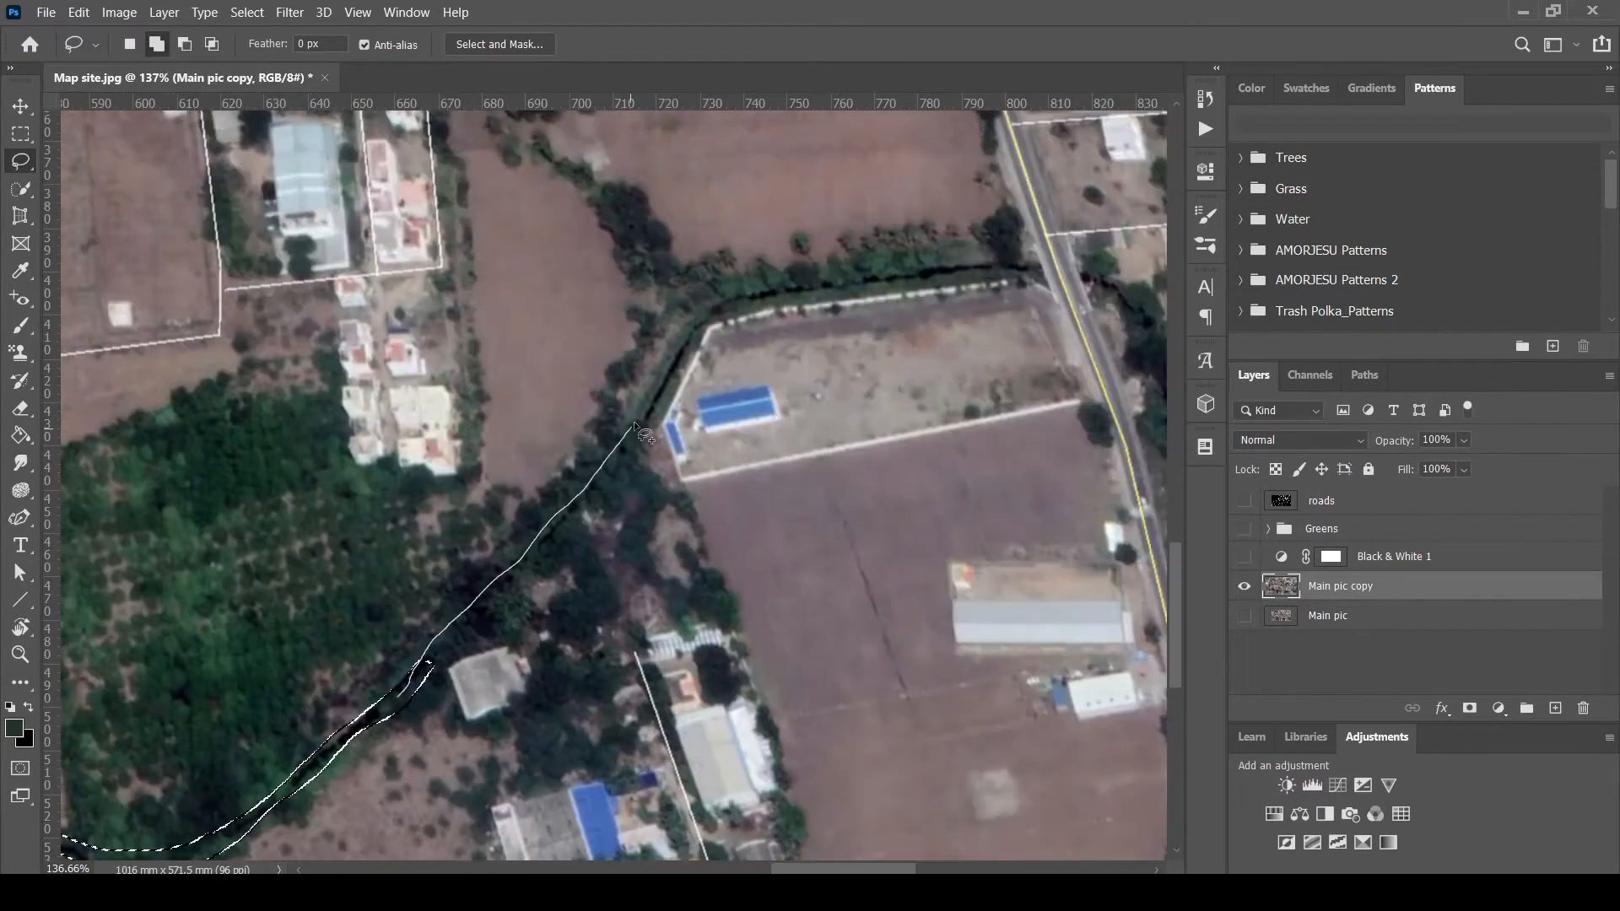
Scroll the map right to follow the canal's course
scroll(right, 3)
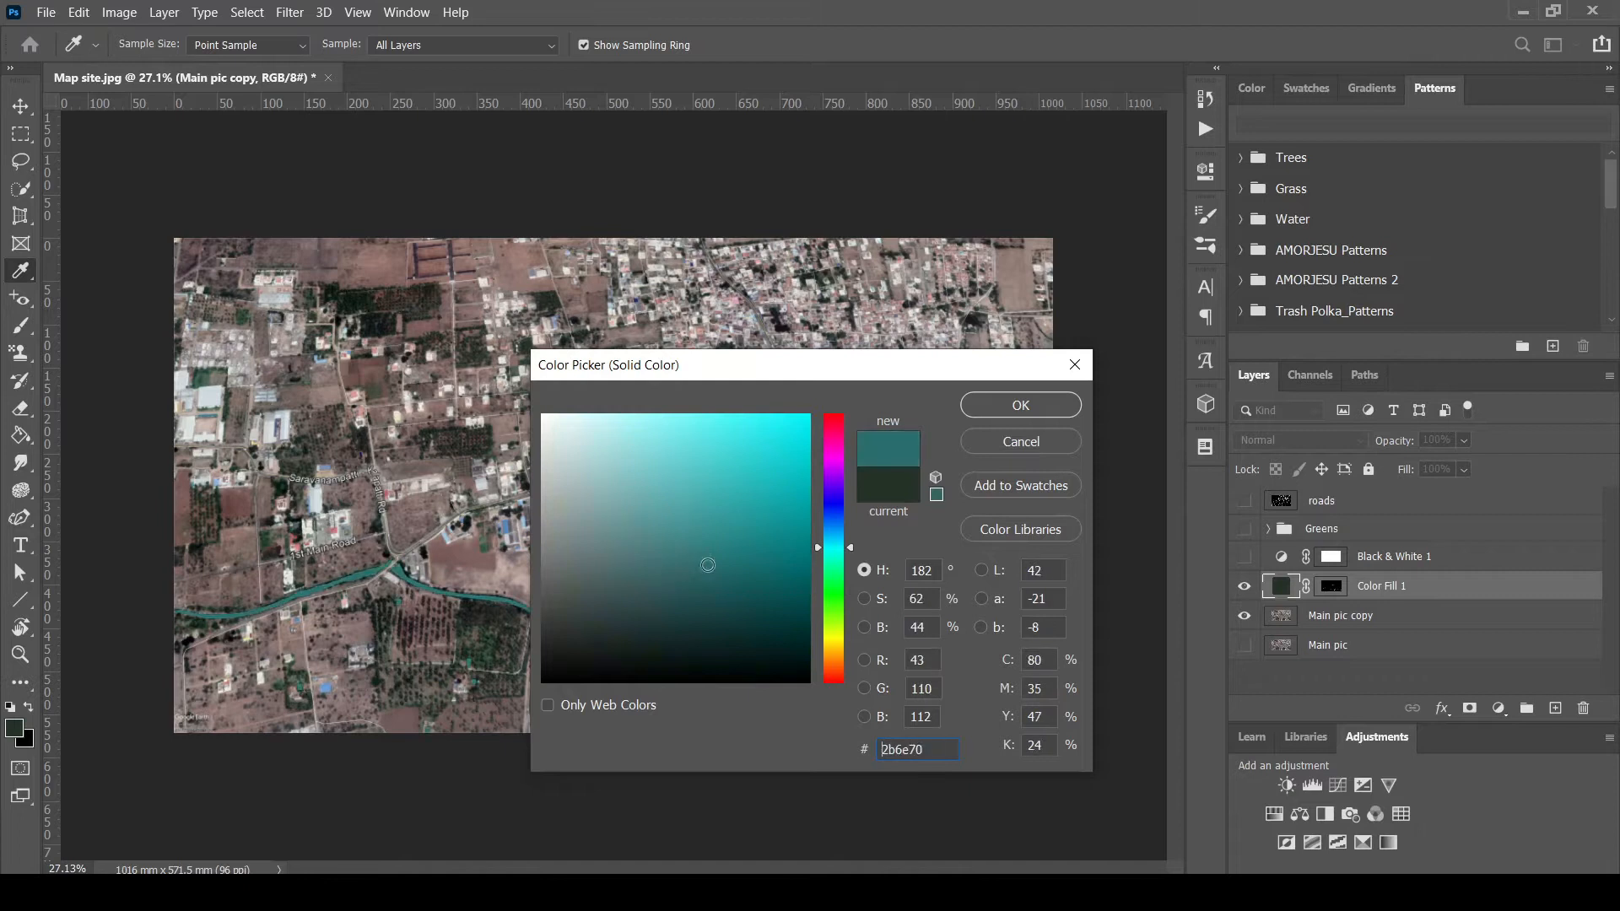
Set the water fill to a lighter teal and add an Inner Shadow effect
click(688, 507)
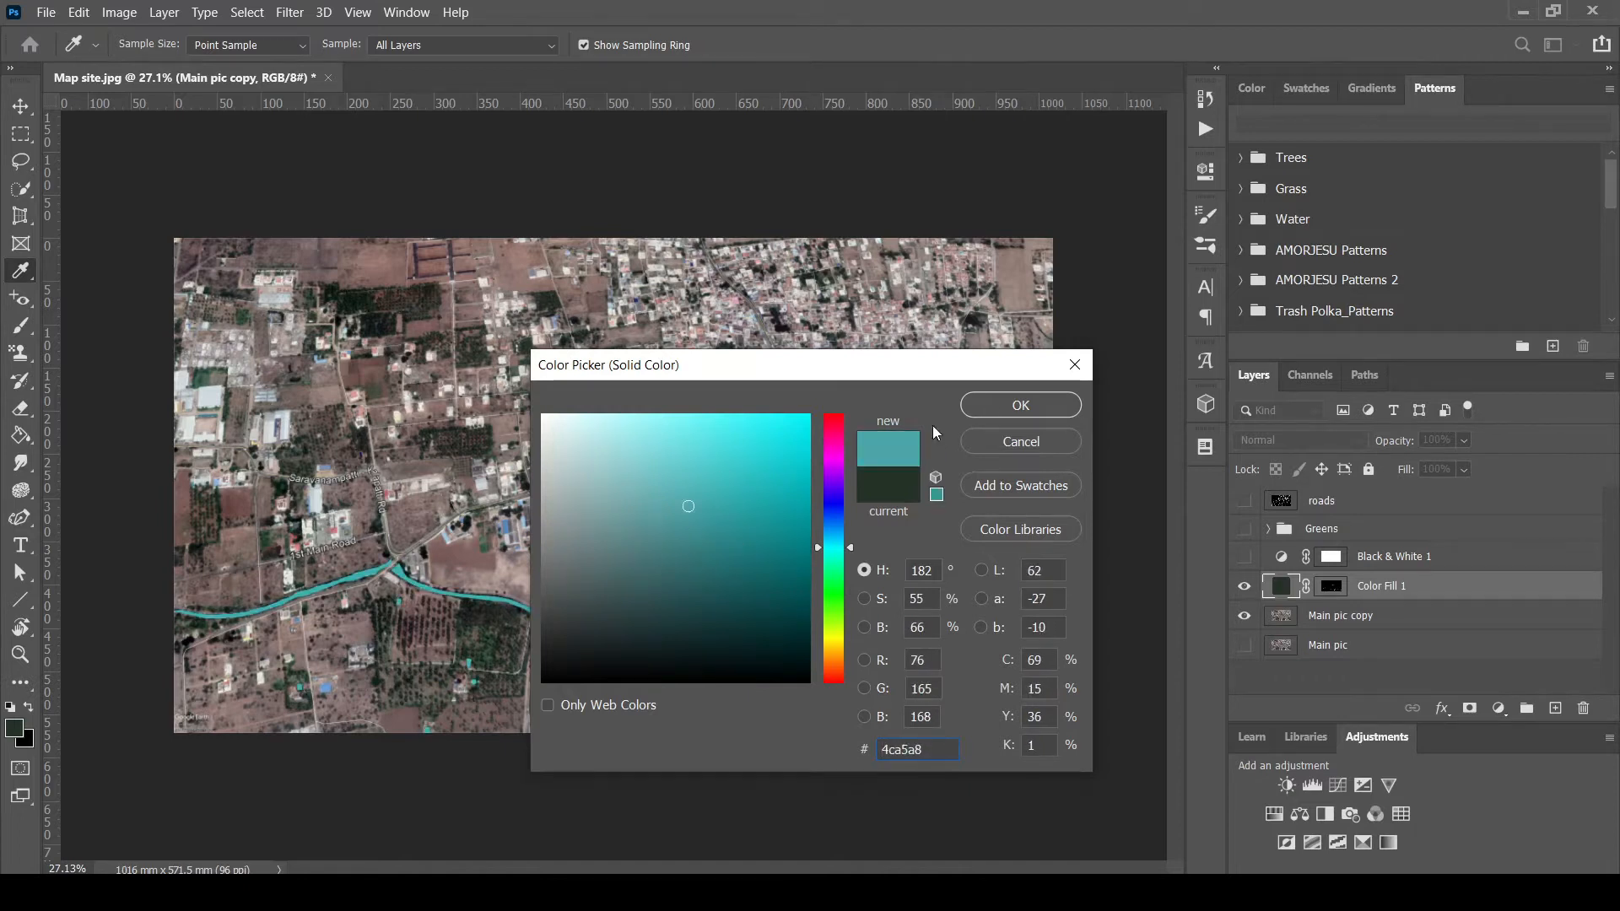
click(1018, 404)
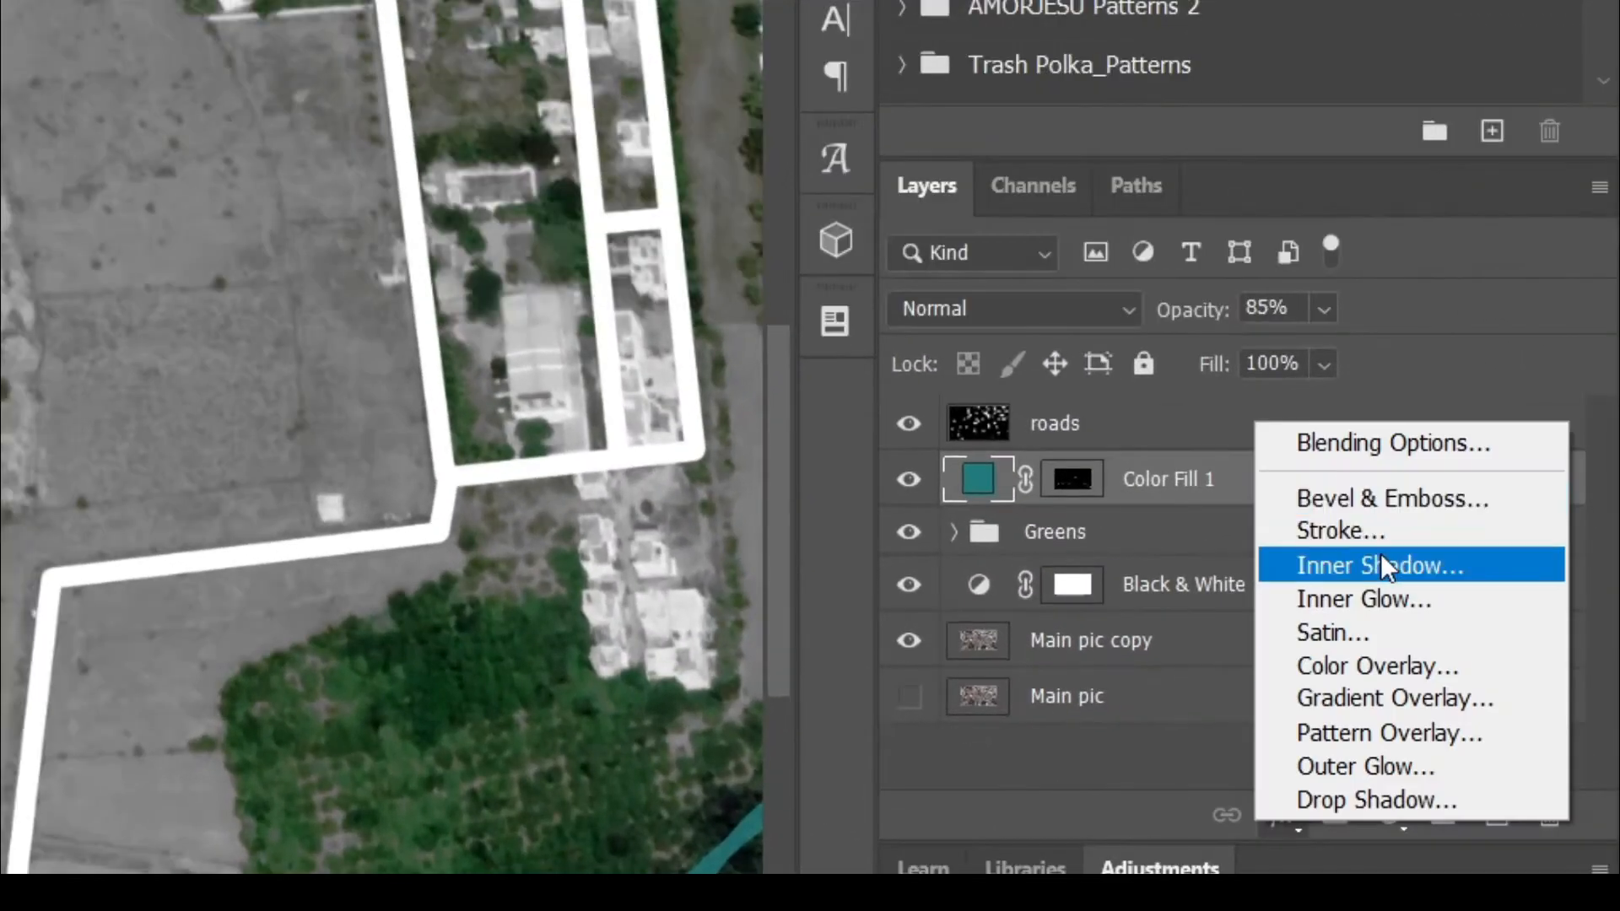
click(1379, 565)
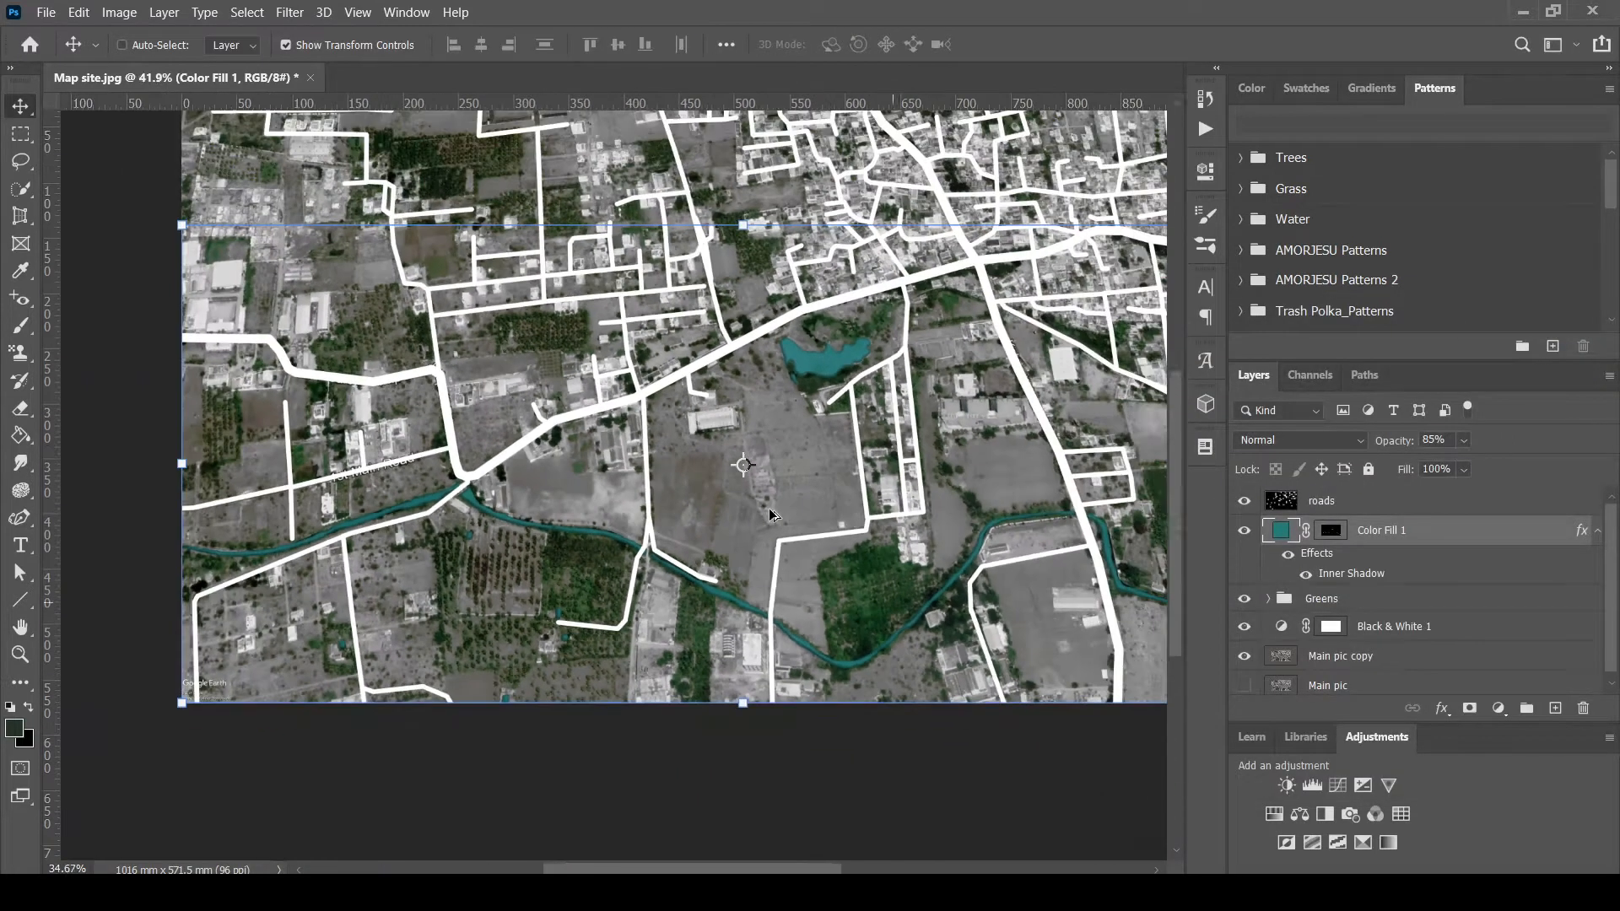
Add a crosshatch Pattern fill from the Architect Sketch Pattern set at 89% scale
click(1441, 709)
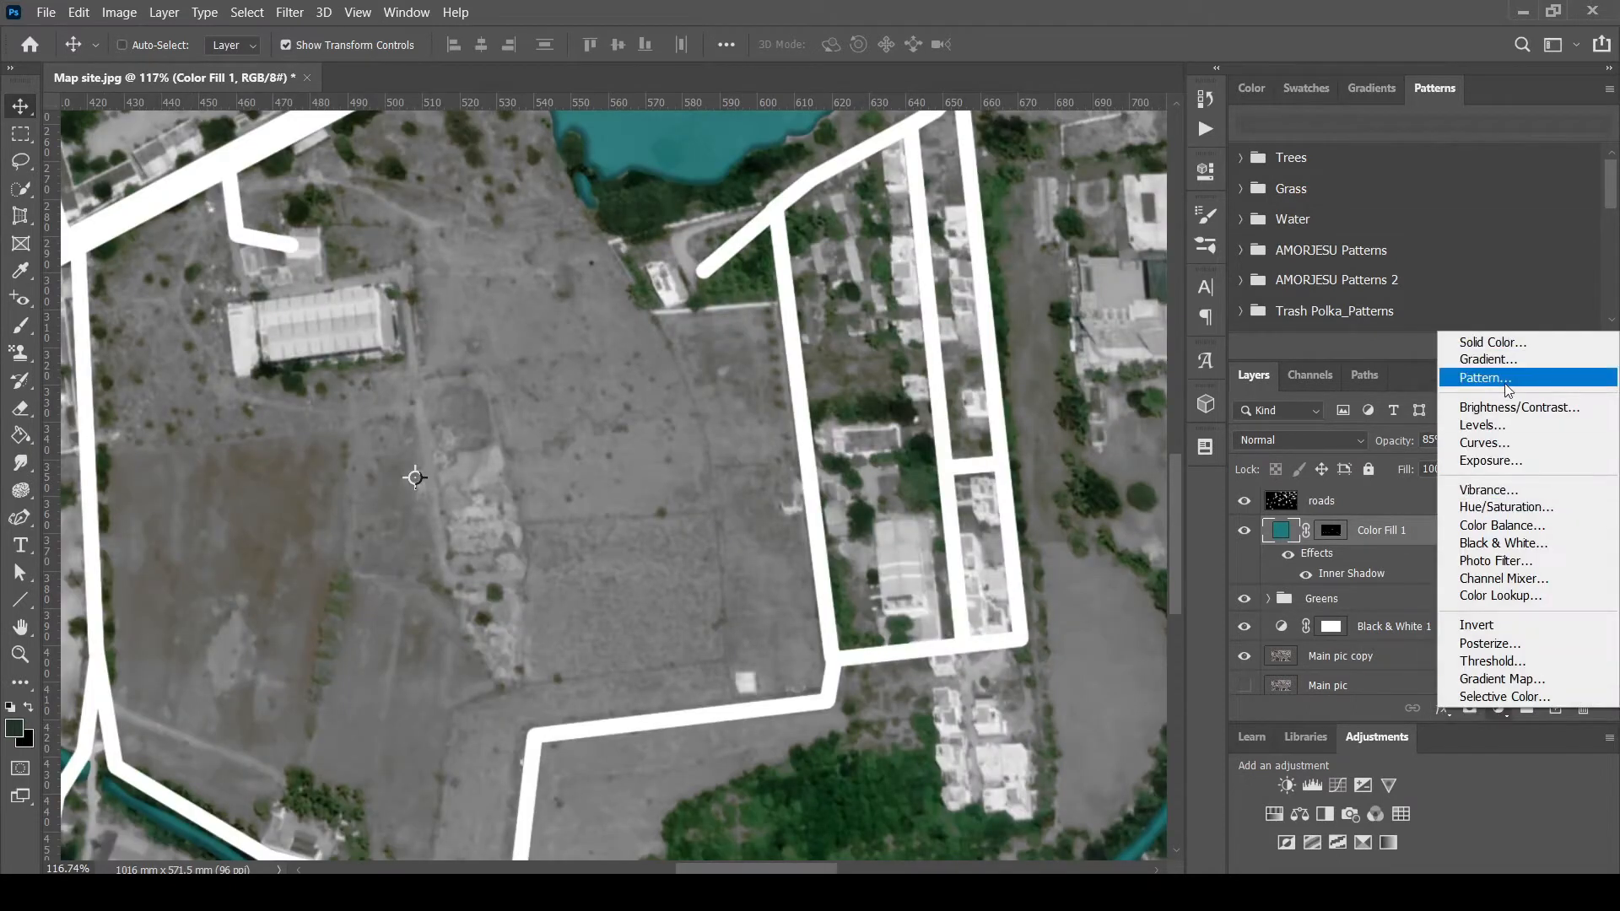
click(1483, 378)
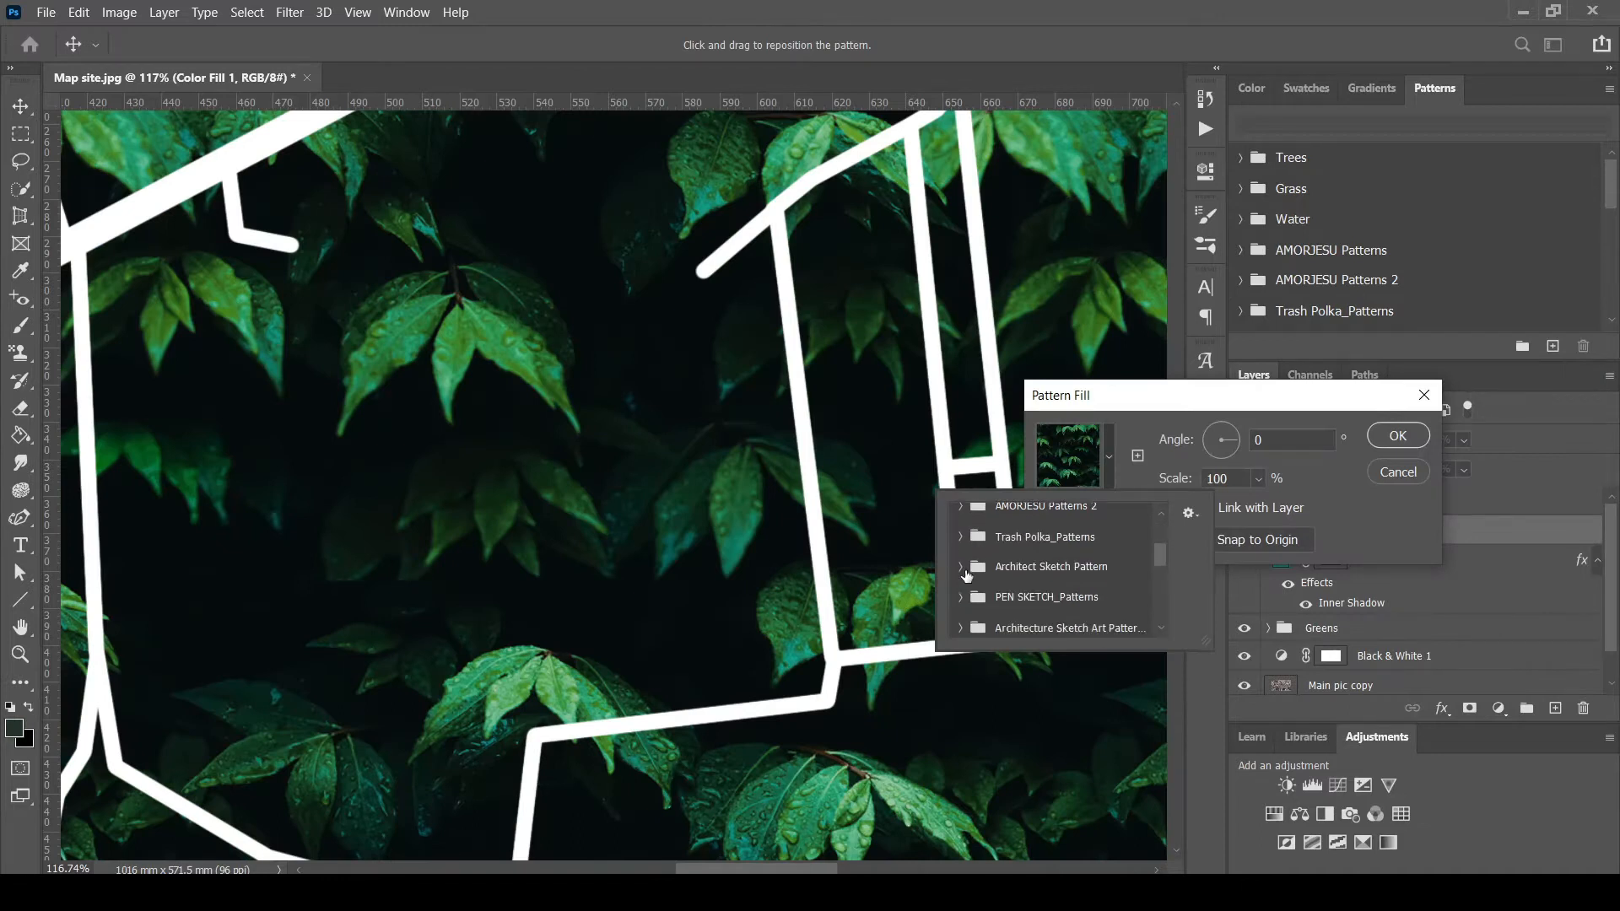
click(962, 567)
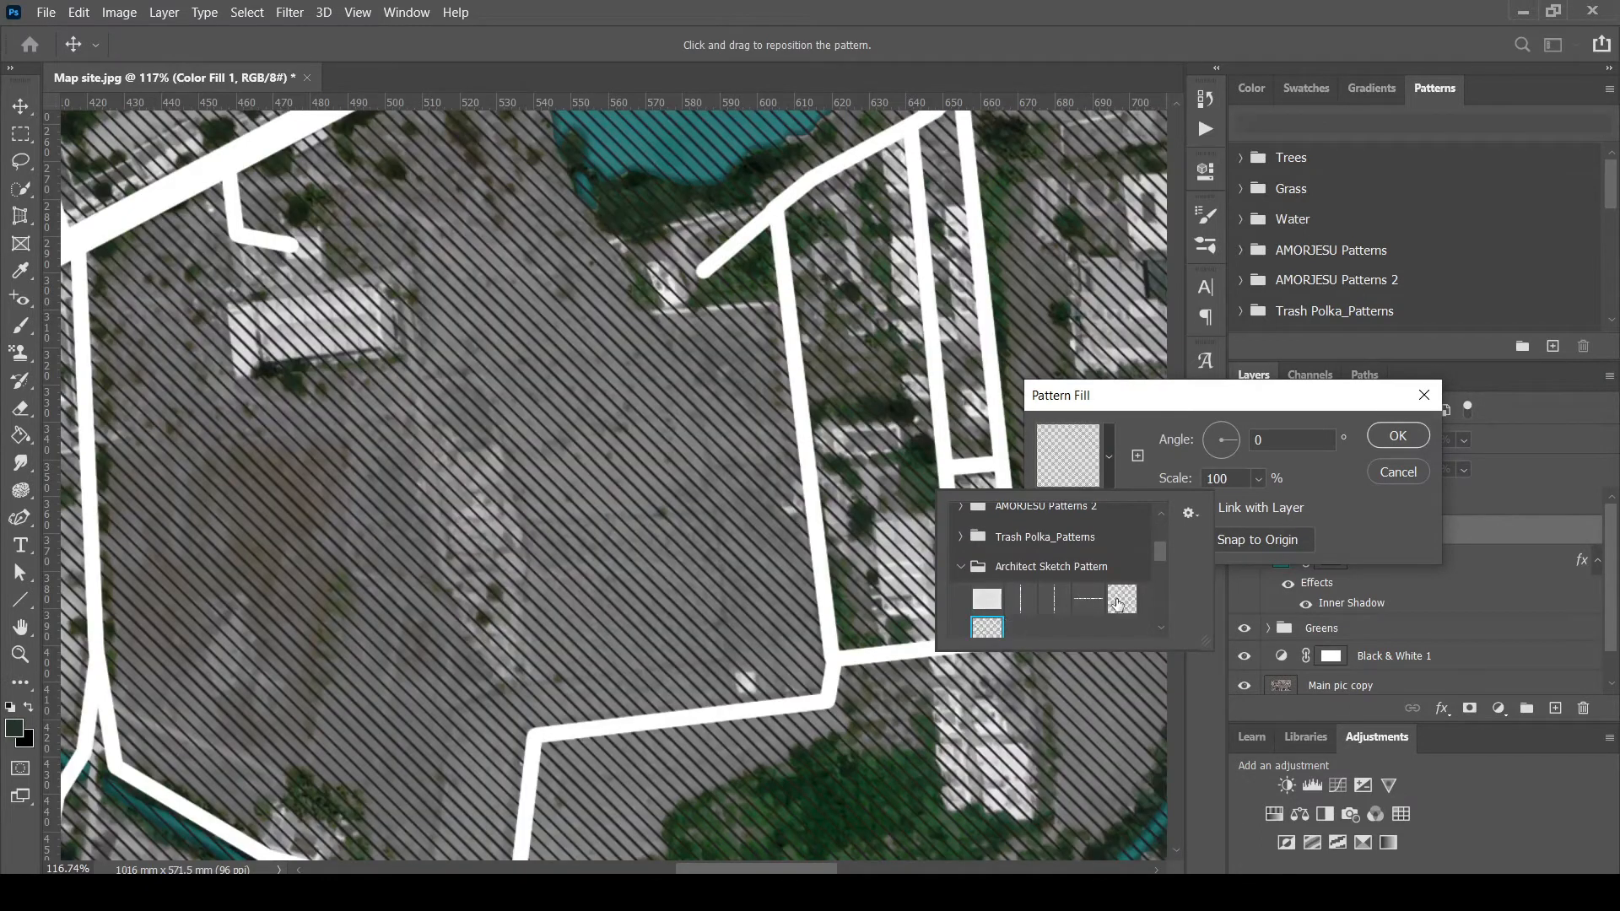
click(985, 626)
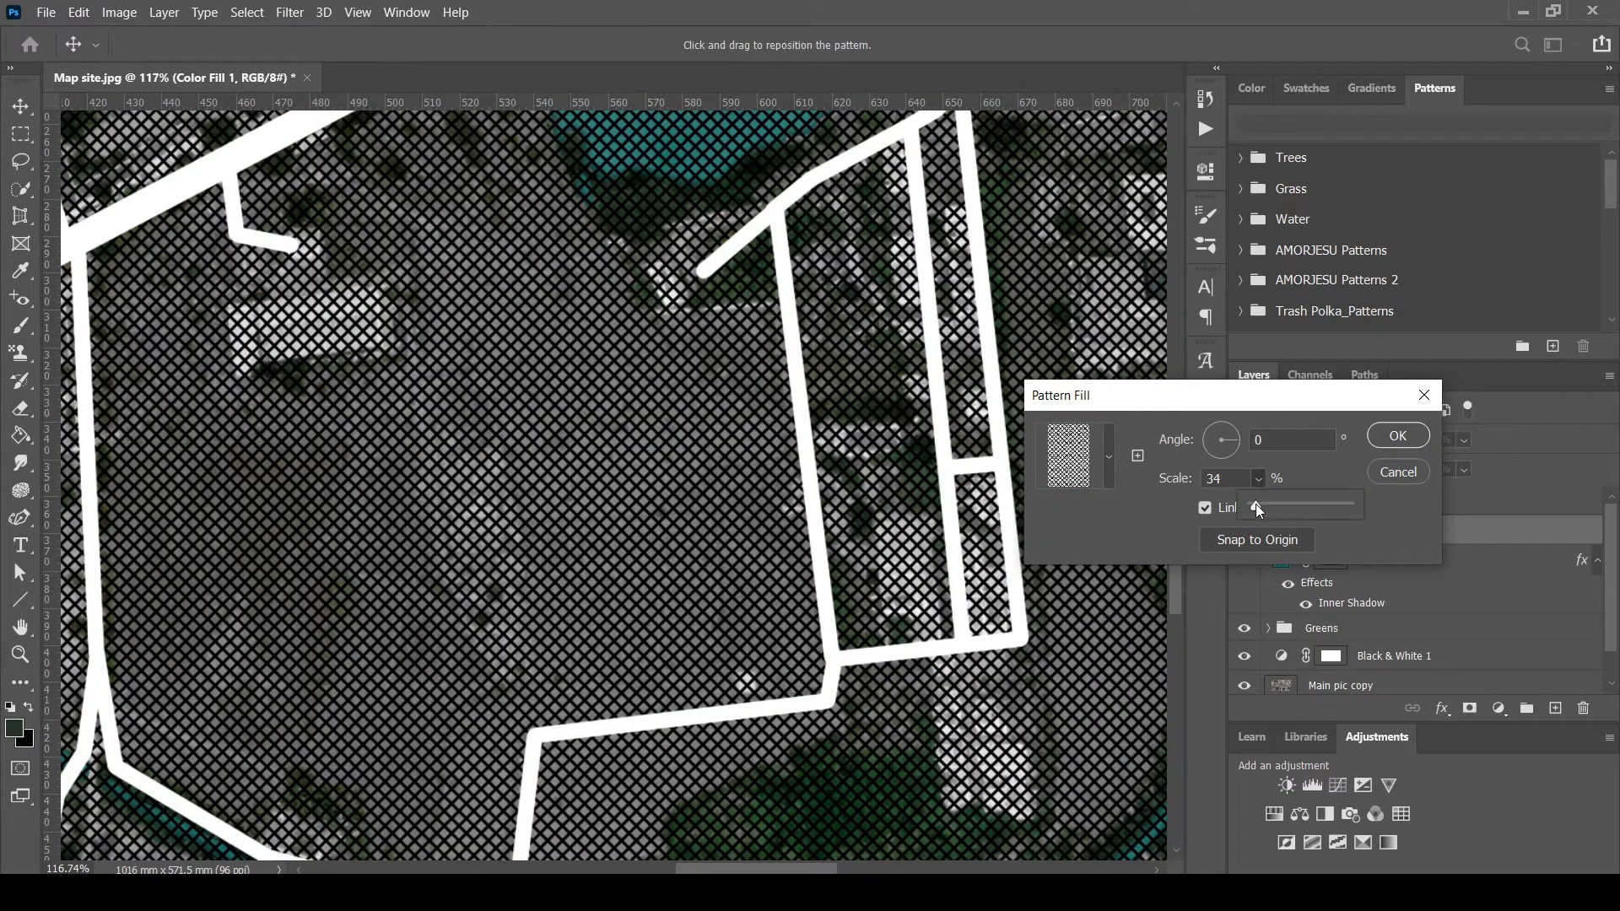
drag(1258, 507, 1322, 507)
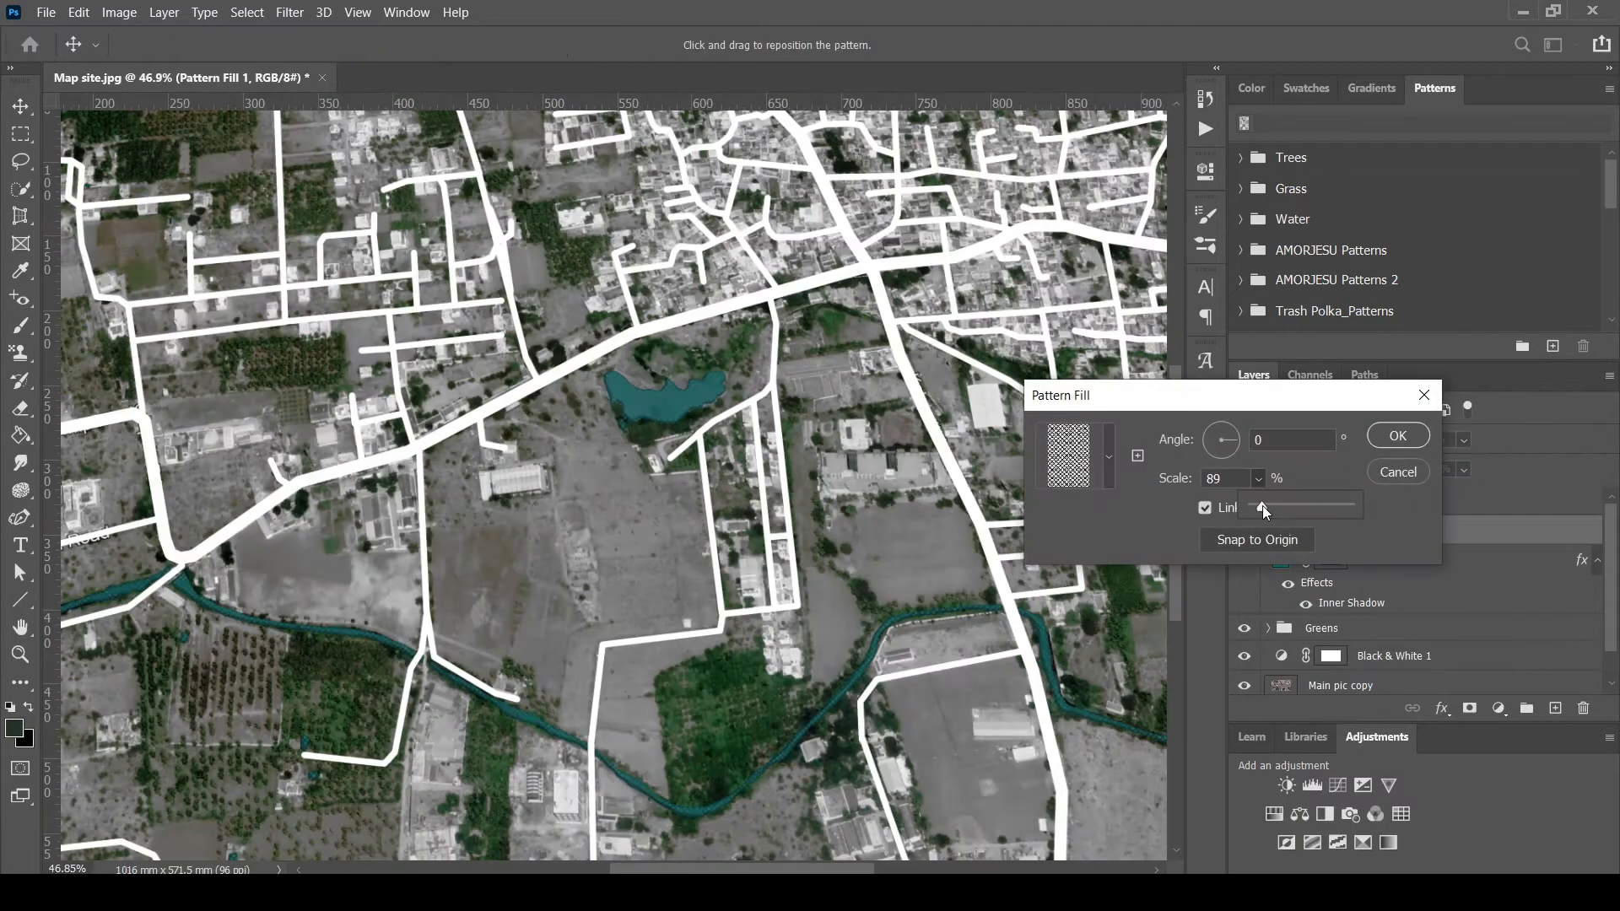
click(1397, 435)
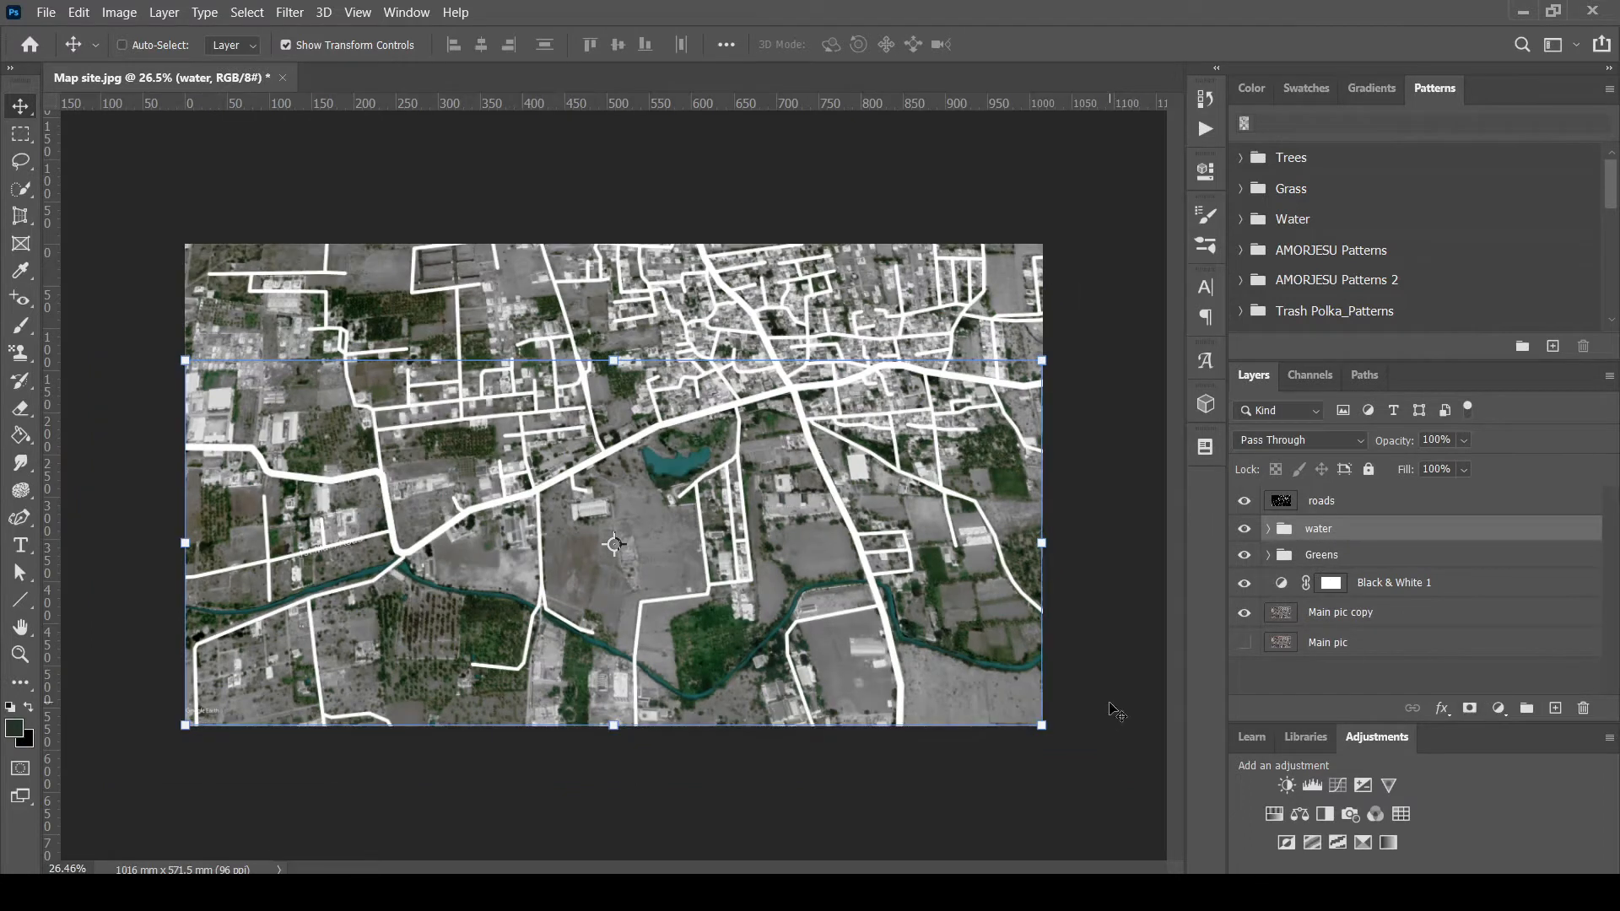
Add a Hue/Saturation adjustment lowering Saturation to -60 and Lightness to -31
click(1498, 709)
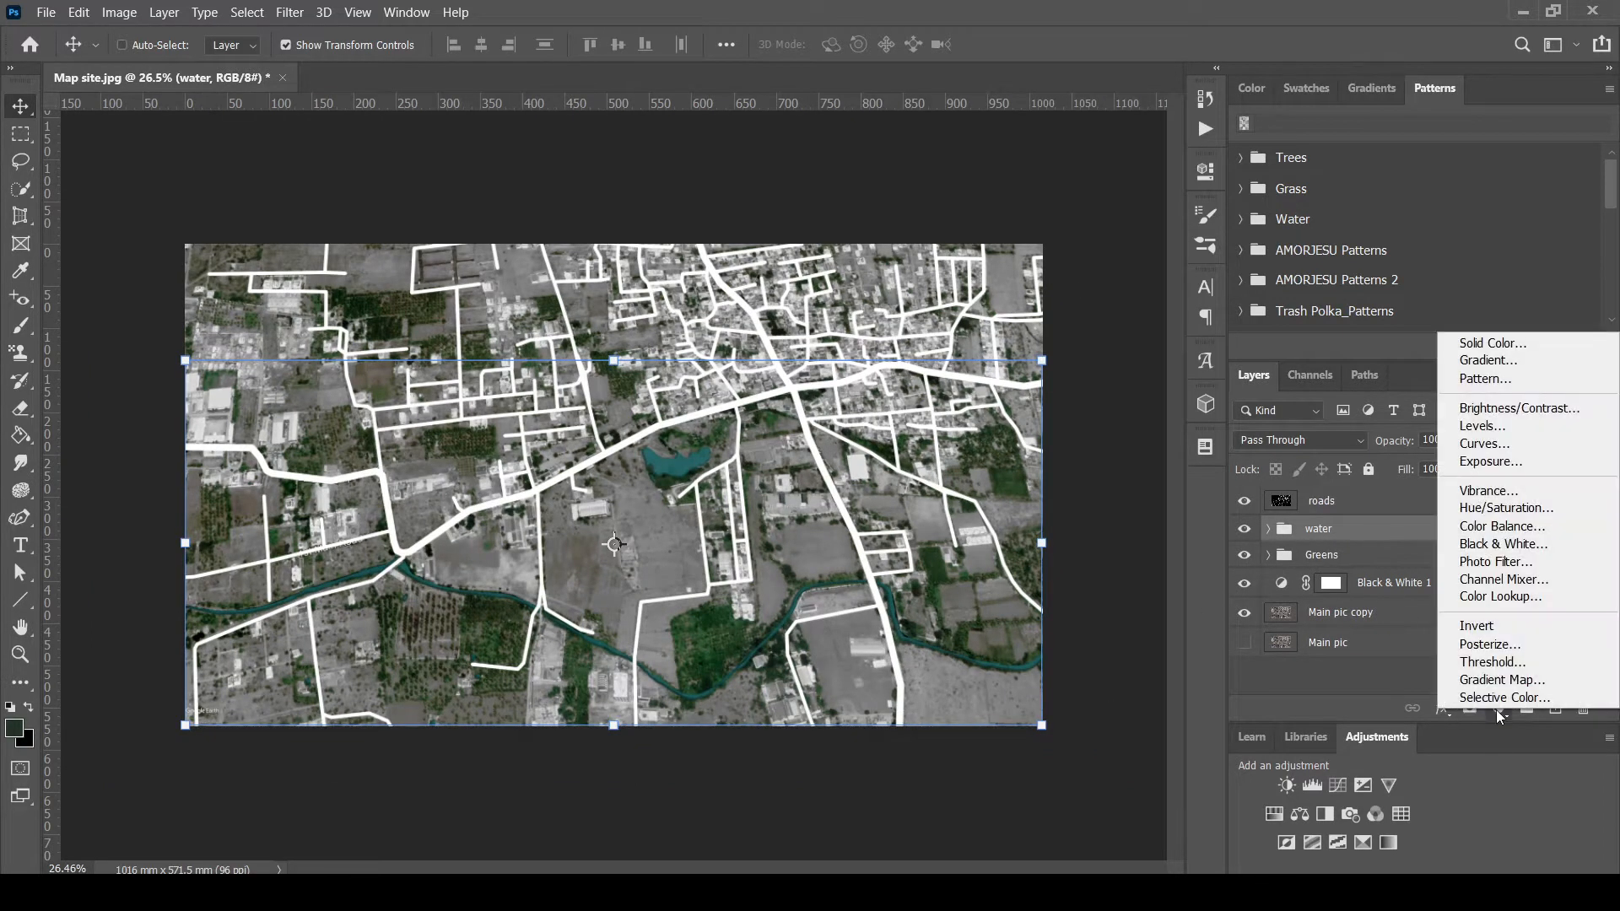
click(1505, 507)
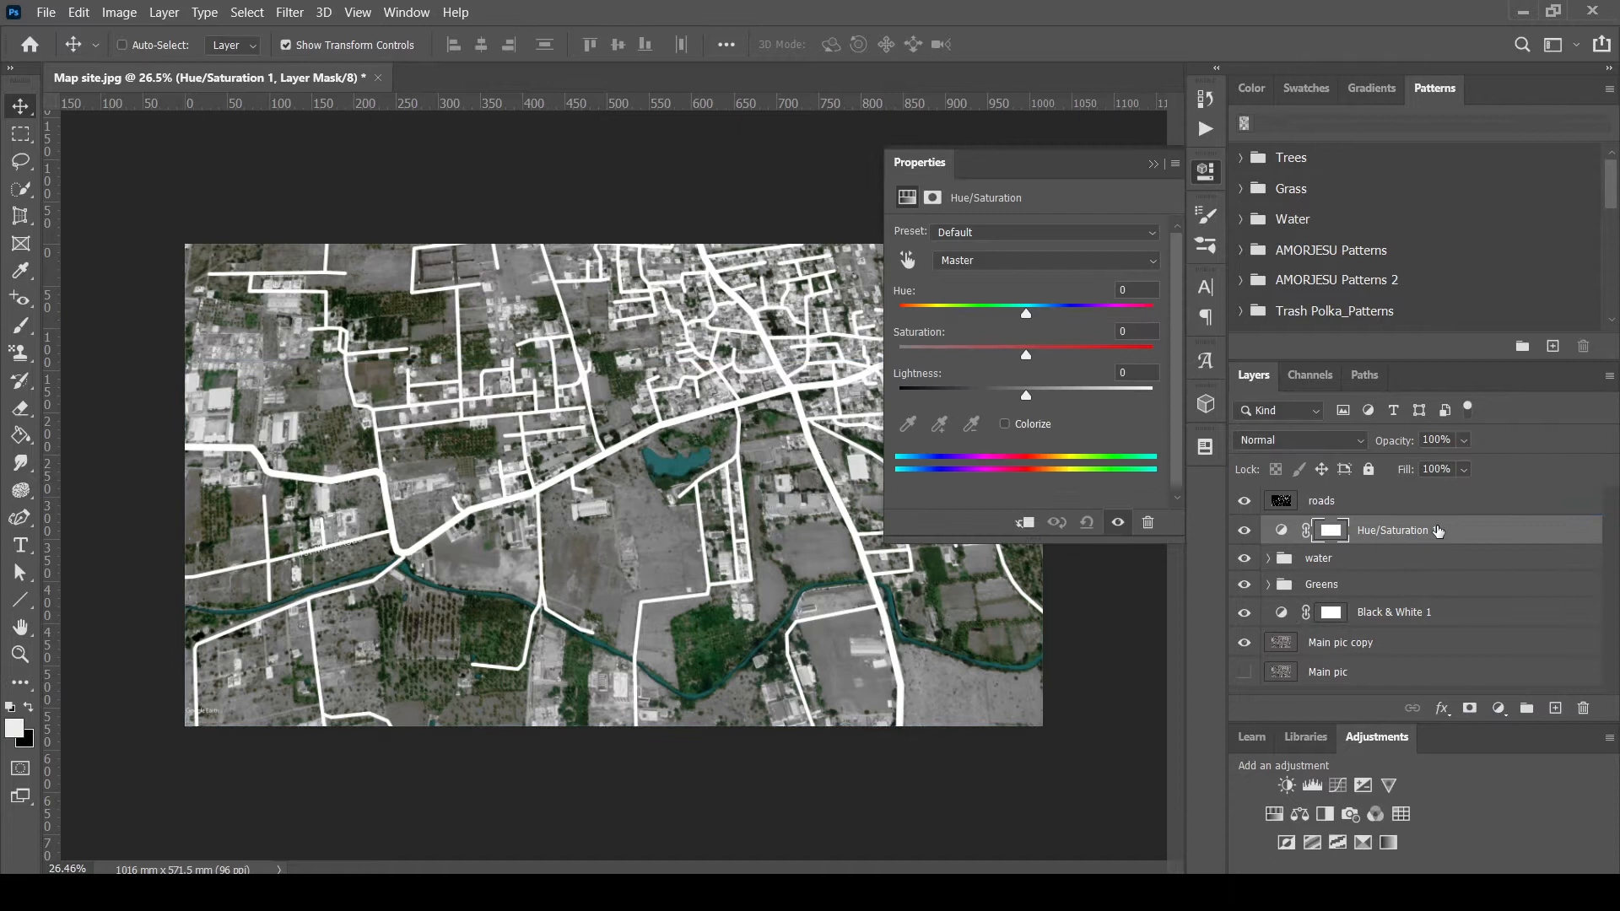
drag(1025, 313, 1039, 314)
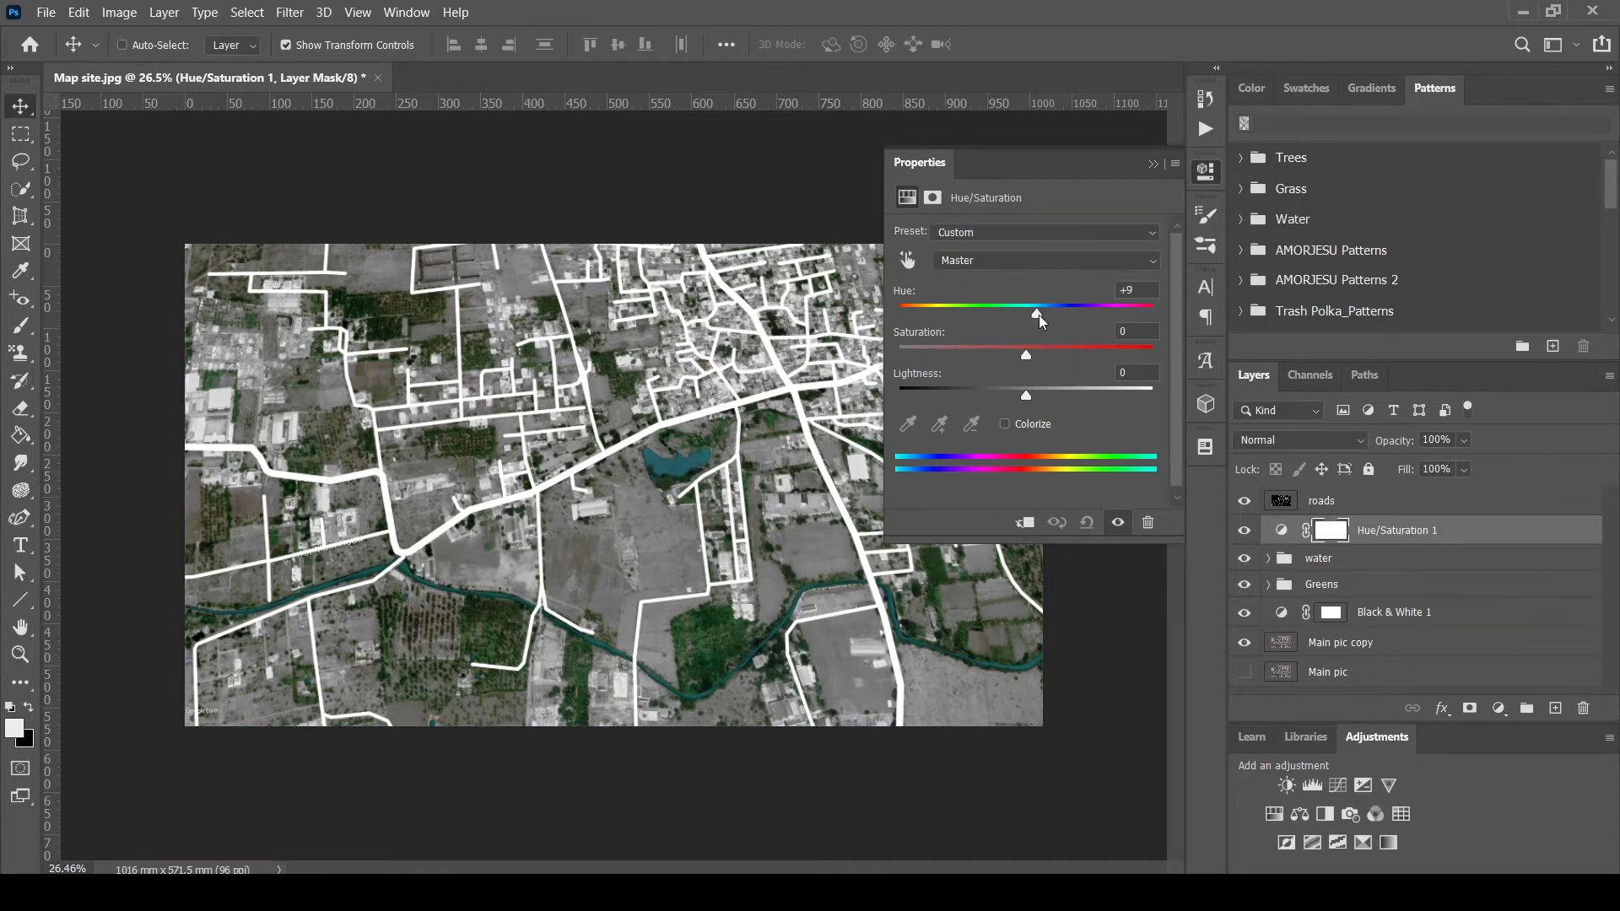
drag(1038, 315, 1062, 315)
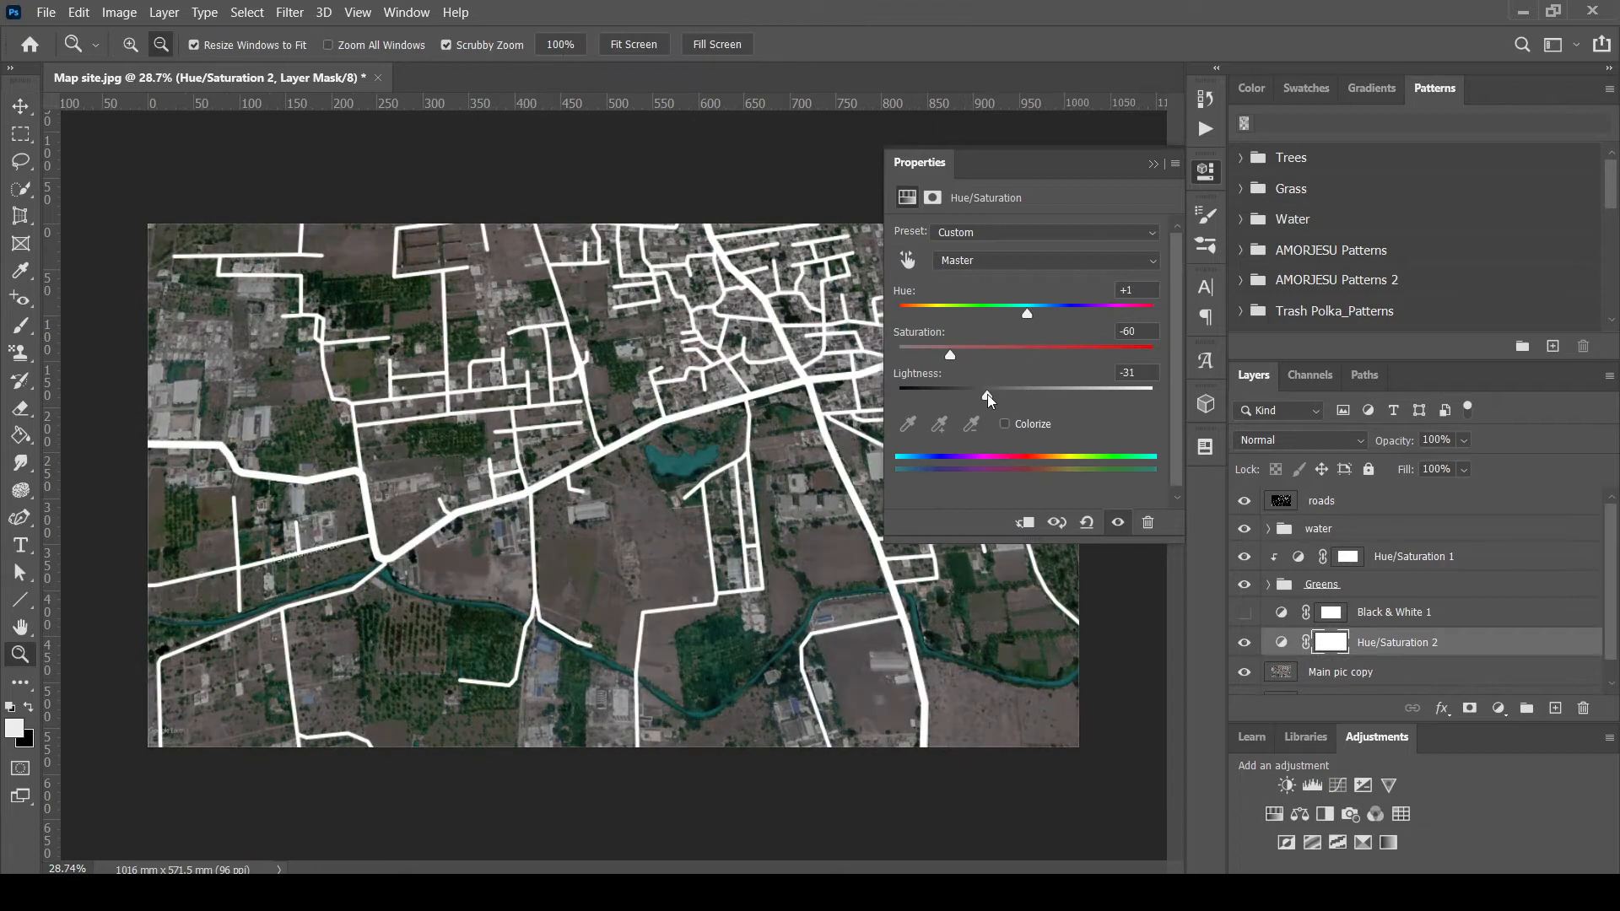
Recolor the water Color Fill to brighter teal #217b7e
click(1320, 528)
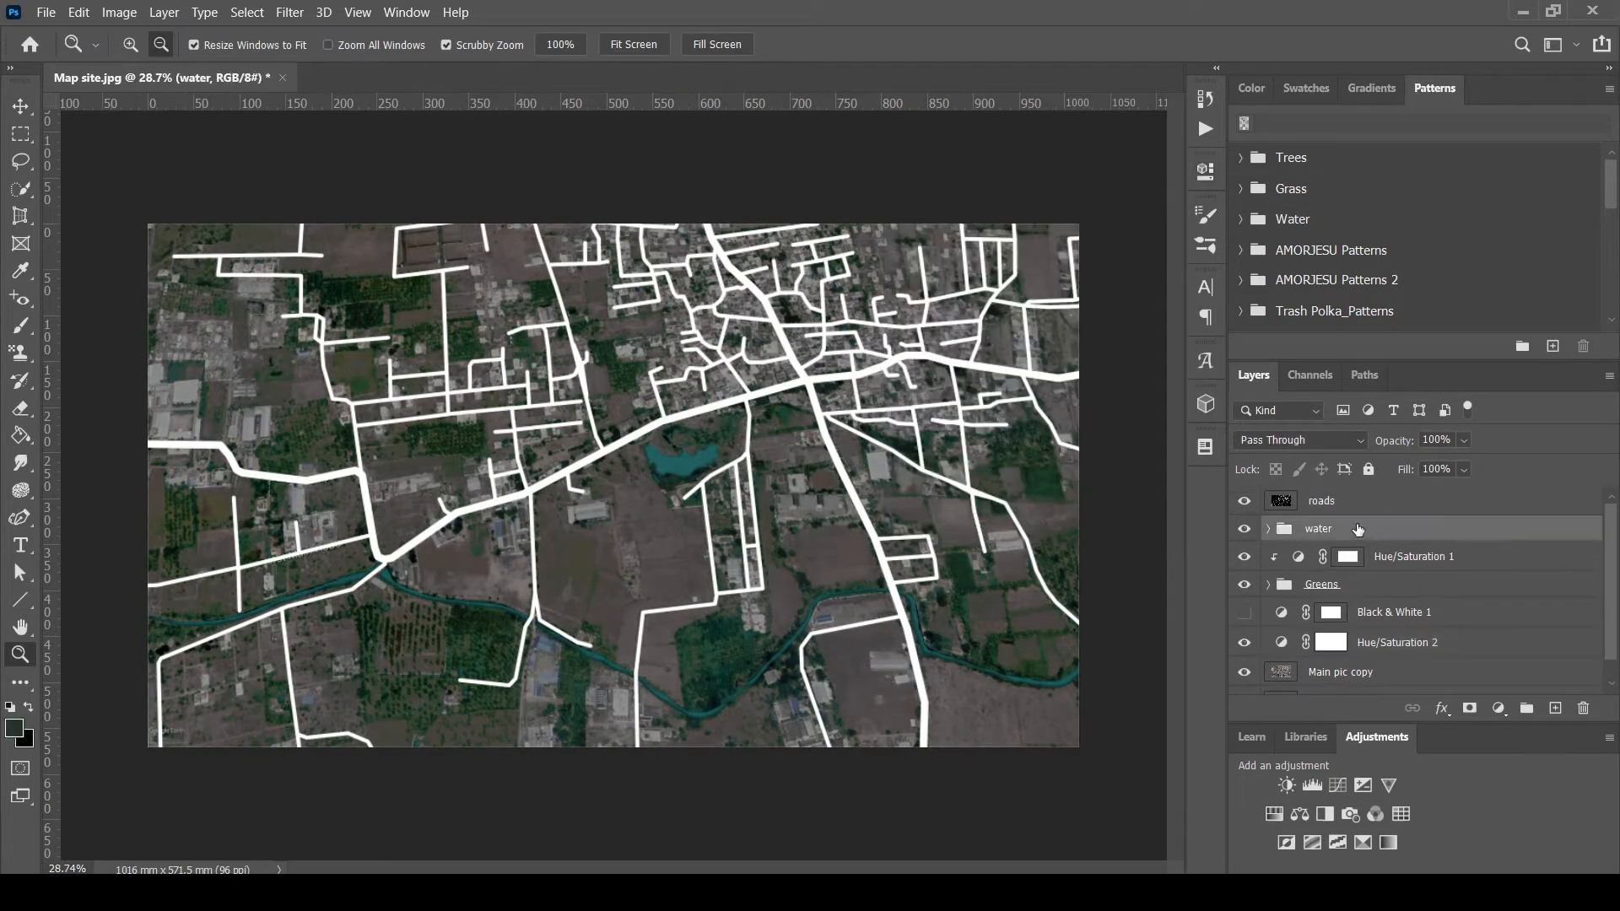
click(1268, 528)
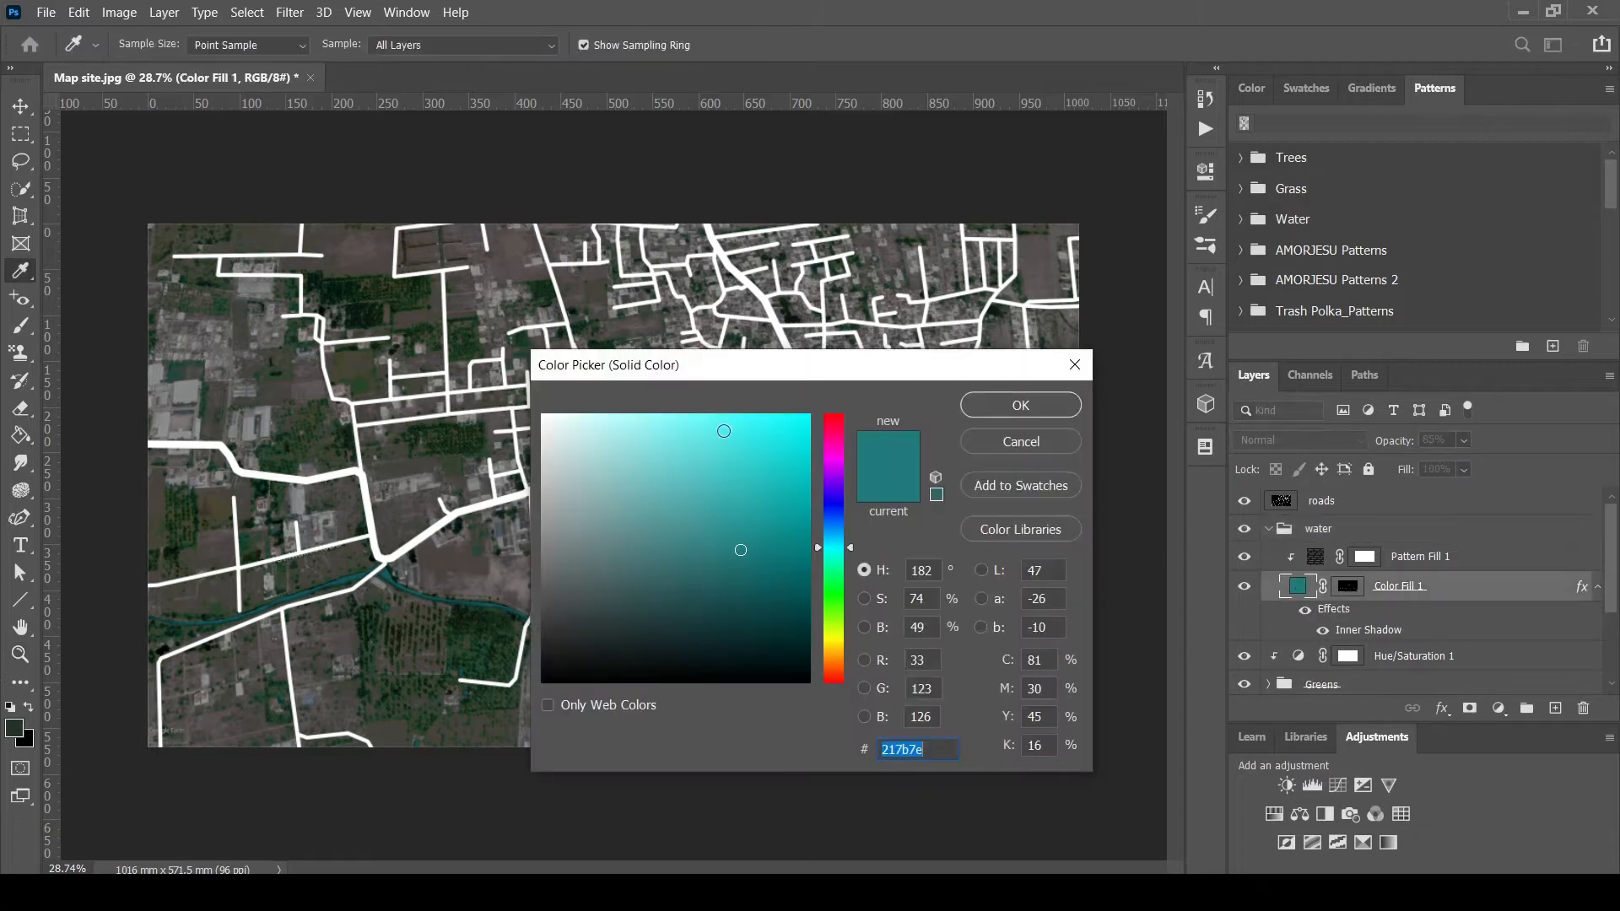
click(653, 499)
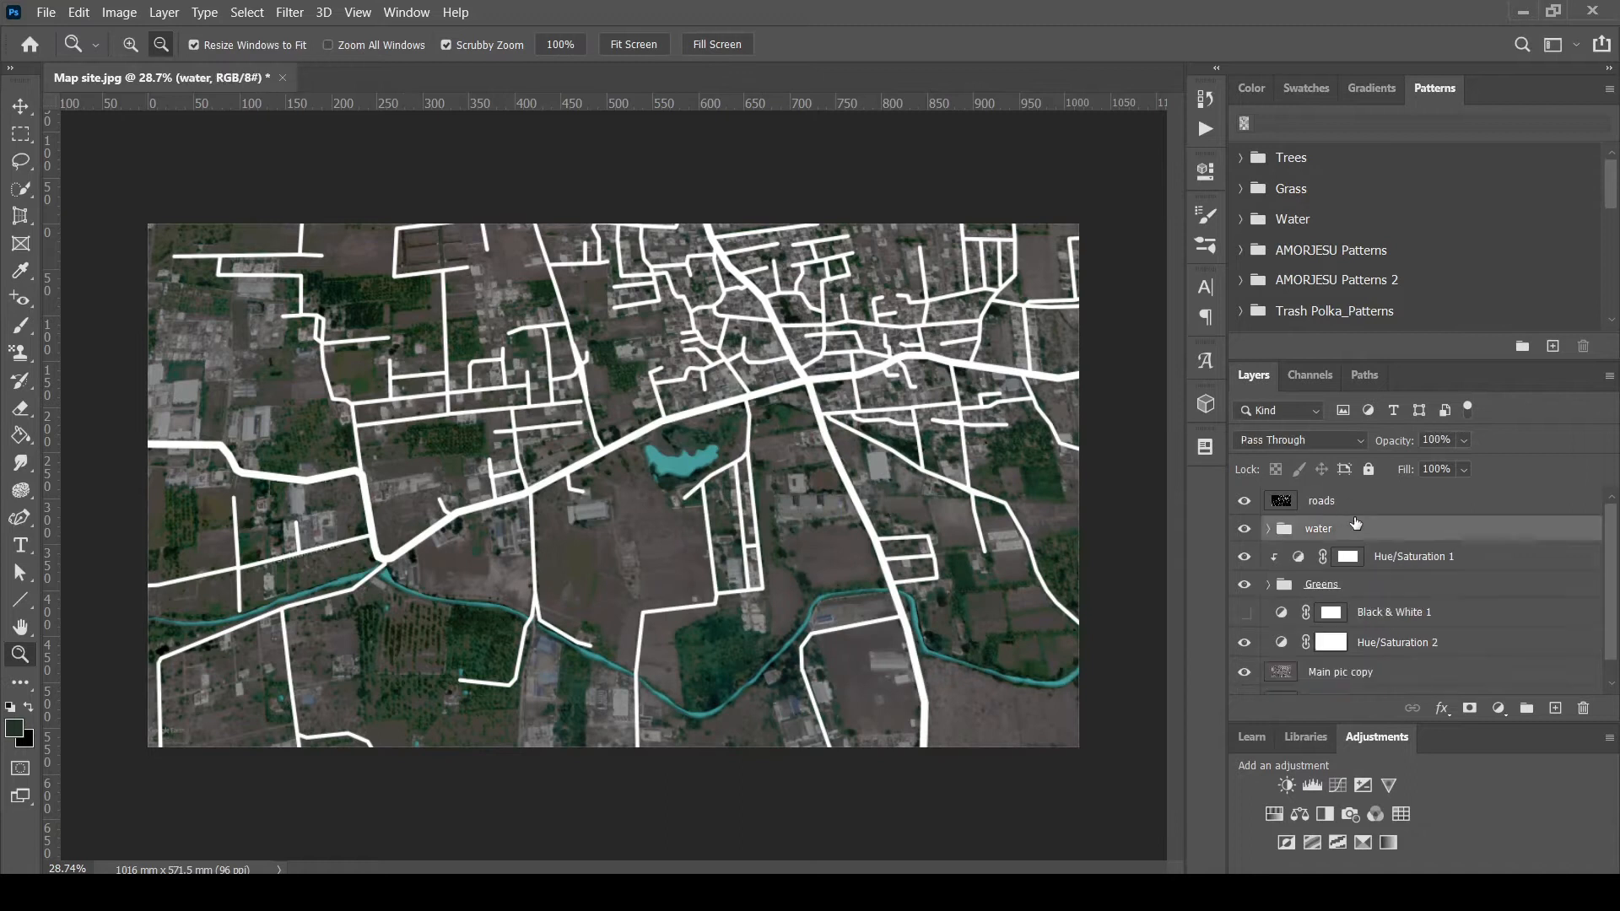
click(1320, 501)
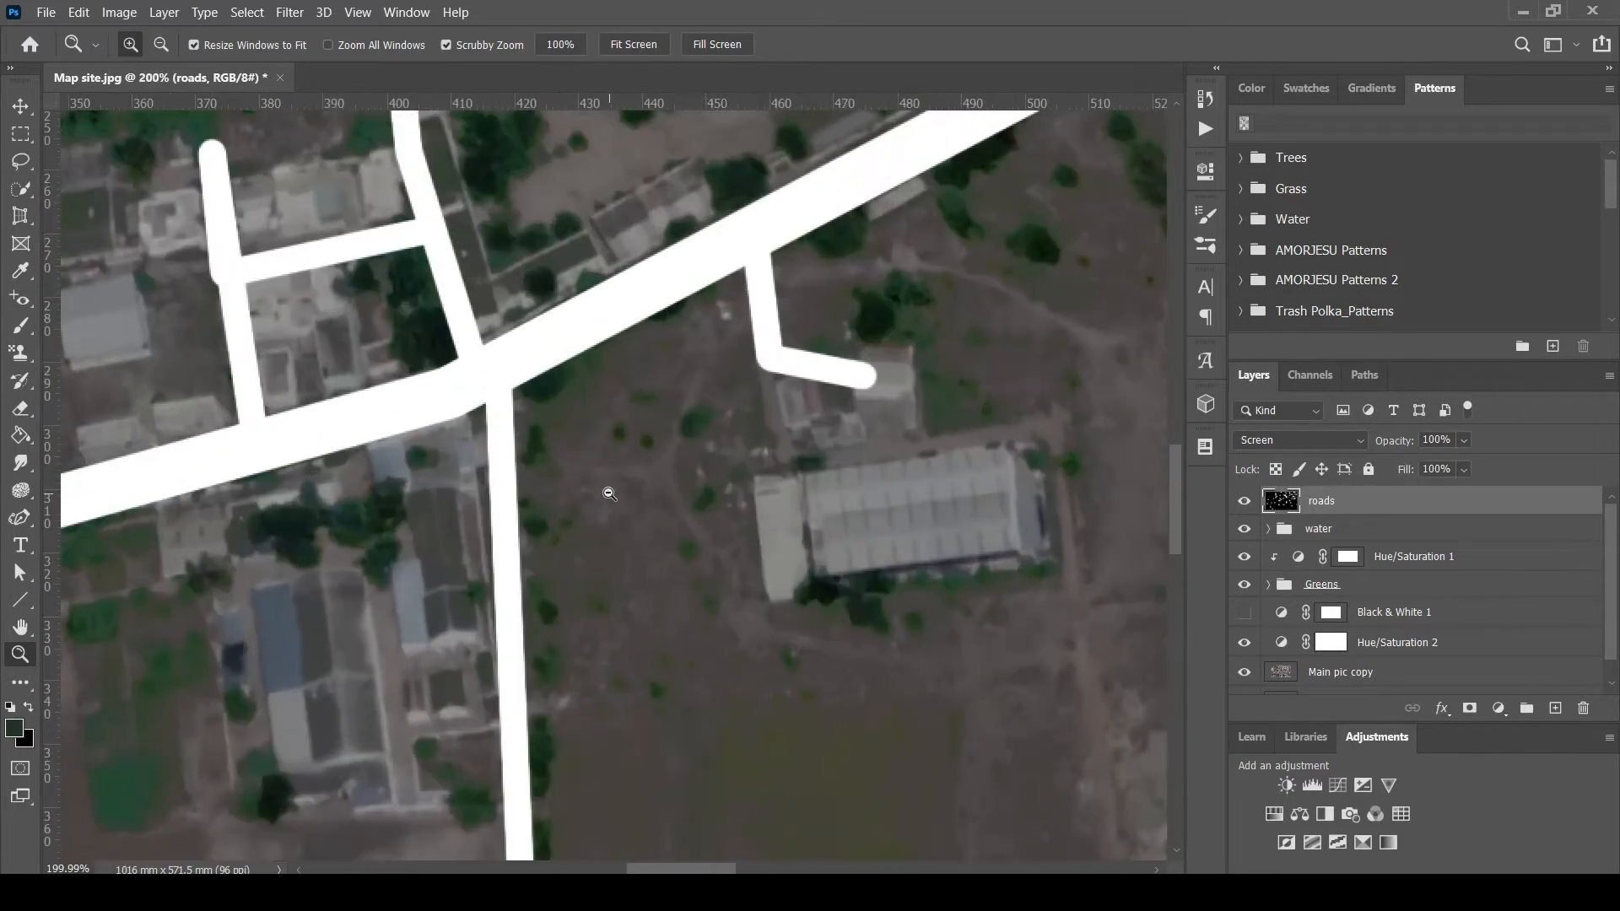
Fill the site plot red with a diagonal hatch pattern and a 2 px outline
click(21, 161)
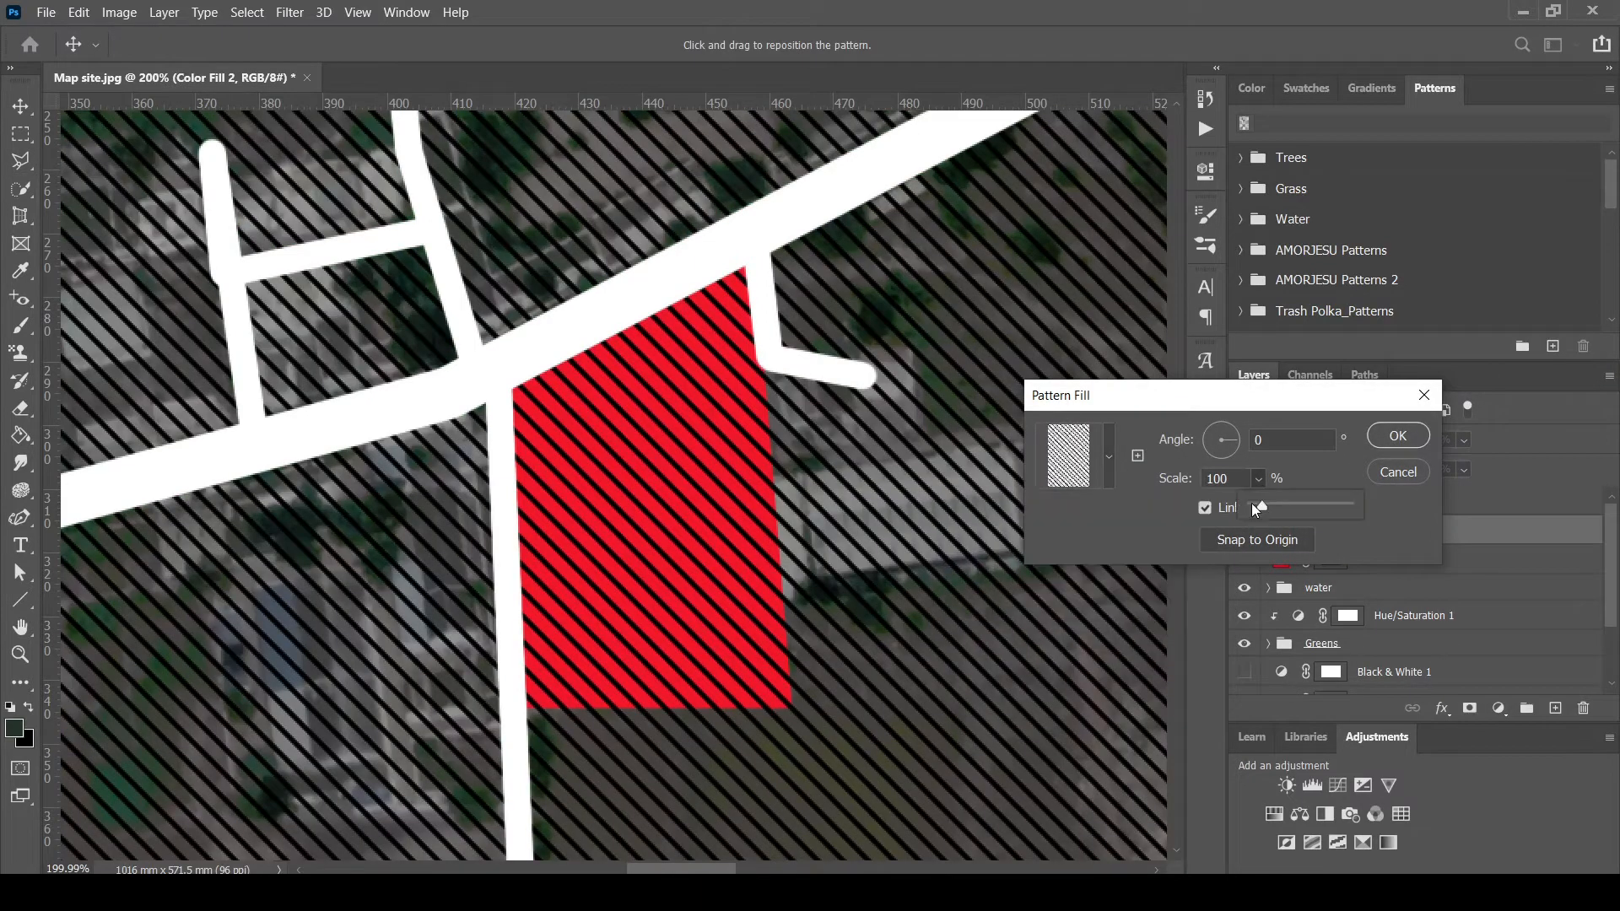
click(1397, 435)
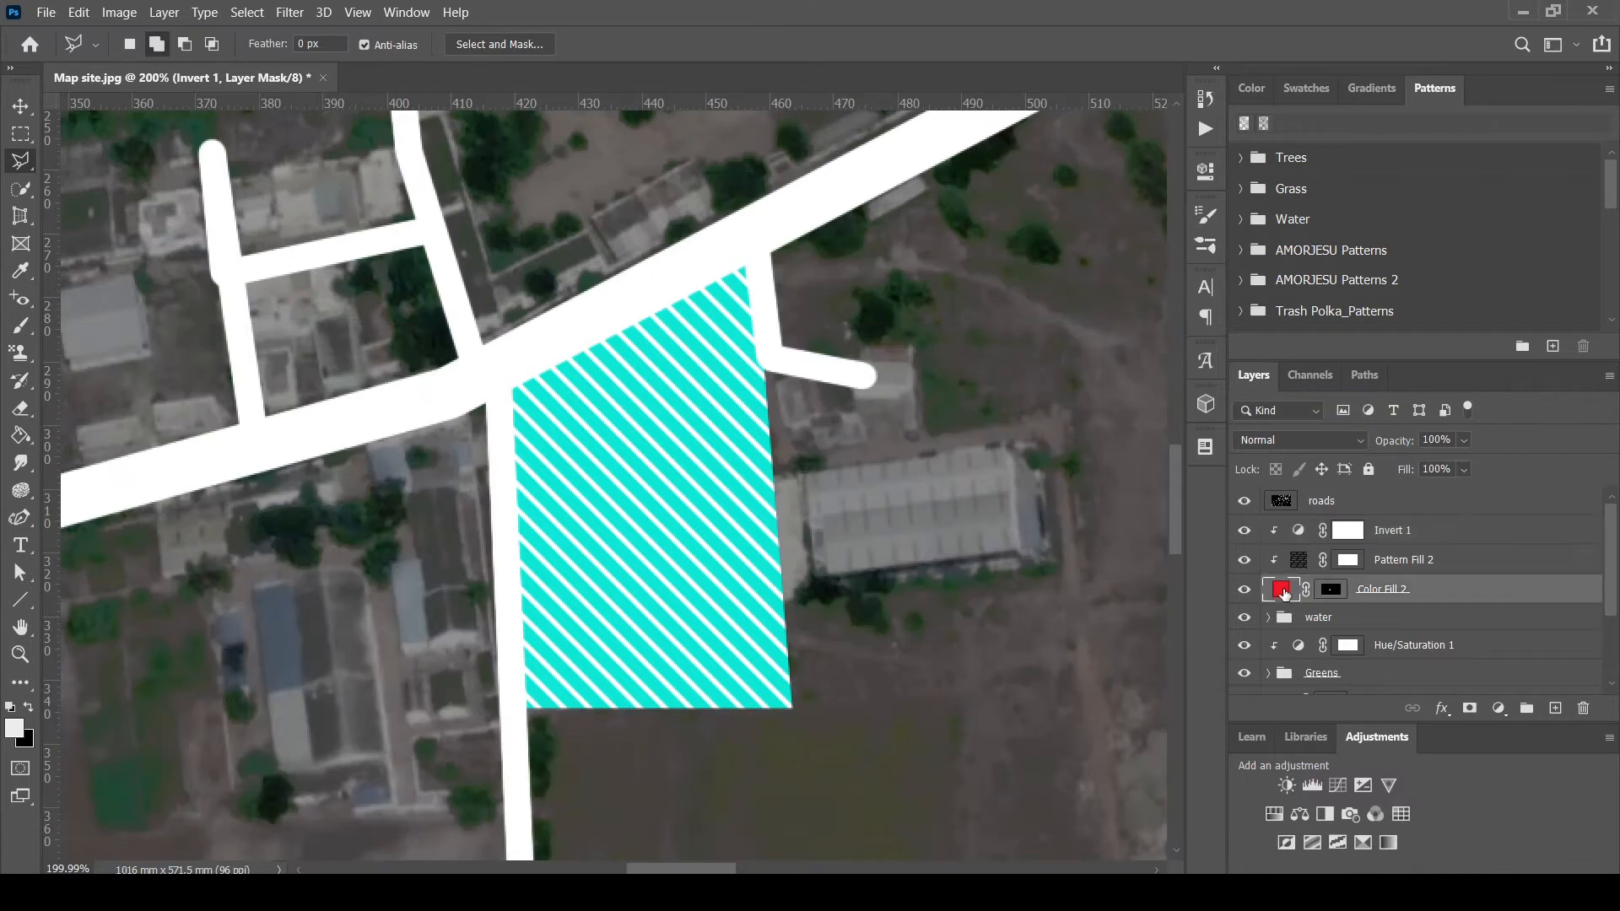
double_click(1280, 589)
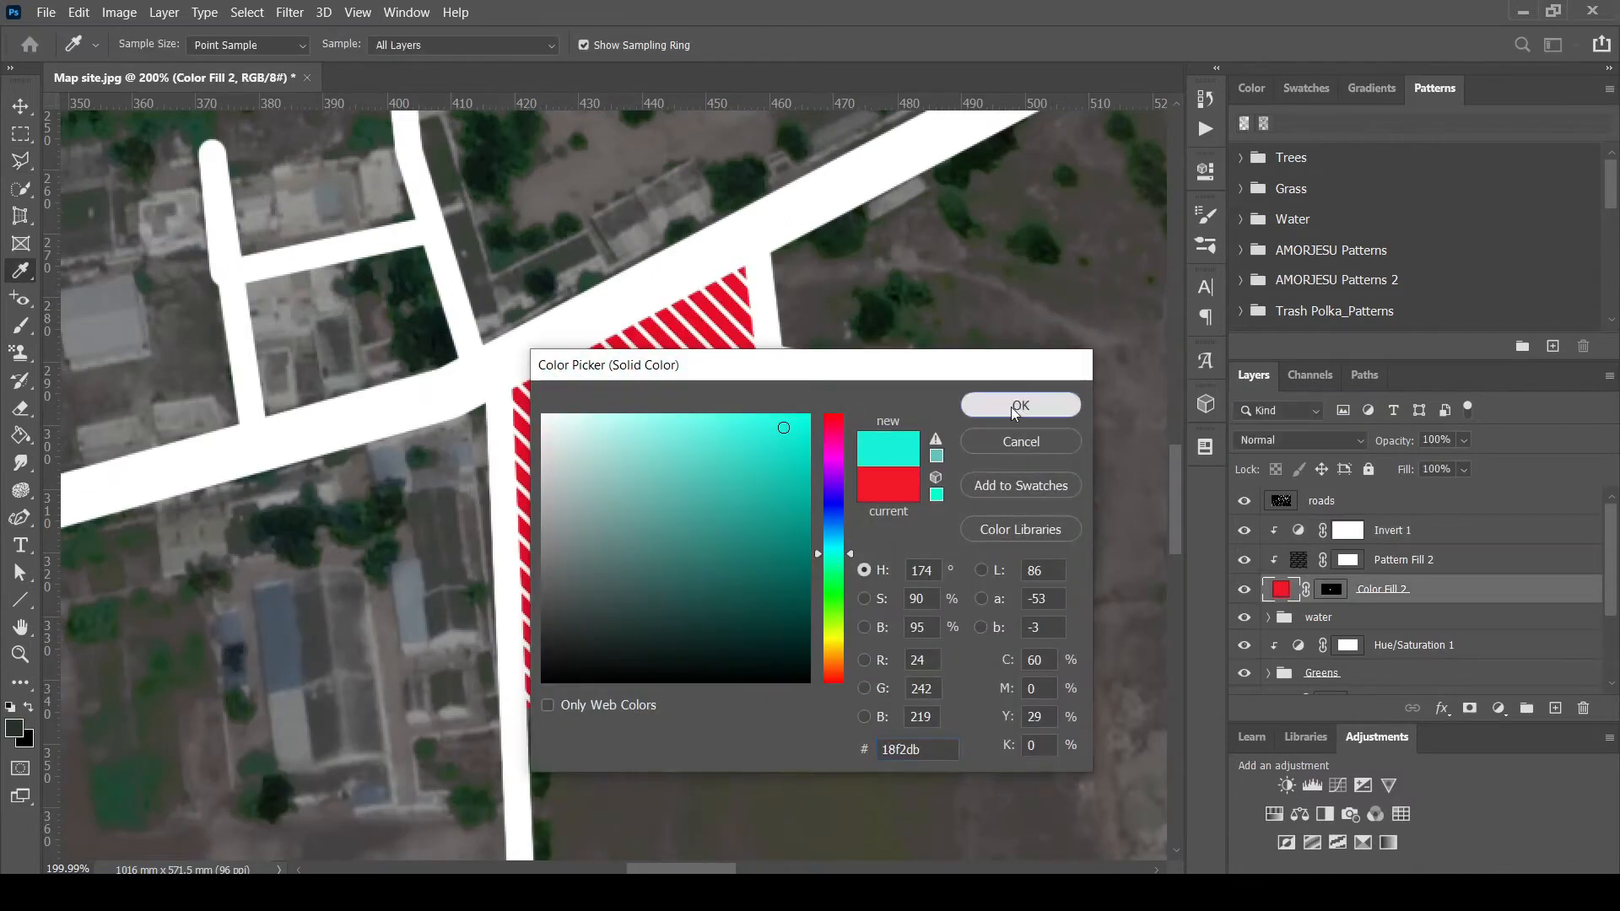
click(1020, 404)
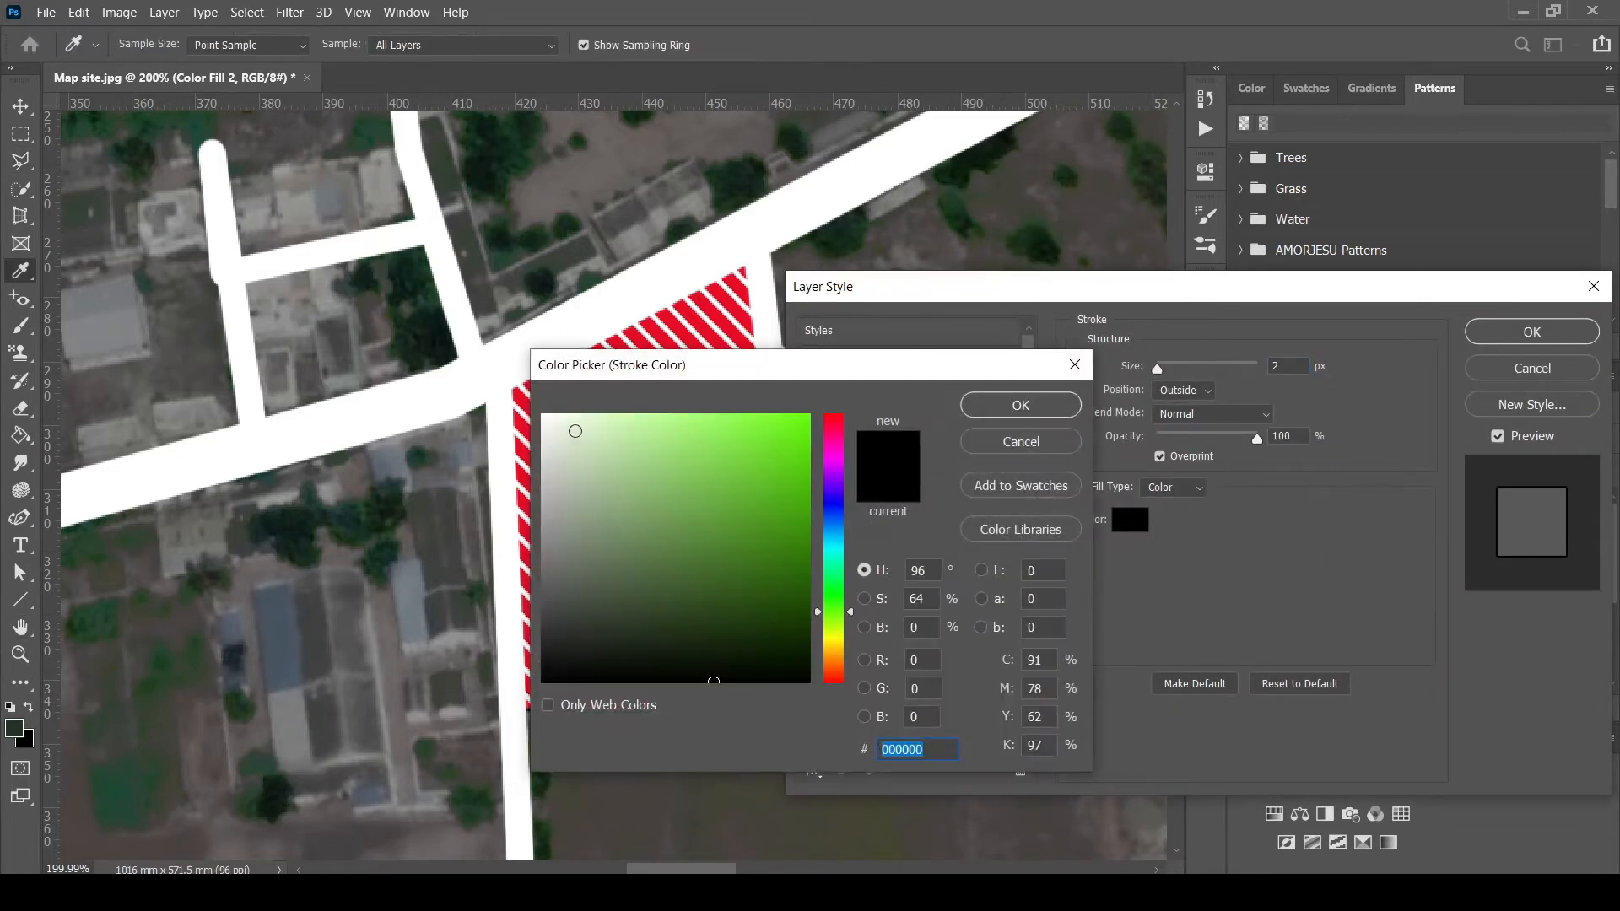
click(1018, 404)
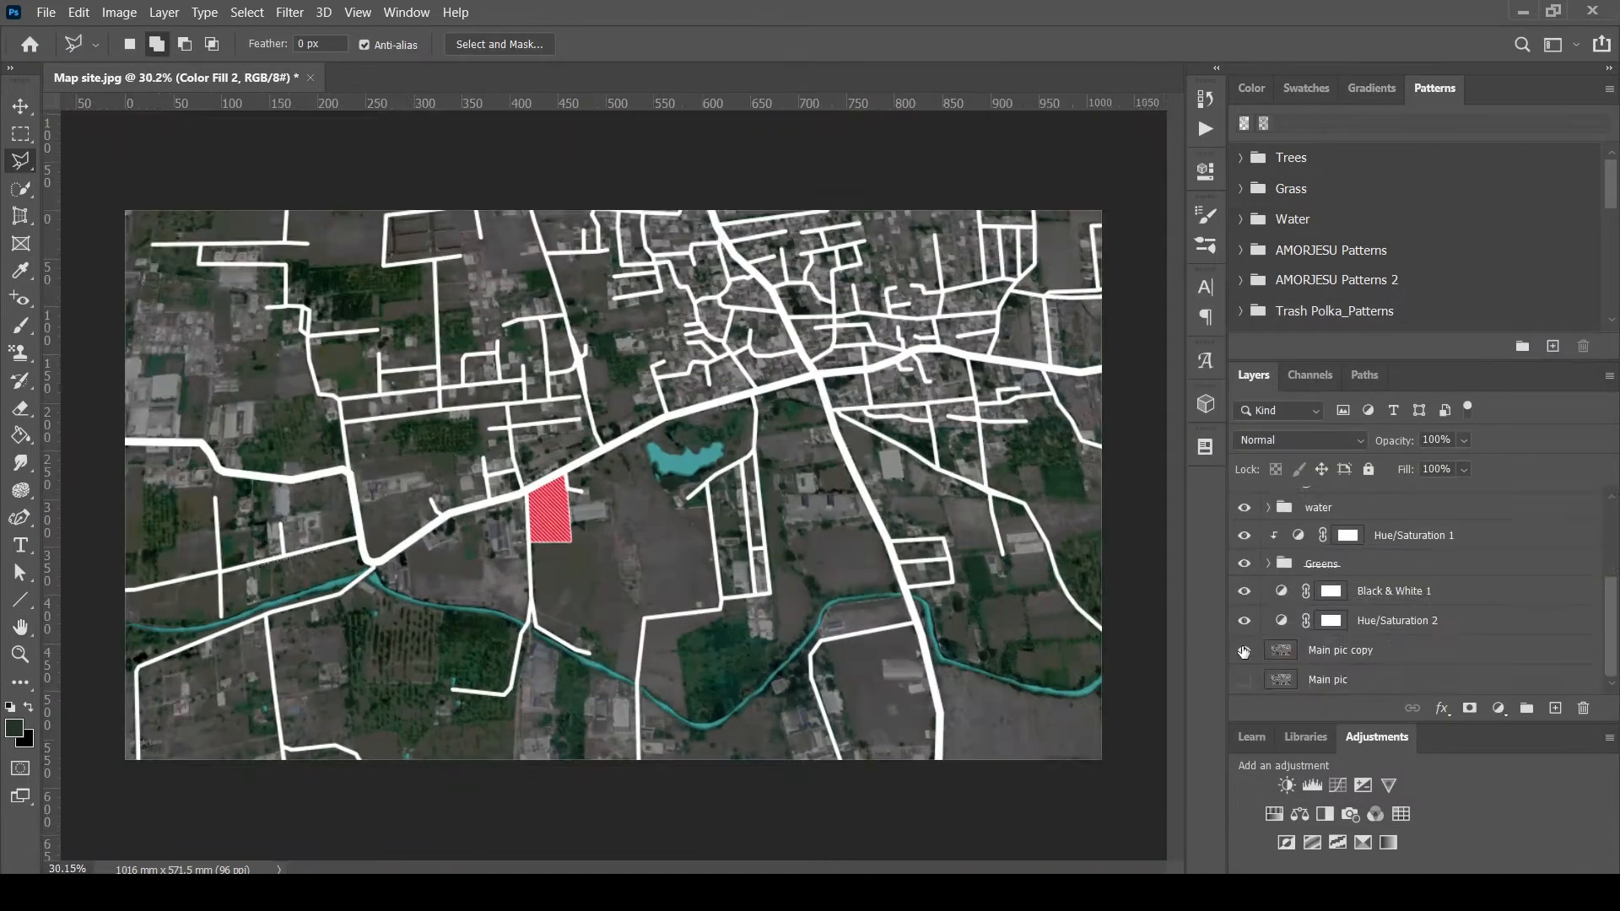
Overlay a faint hatch Pattern fill on the BG satellite photo at 41% opacity
click(1244, 650)
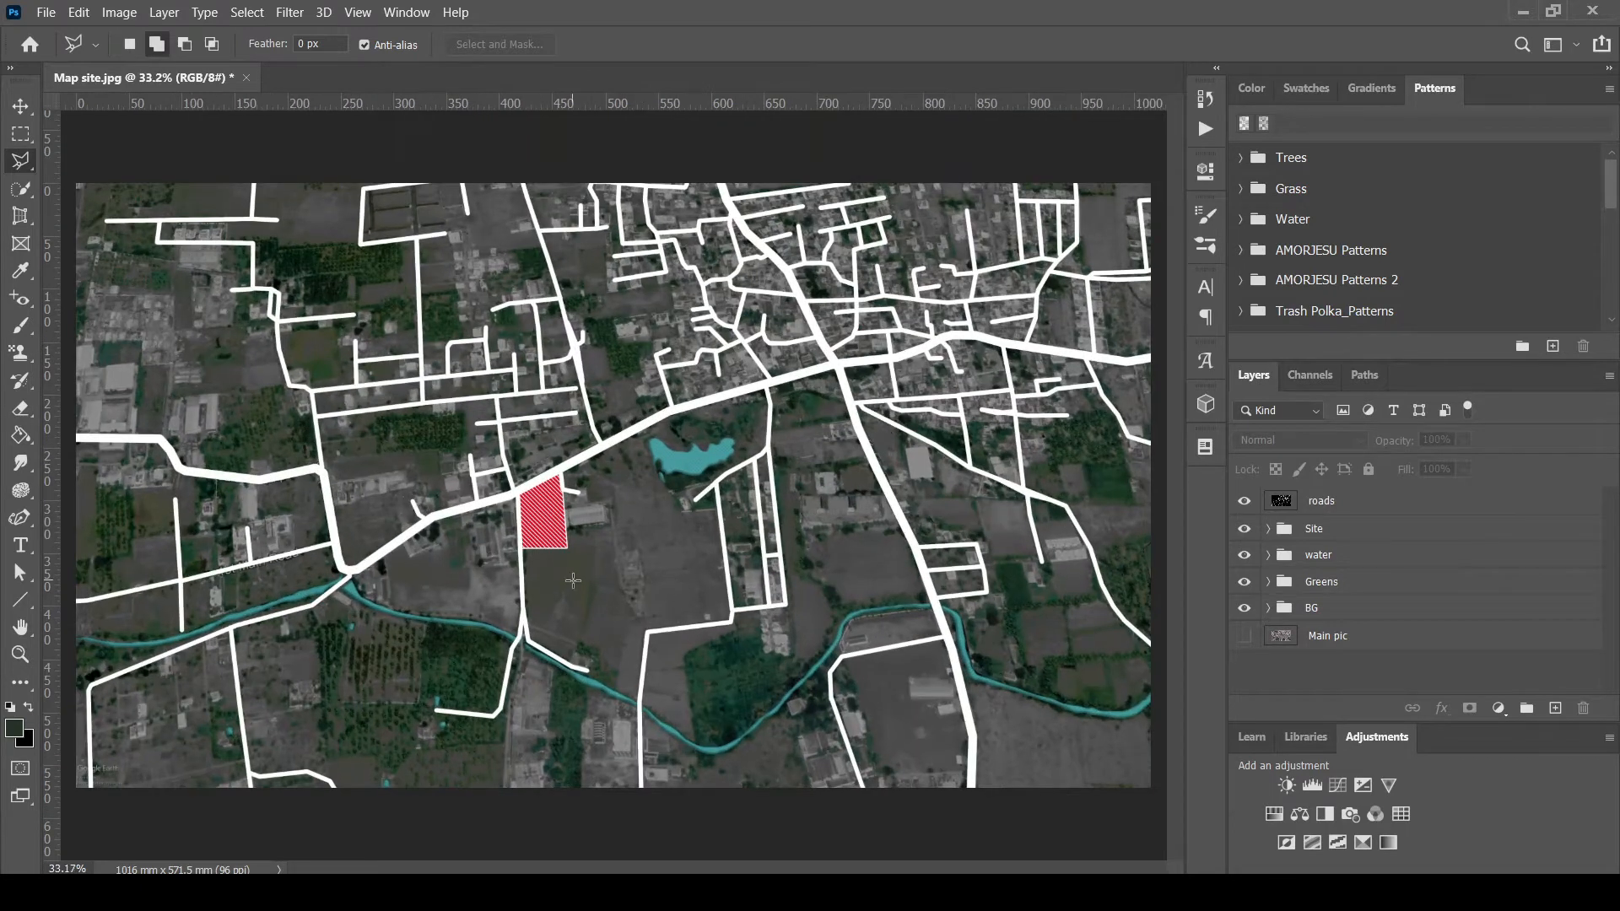
click(1269, 607)
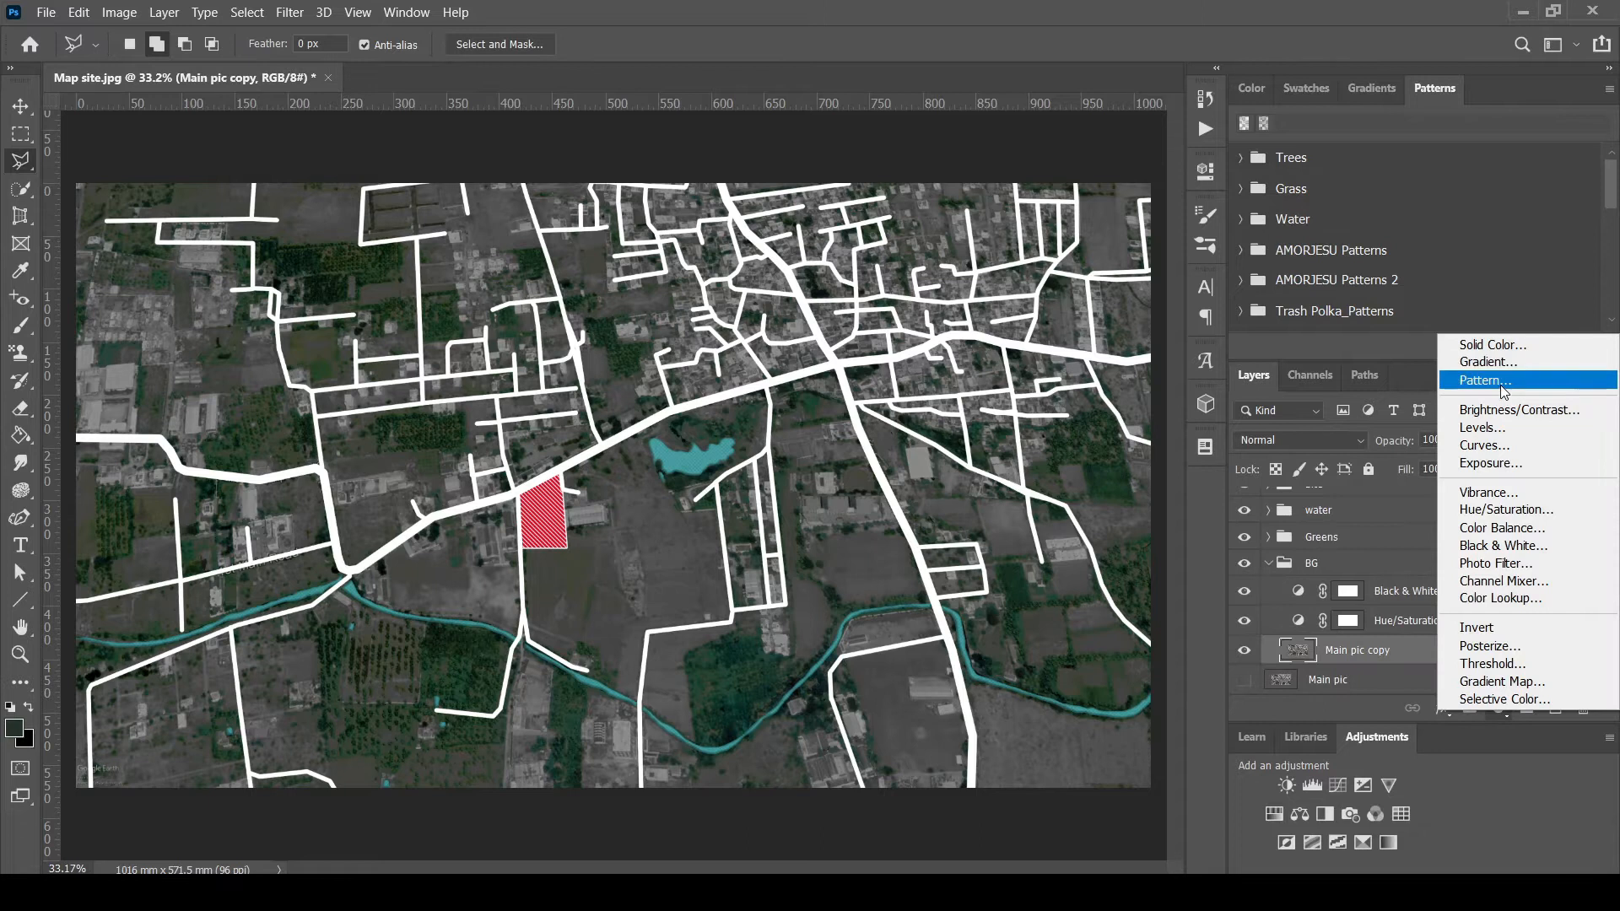
click(1485, 381)
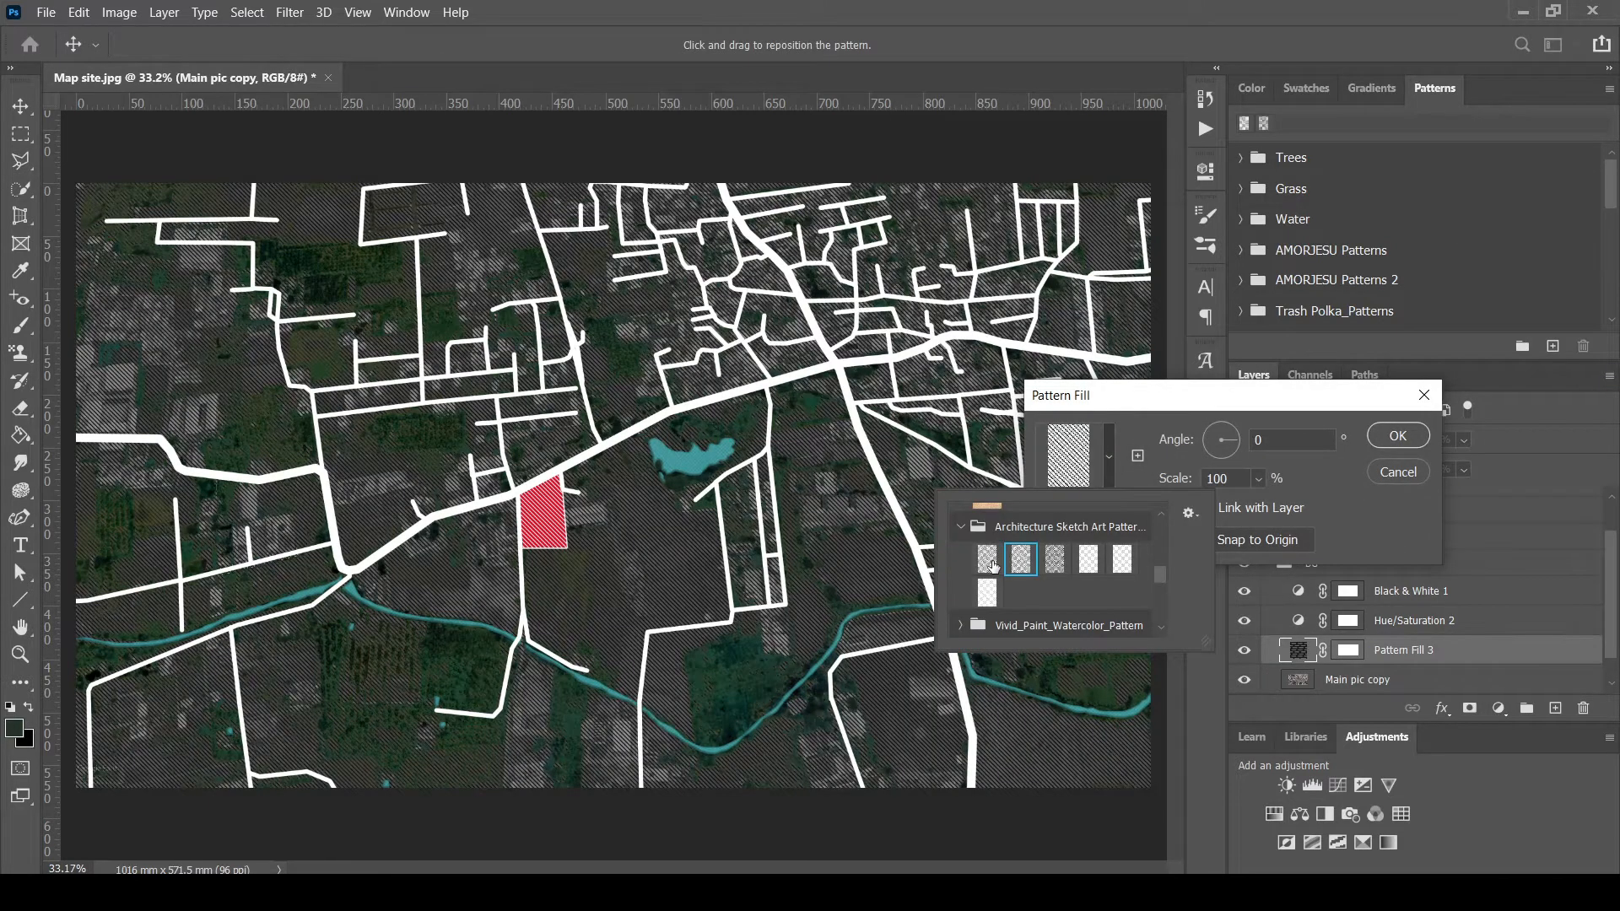
click(1395, 435)
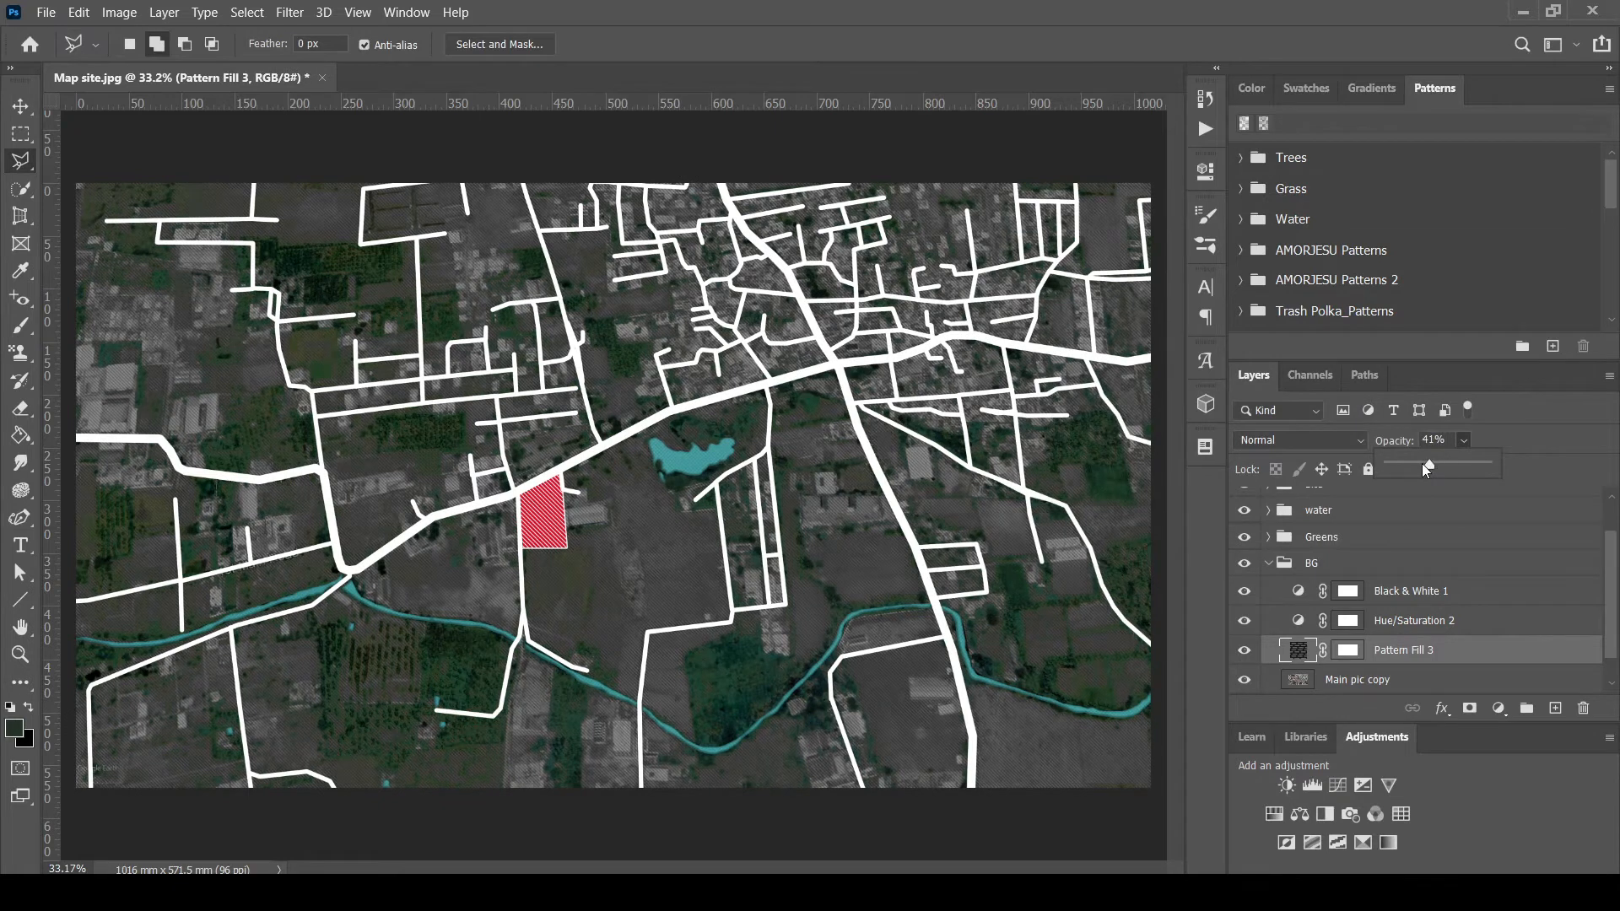
drag(1426, 466, 1421, 466)
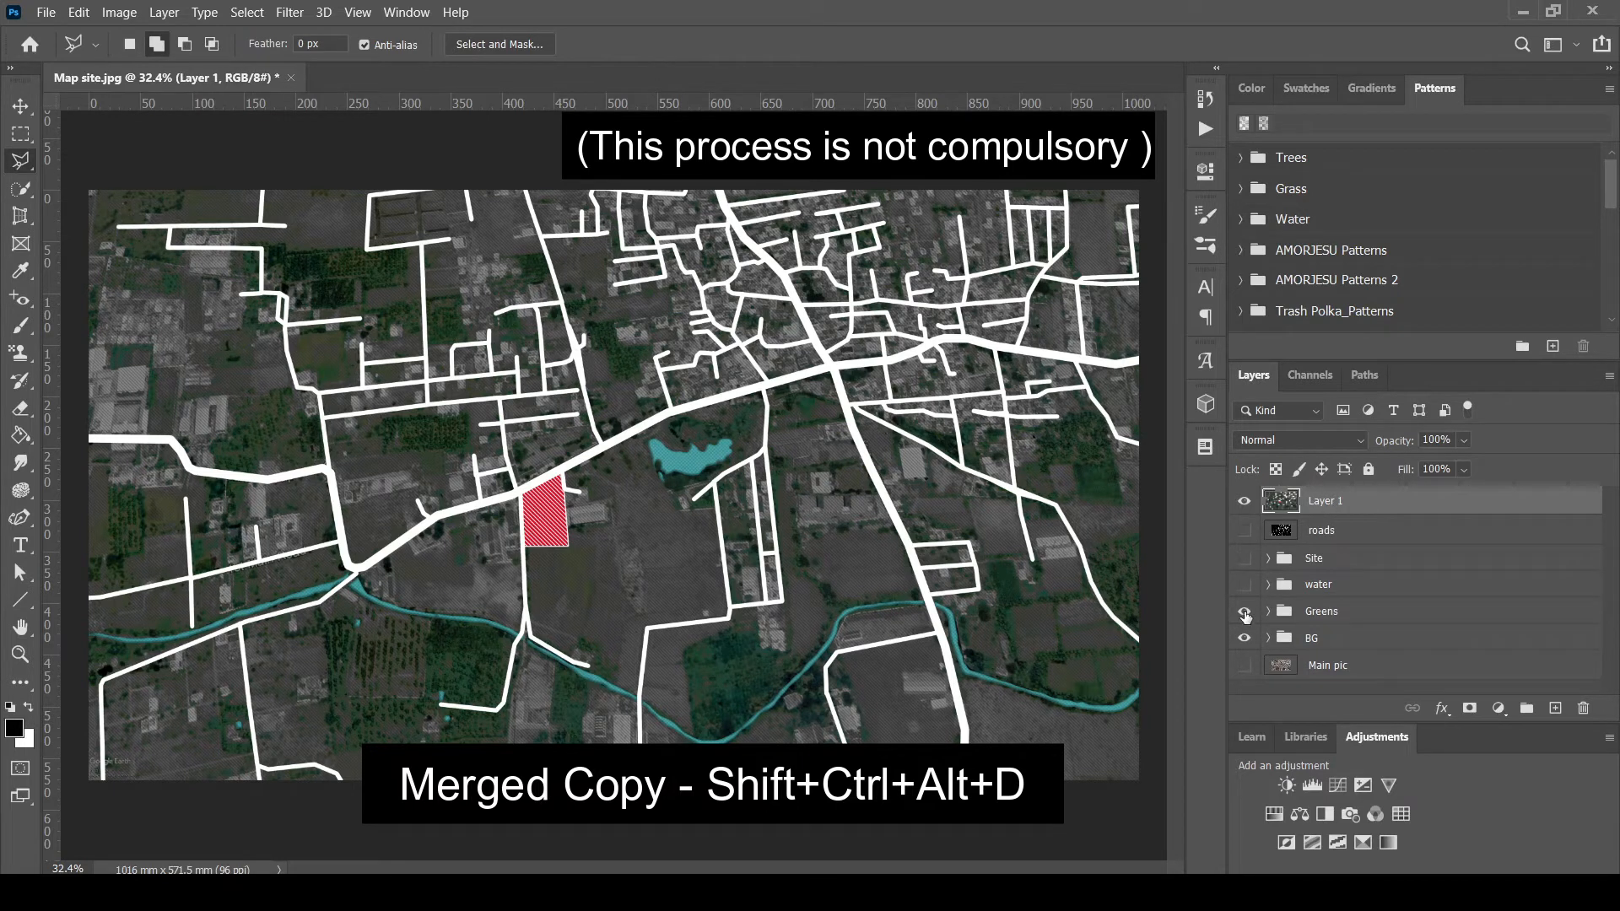
Apply a Camera Raw Filter raising exposure, contrast, texture, clarity, dehaze and vibrance on the merged map
click(323, 11)
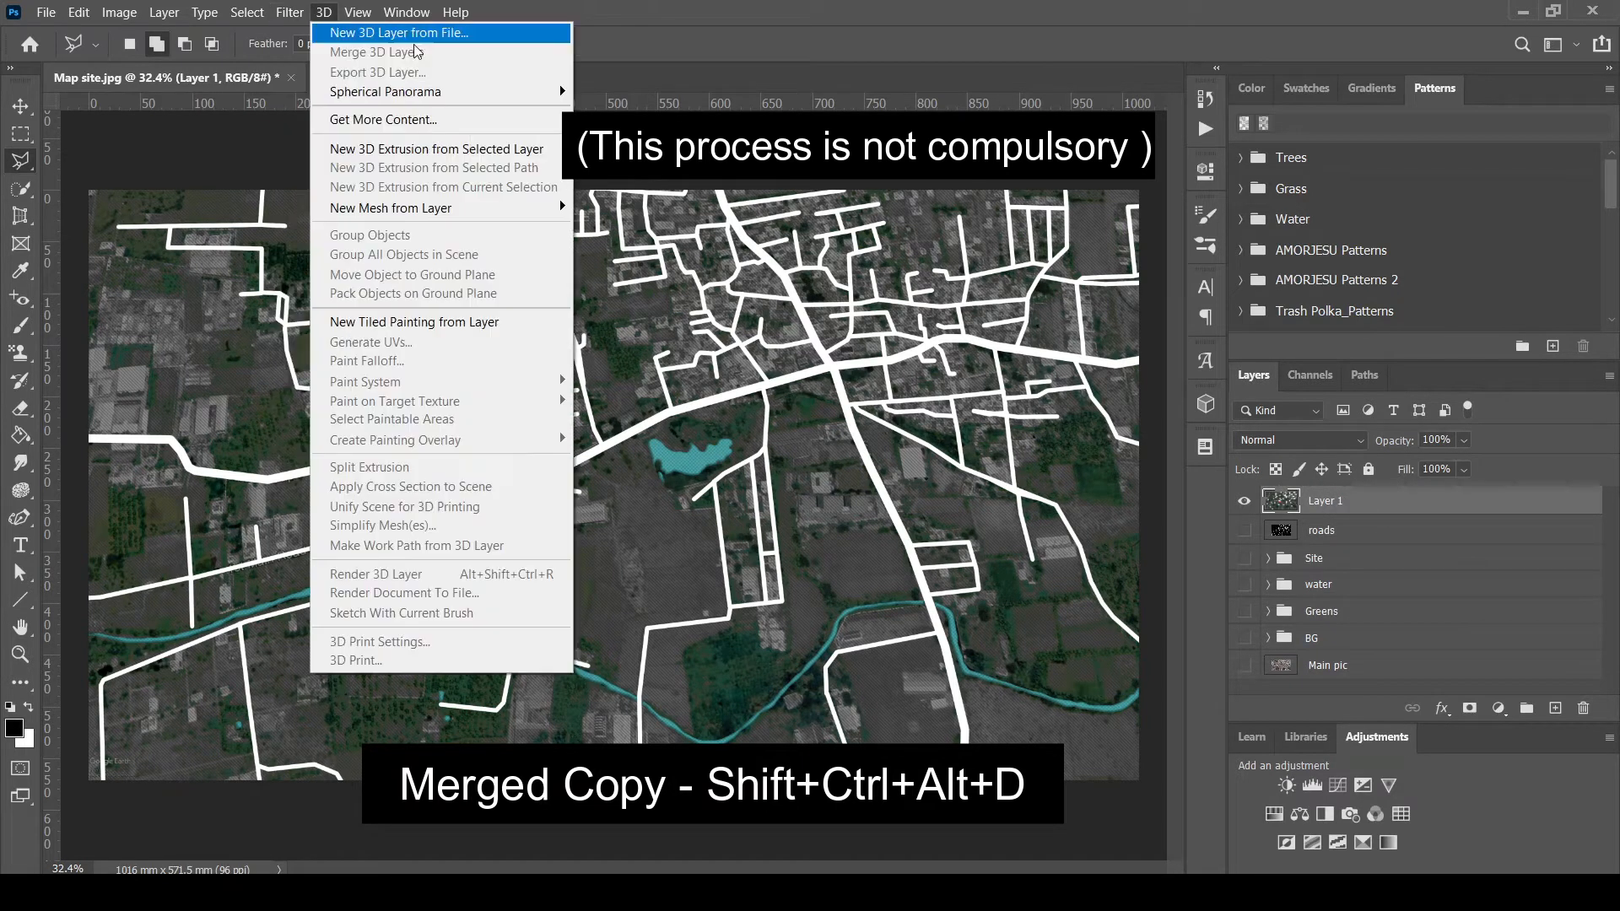
click(290, 11)
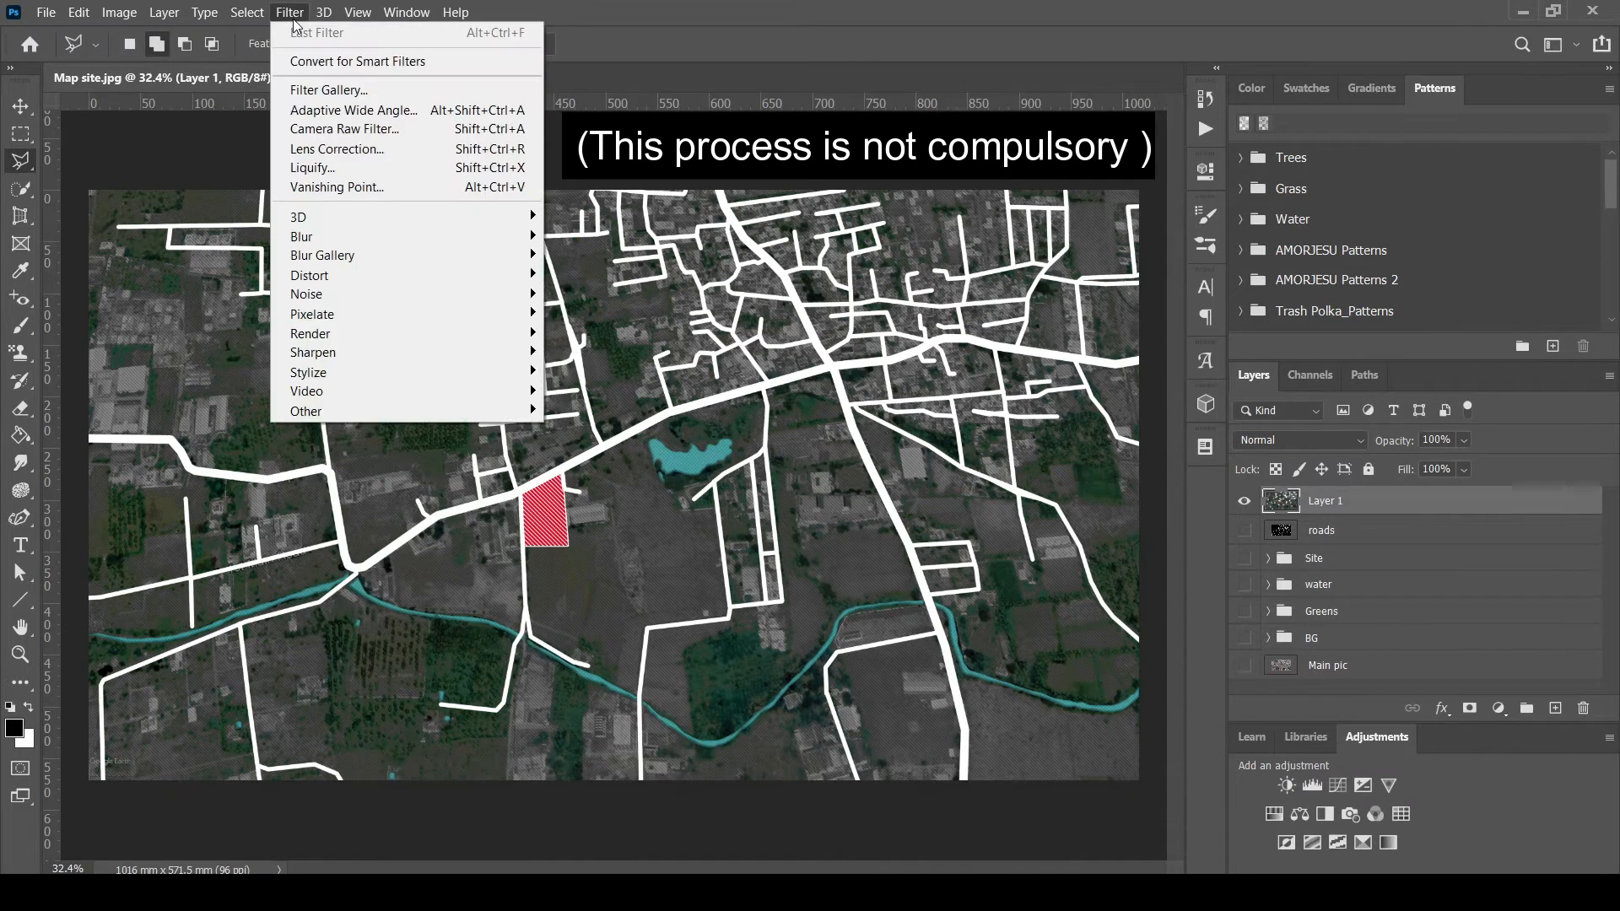
mouse_move(328, 90)
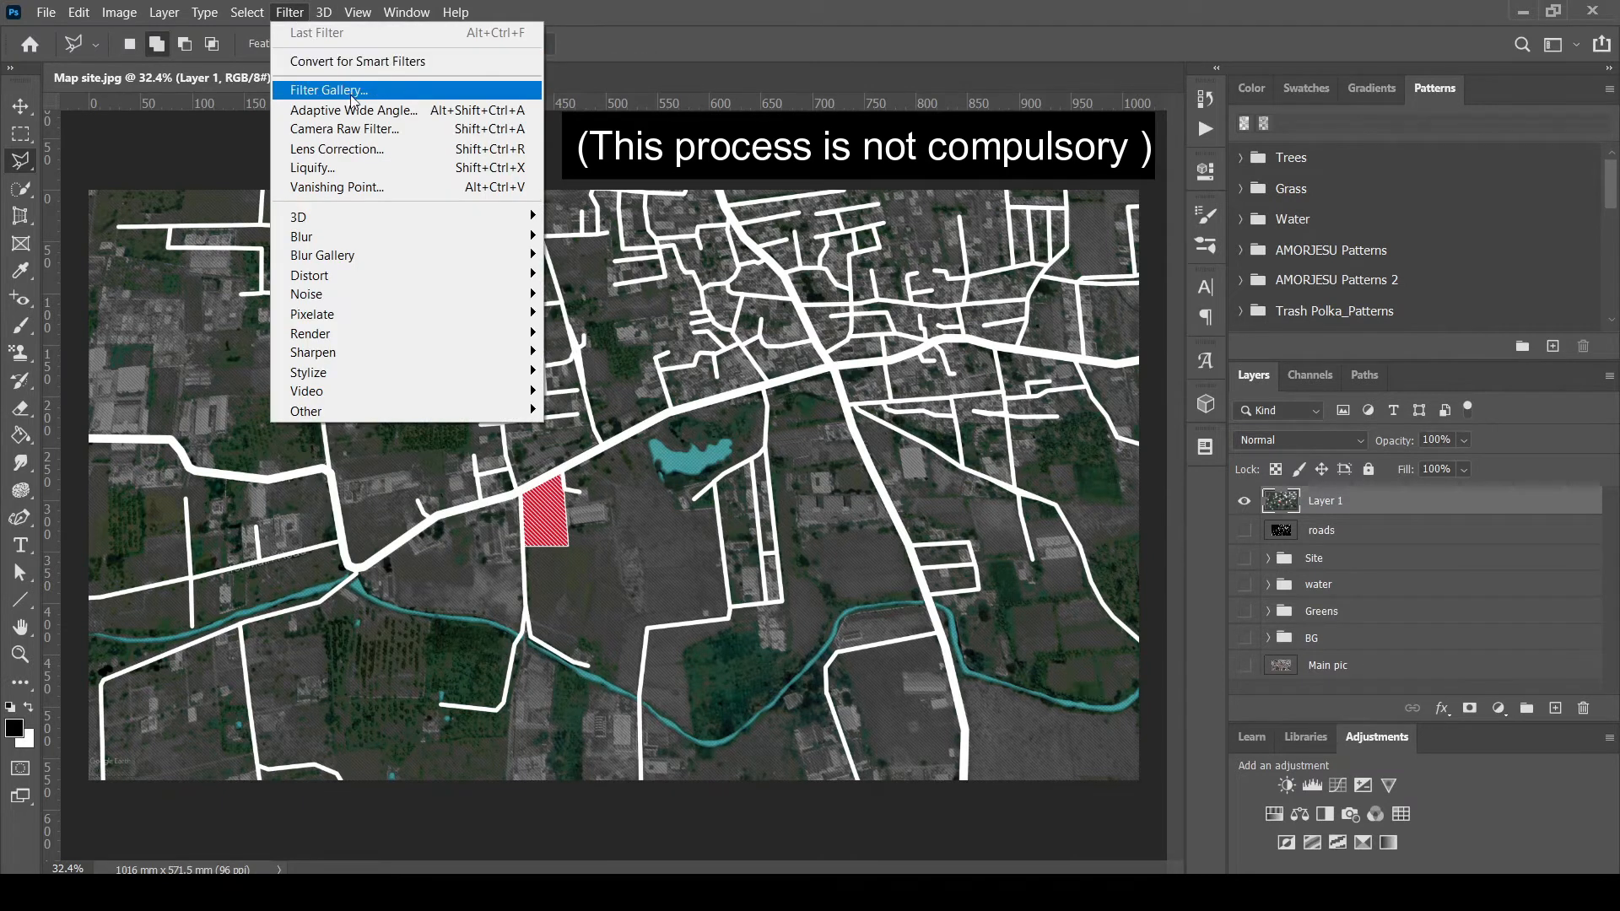
click(328, 91)
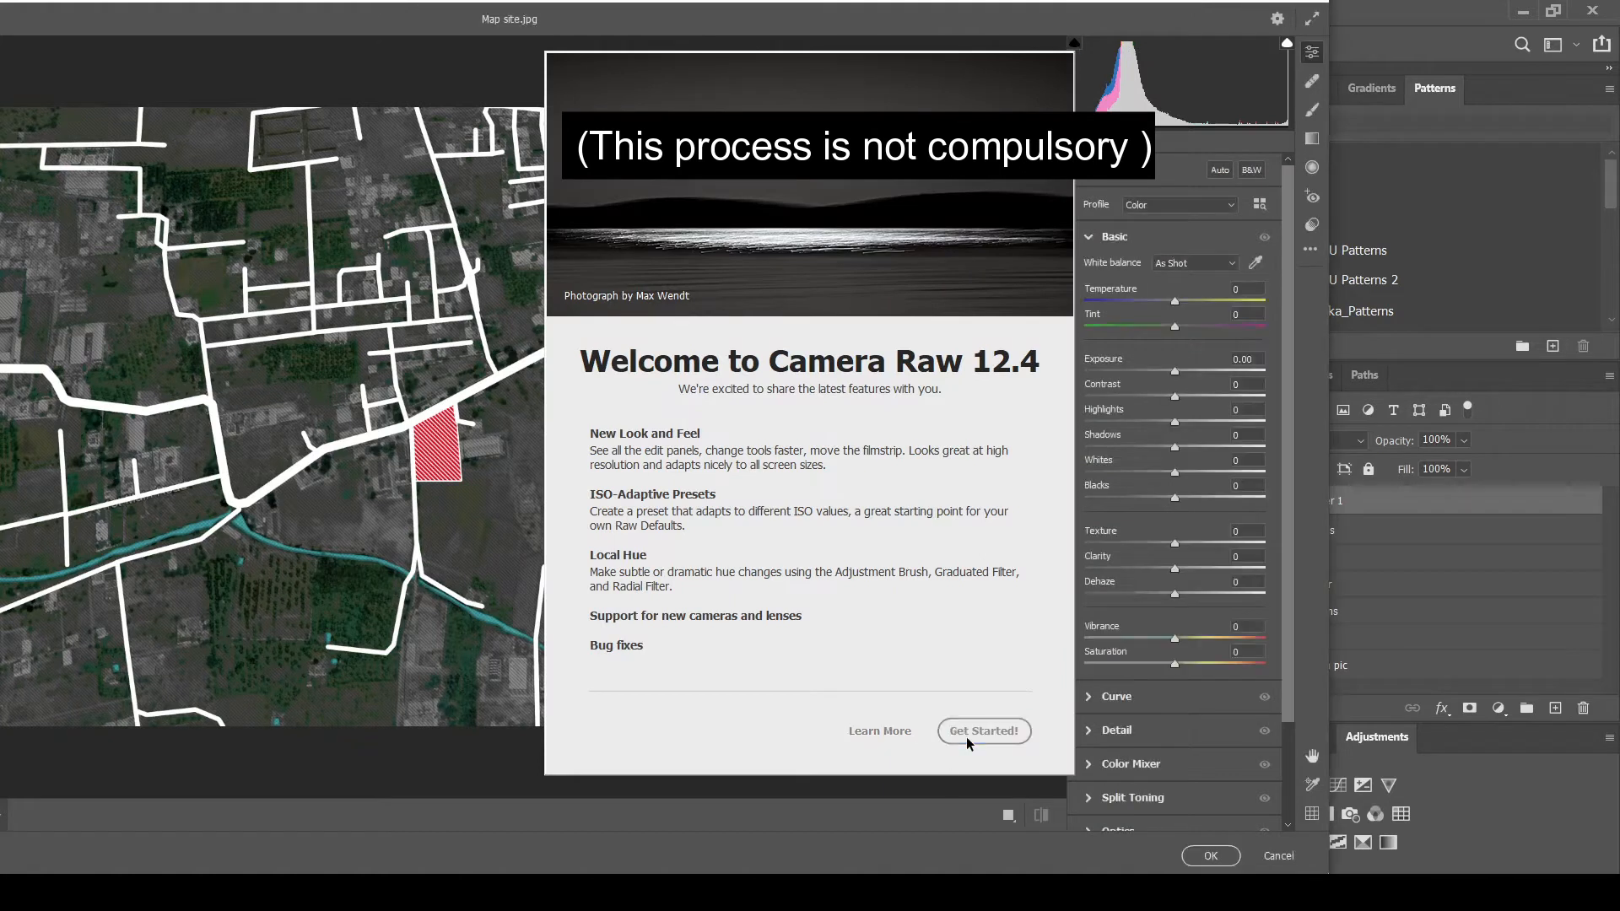
click(982, 731)
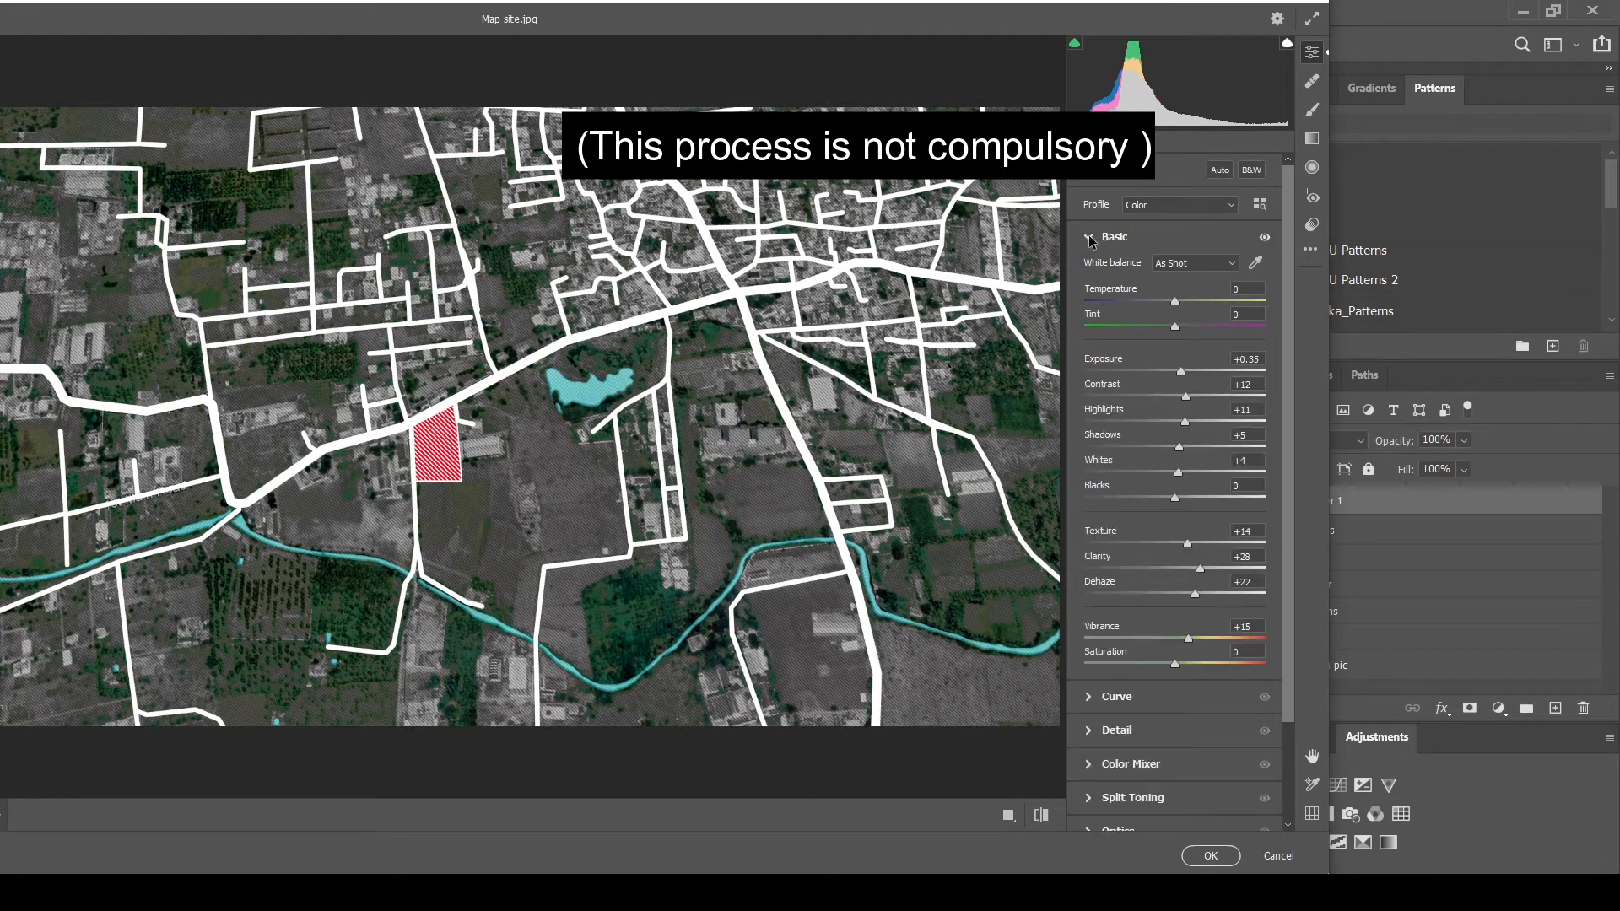
click(1088, 236)
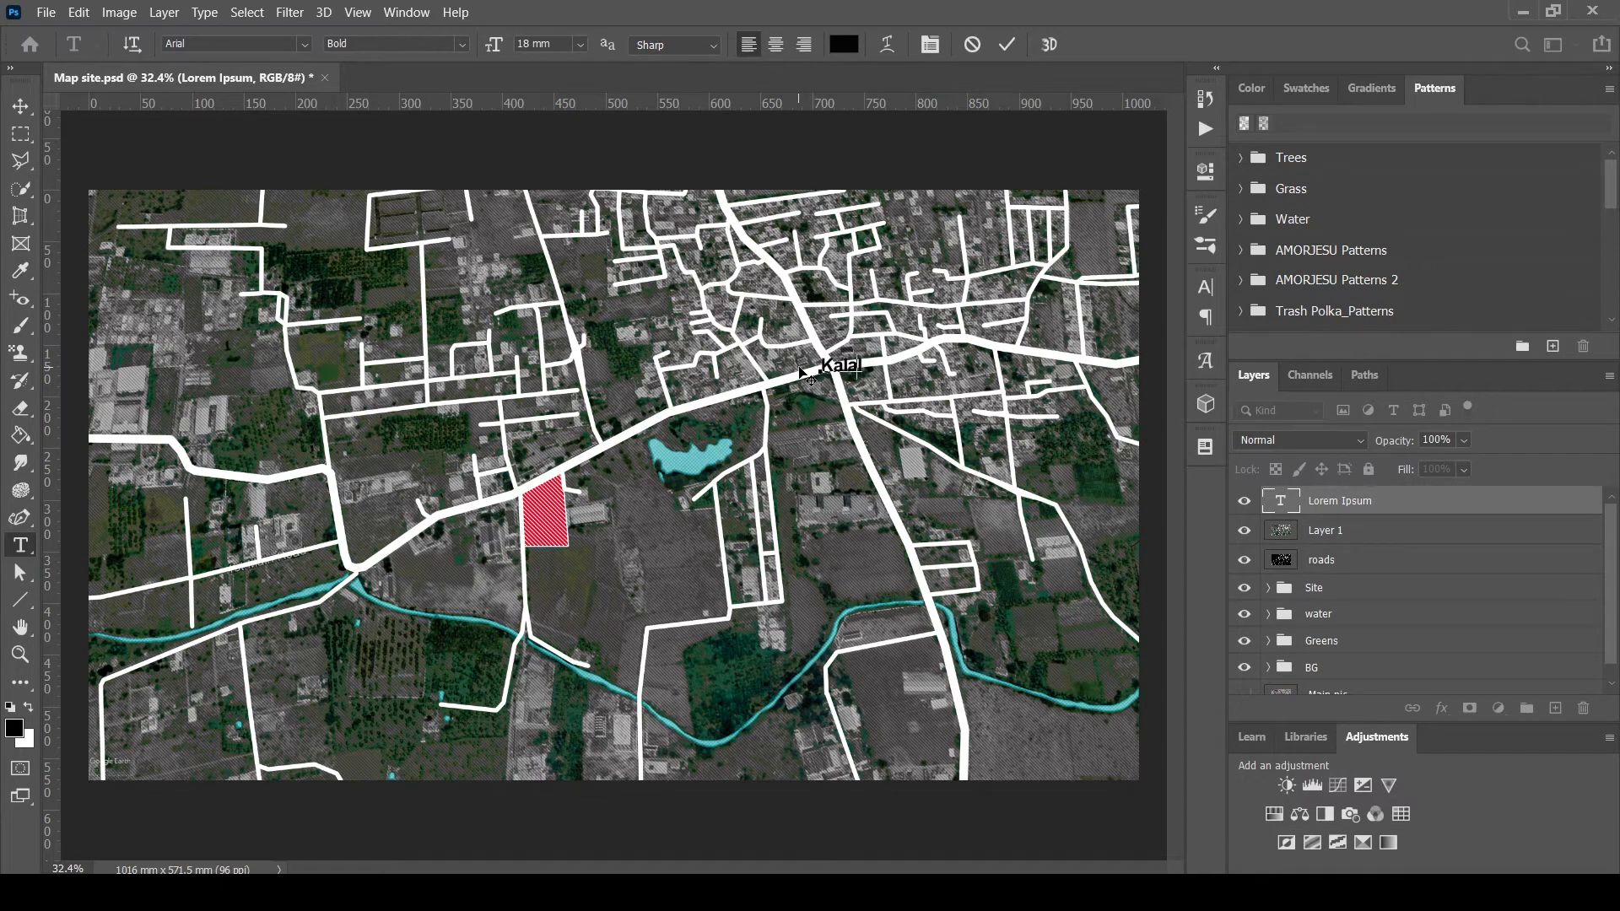
Commit the Kalapatty label and frame it with a black rectangle background
click(843, 44)
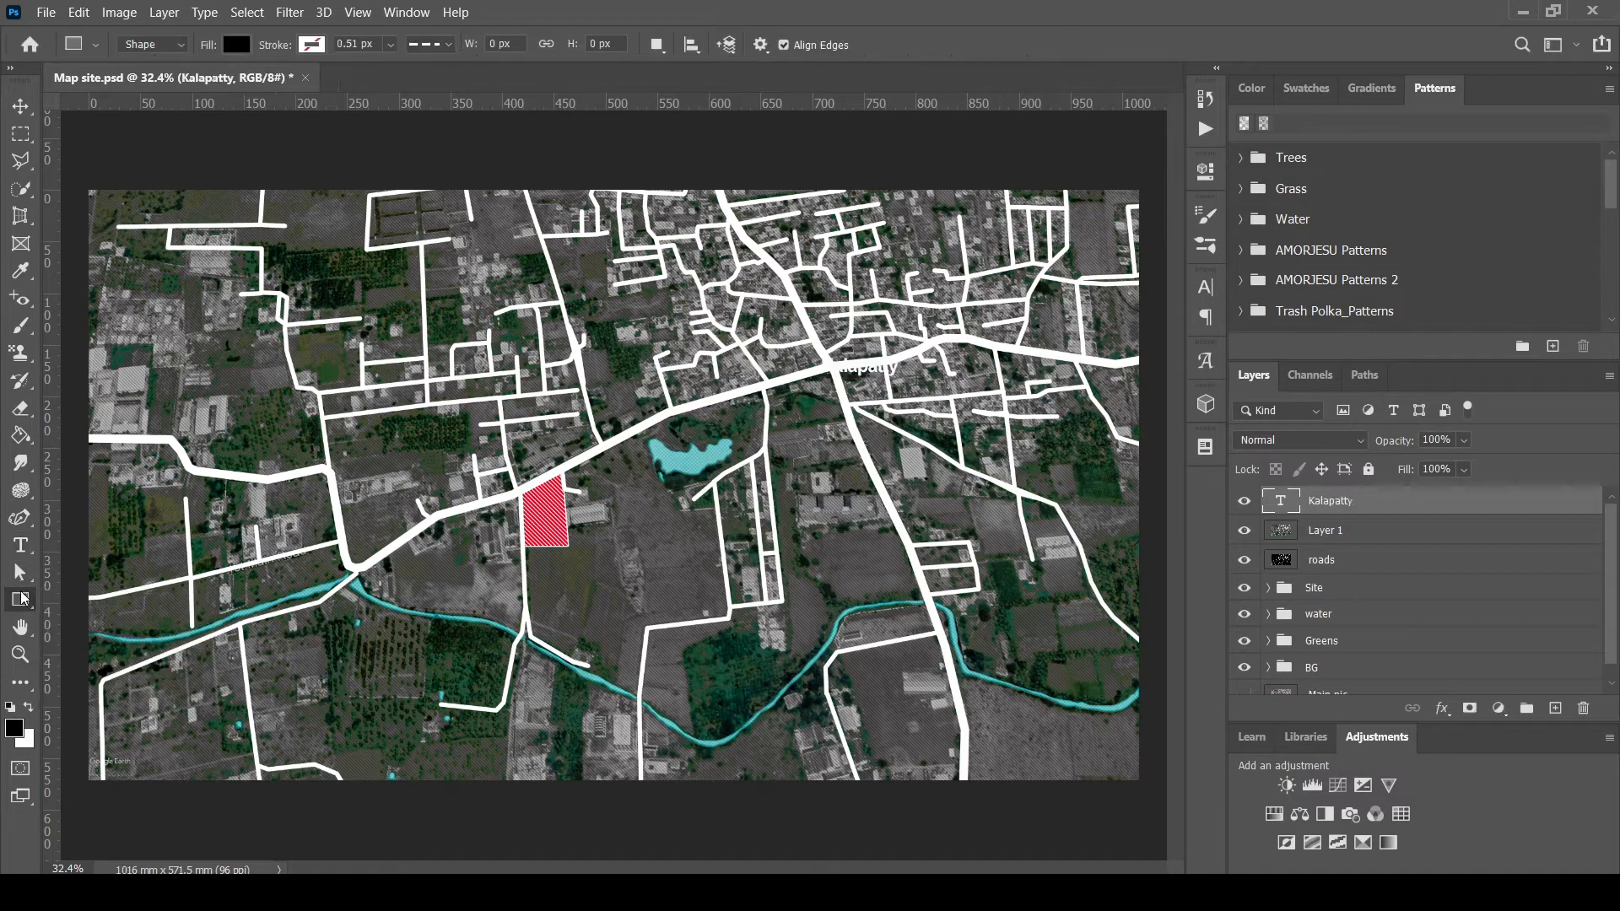
drag(816, 356, 910, 382)
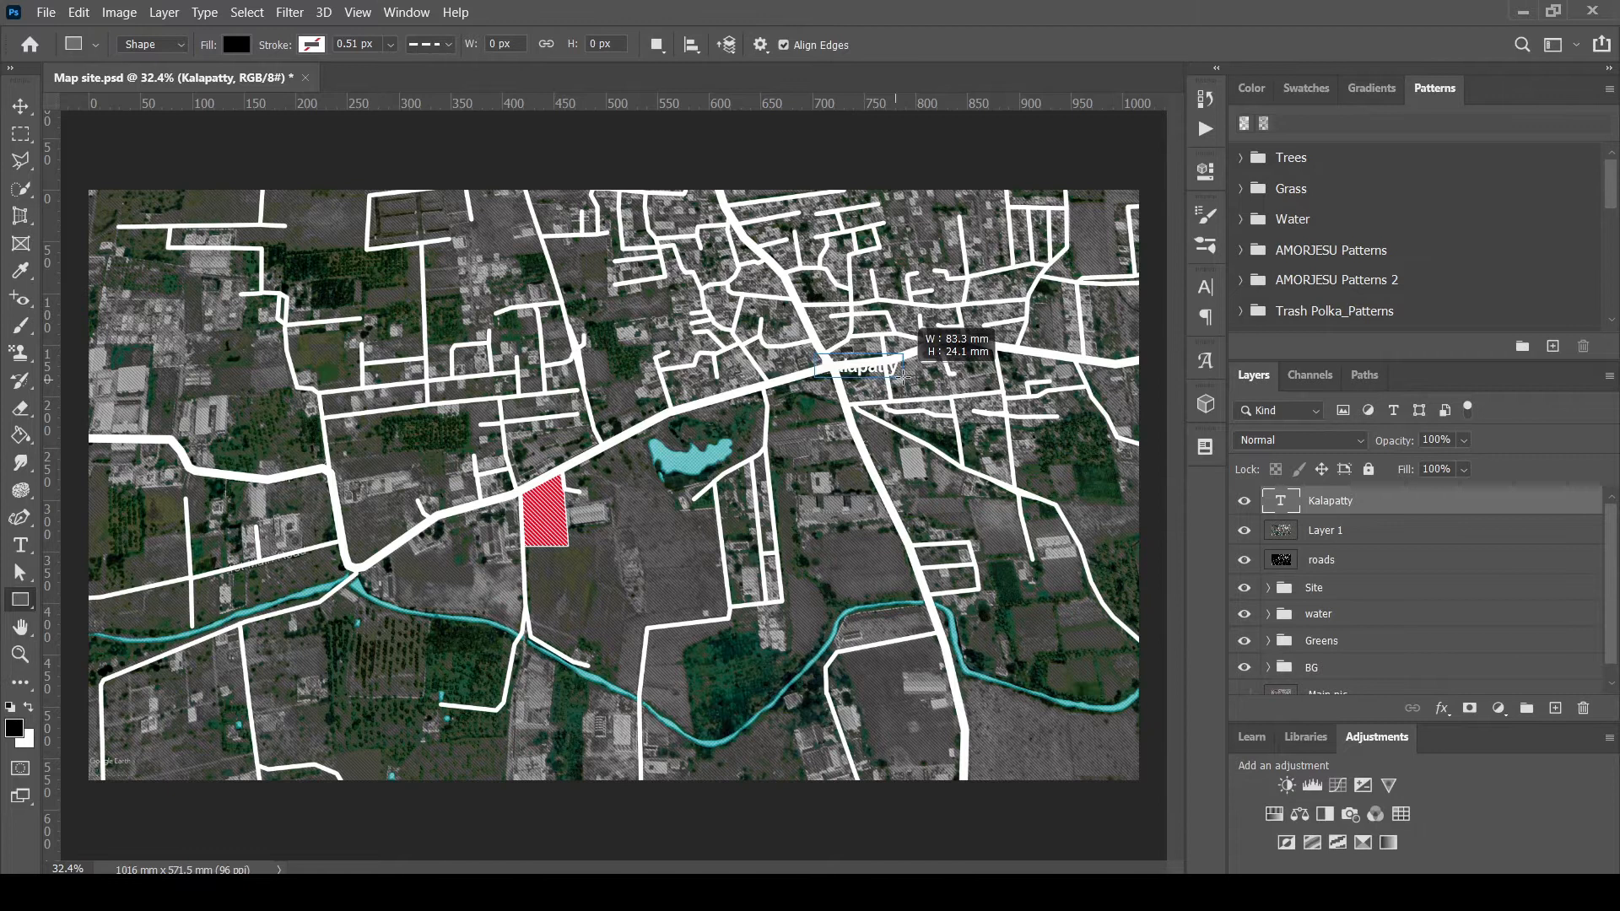
drag(816, 356, 903, 381)
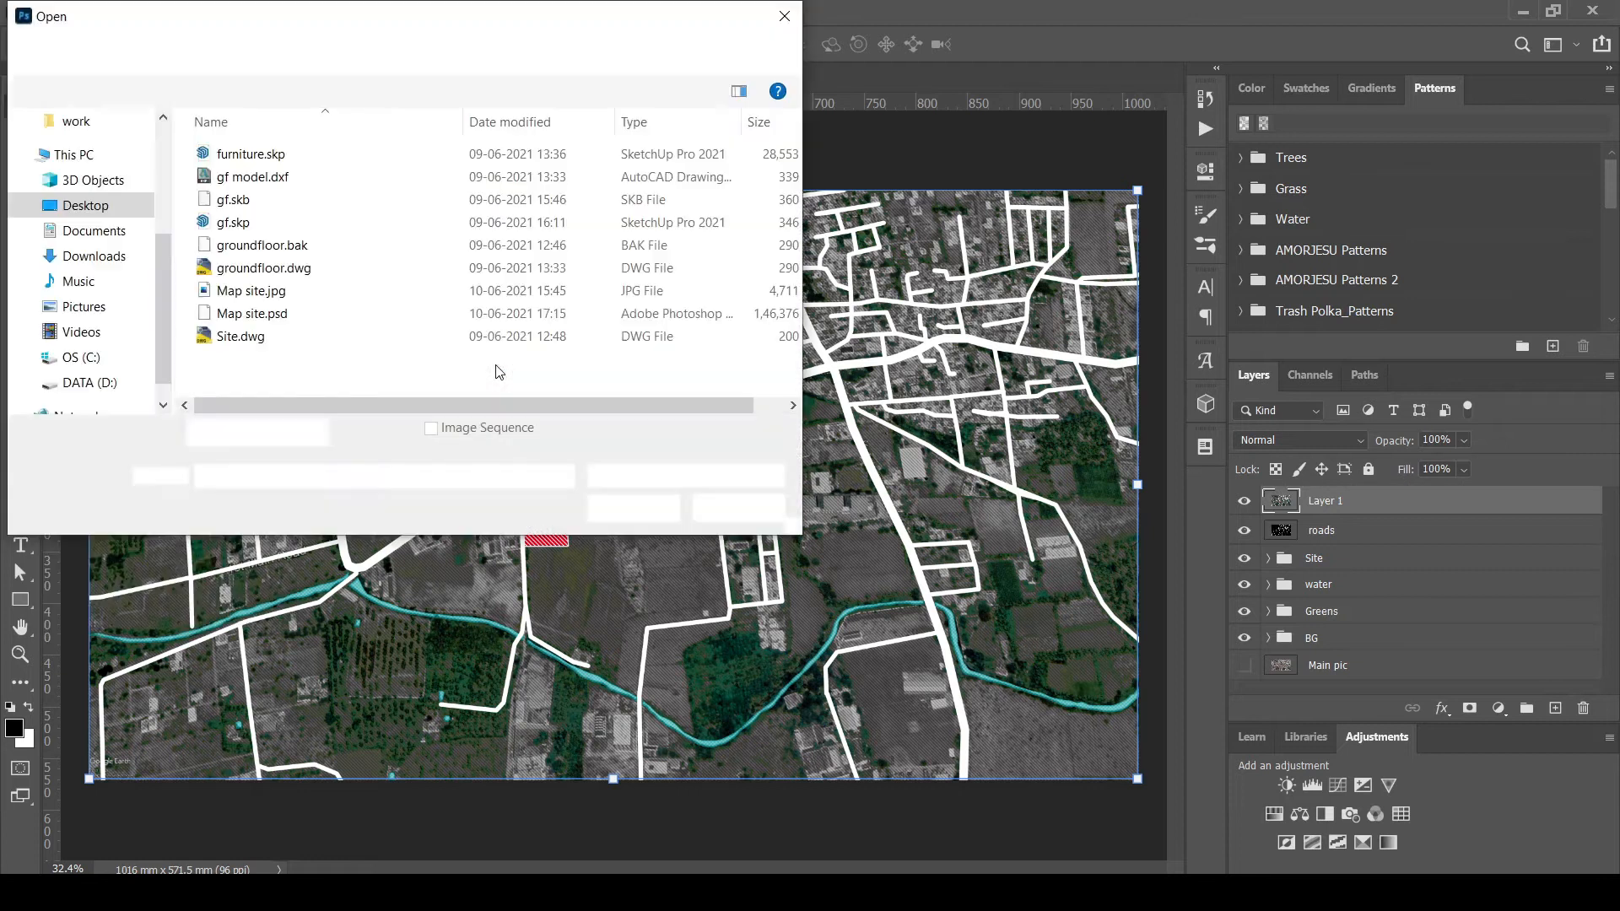
Open the red location pin image and place it on the main road junction
click(93, 255)
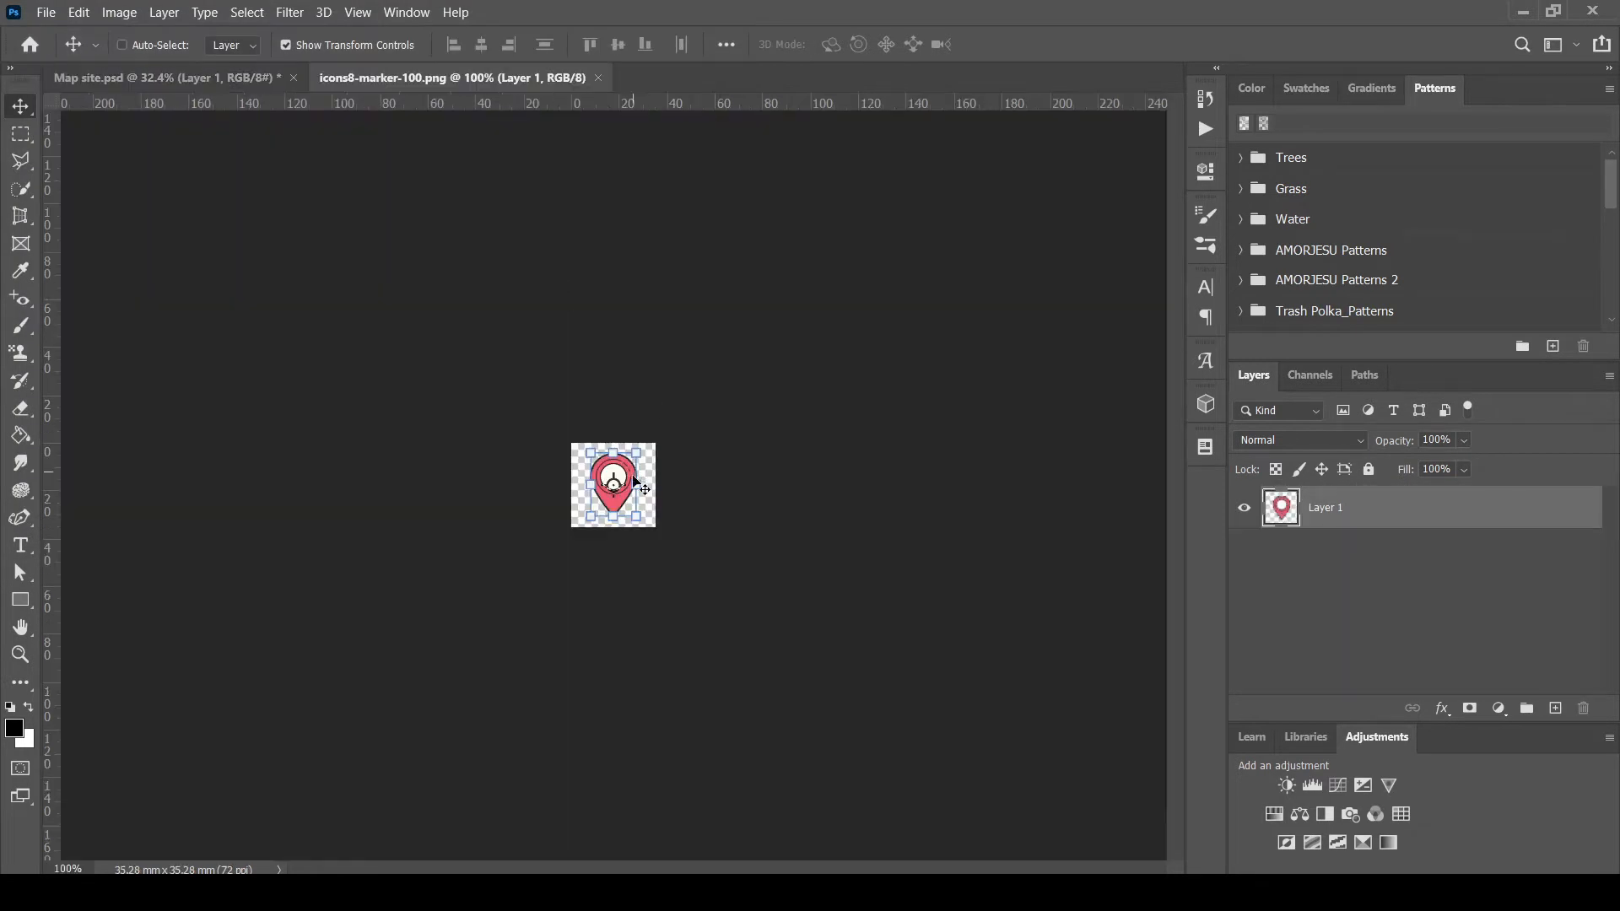
click(156, 78)
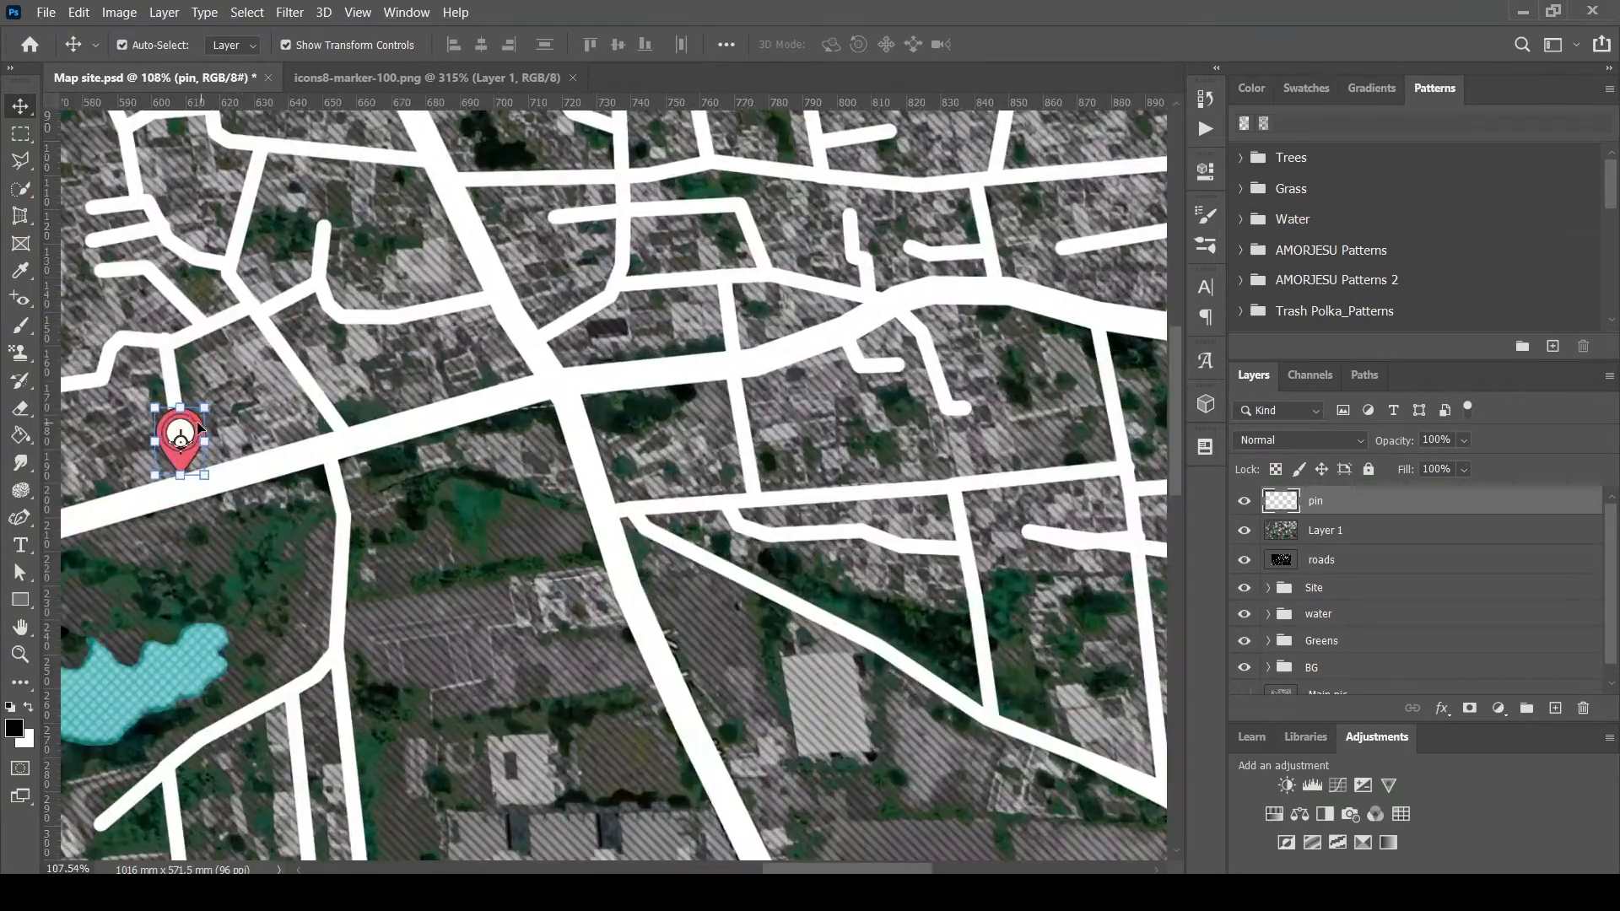
drag(180, 445, 562, 359)
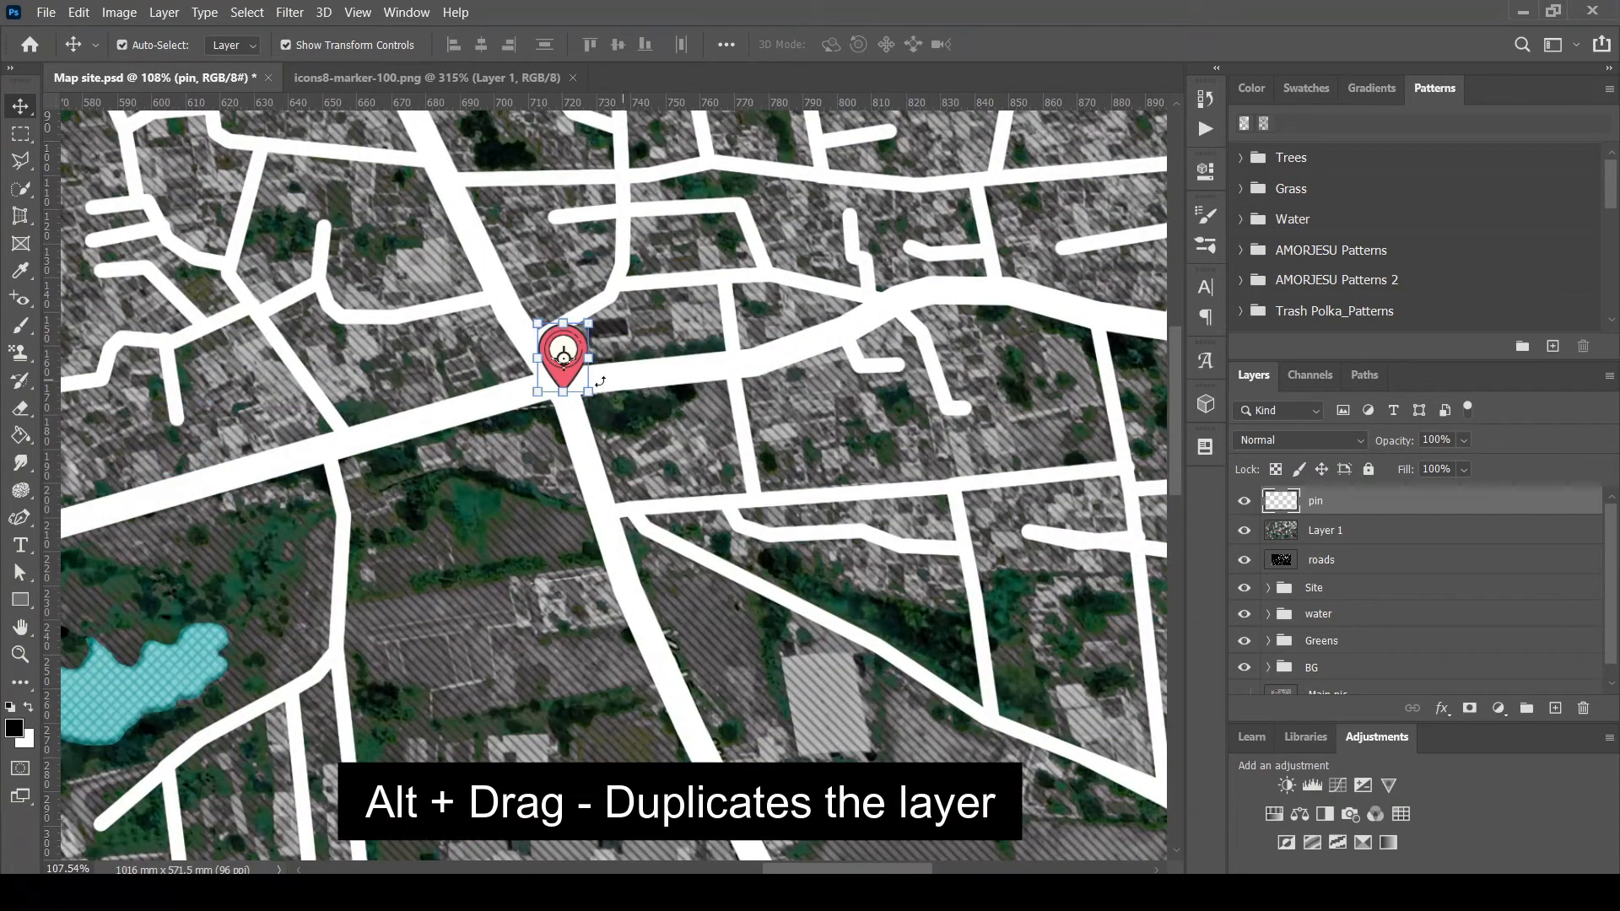
Duplicate the pin to another spot and enlarge the junction pin
drag(563, 356, 1049, 708)
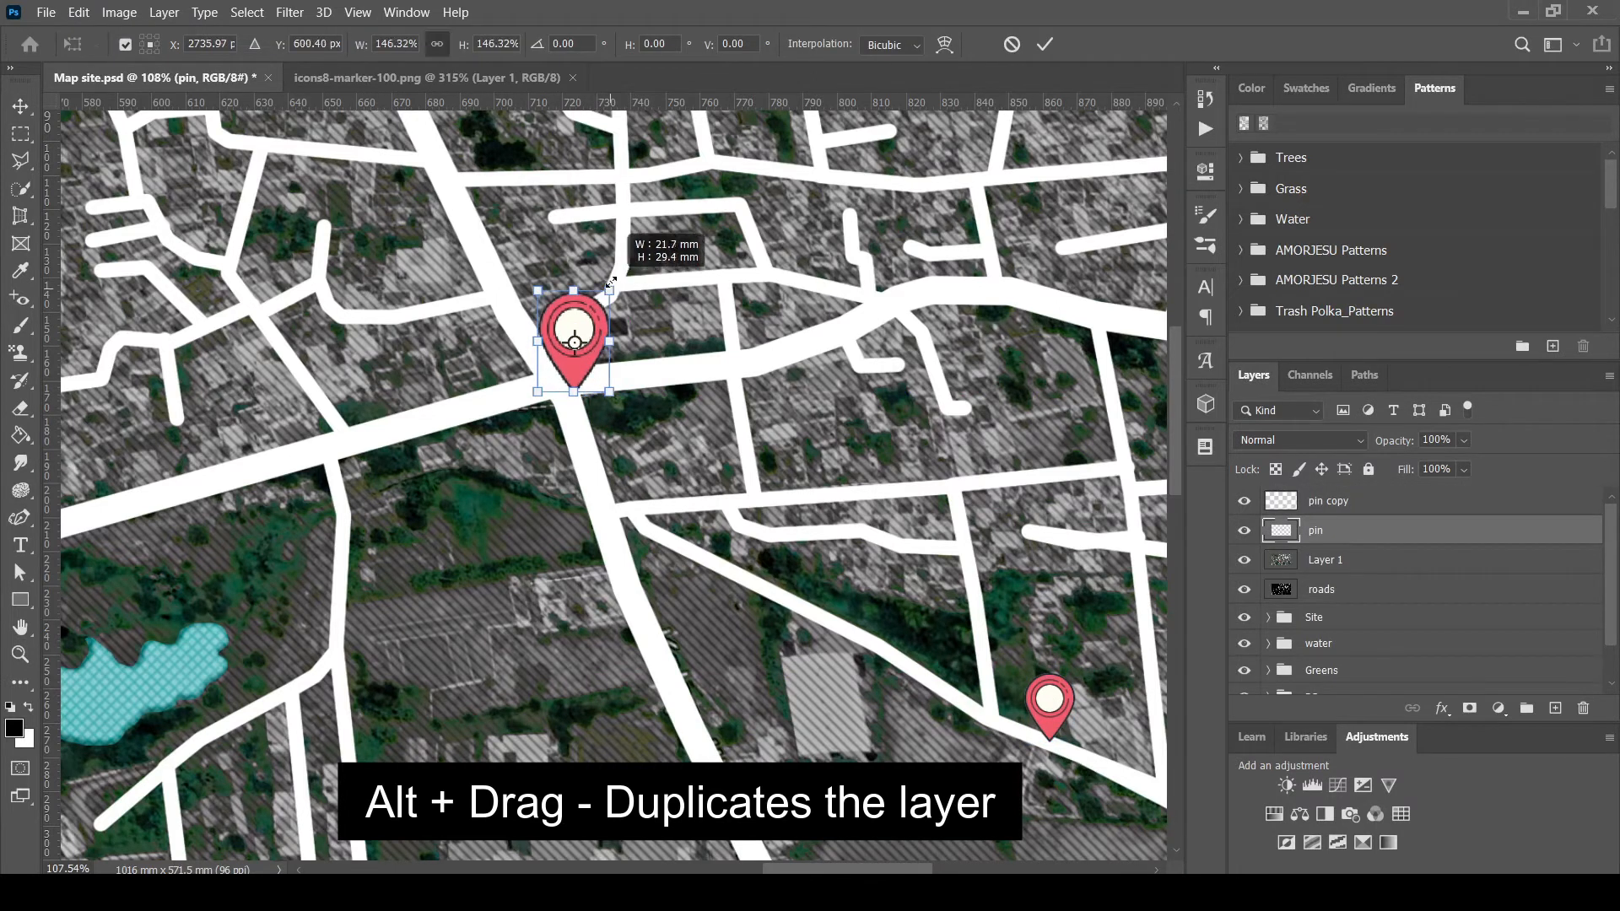
drag(610, 284, 630, 263)
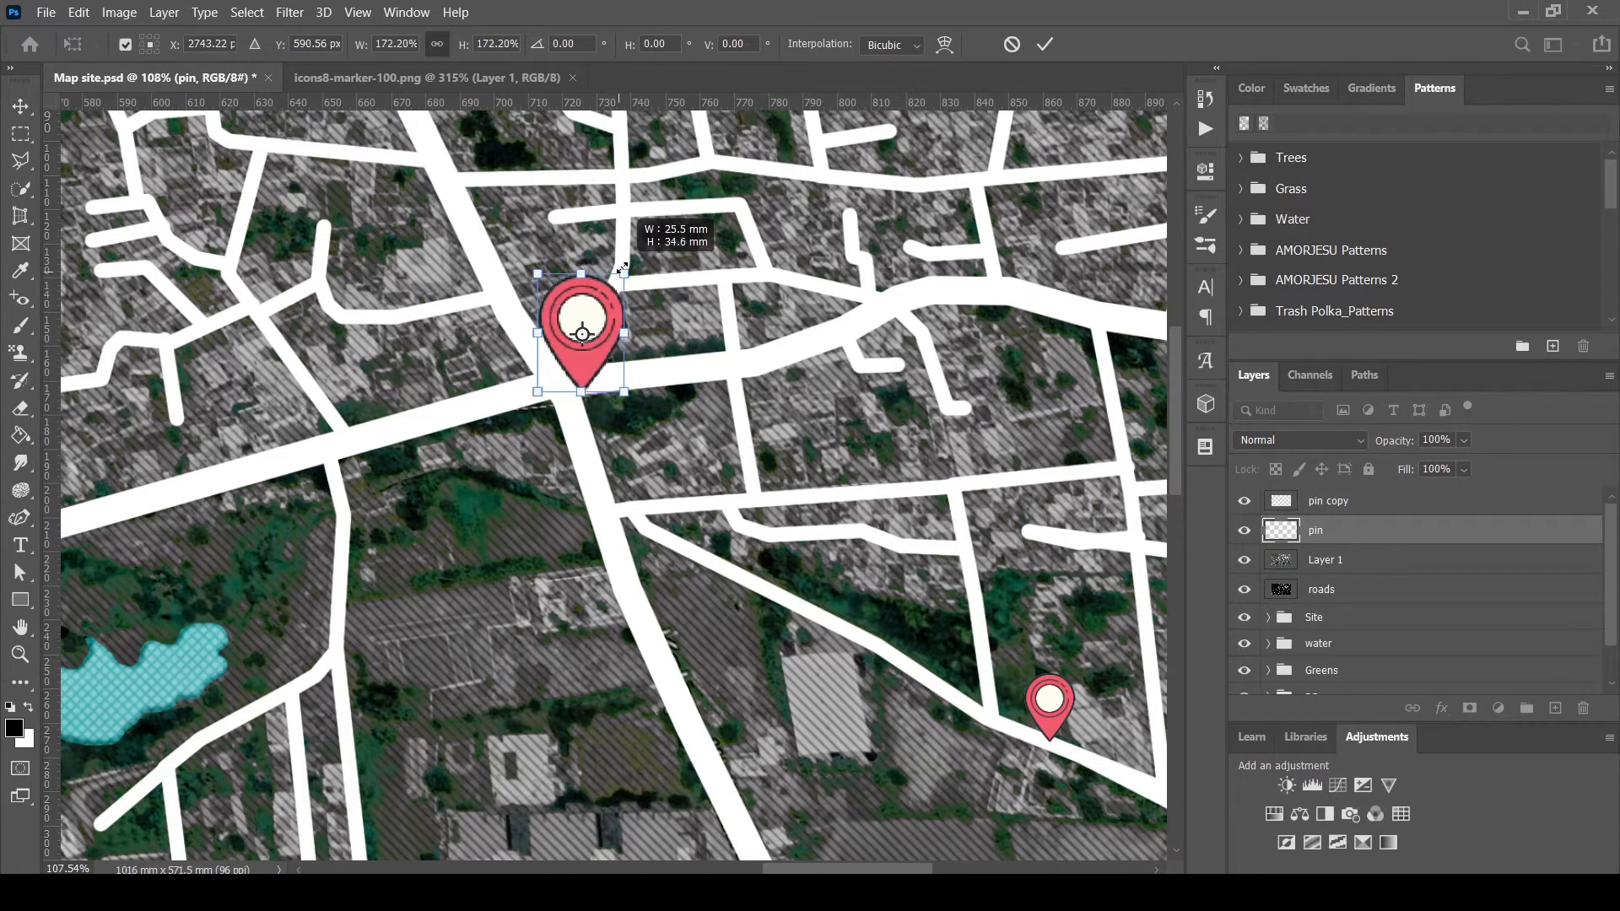
click(19, 546)
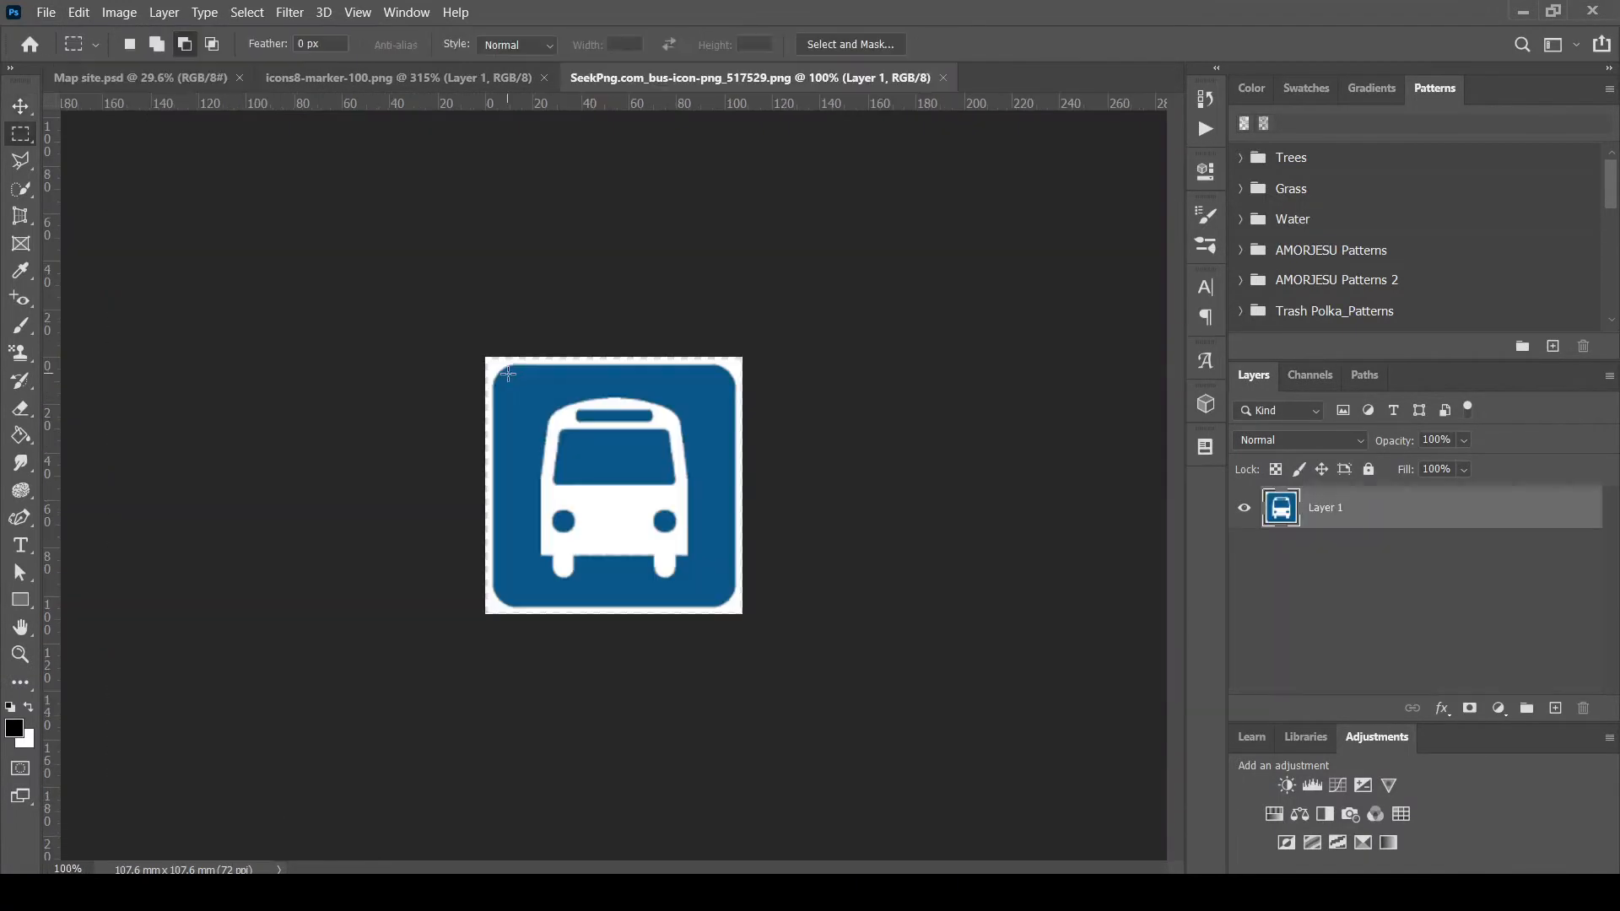
Select the bus graphic, scatter bus icons along the main roads, and group them
drag(506, 372, 718, 599)
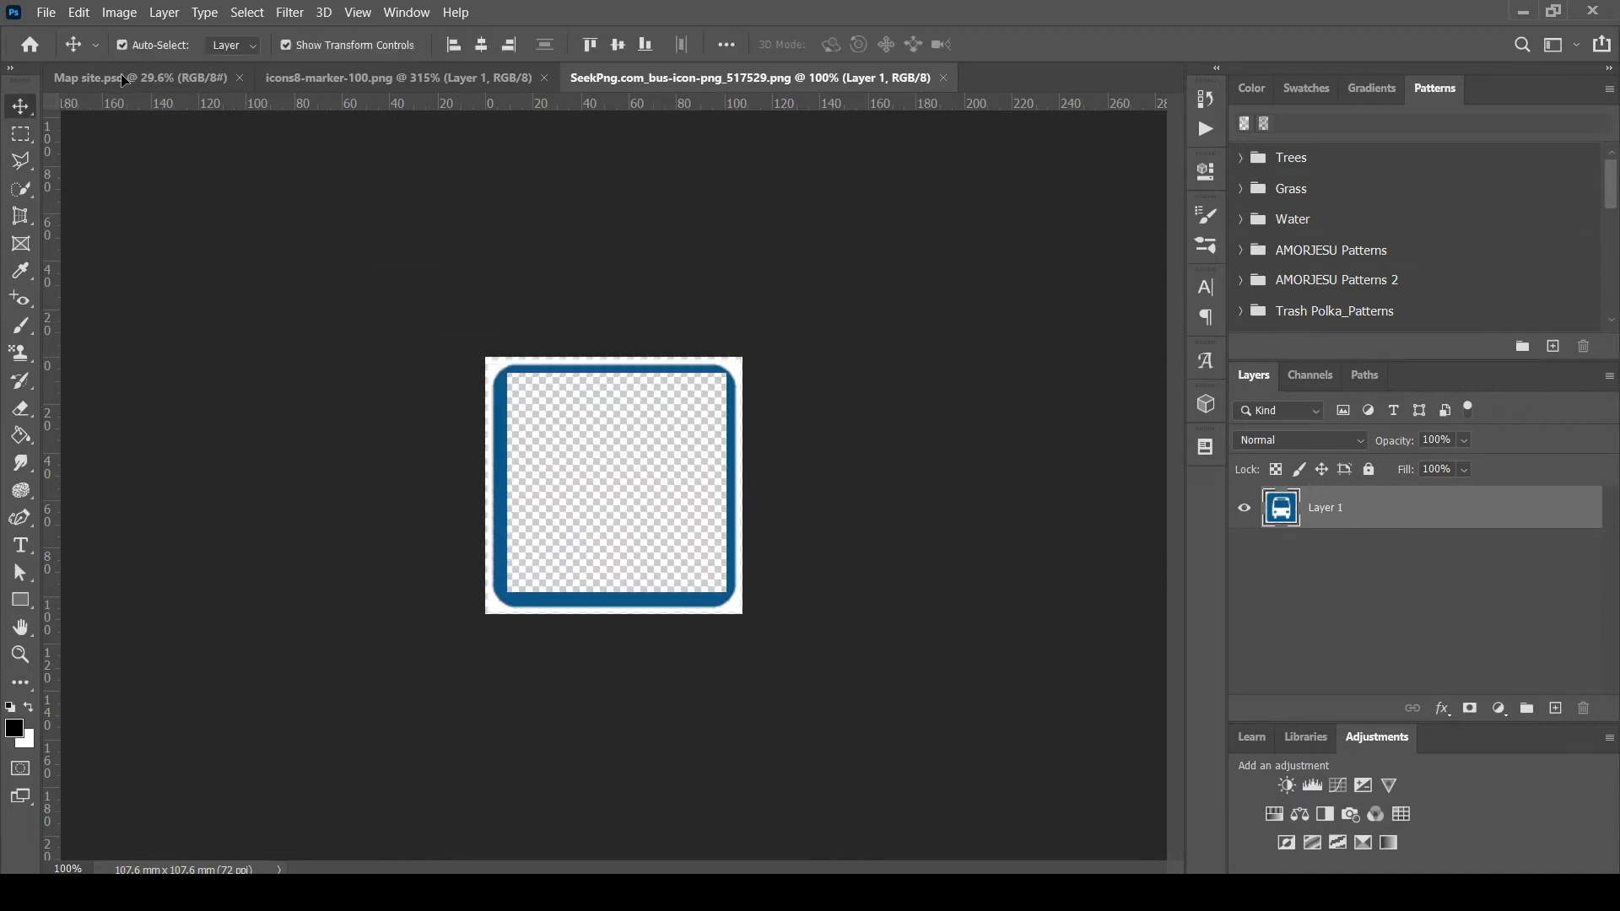
click(93, 77)
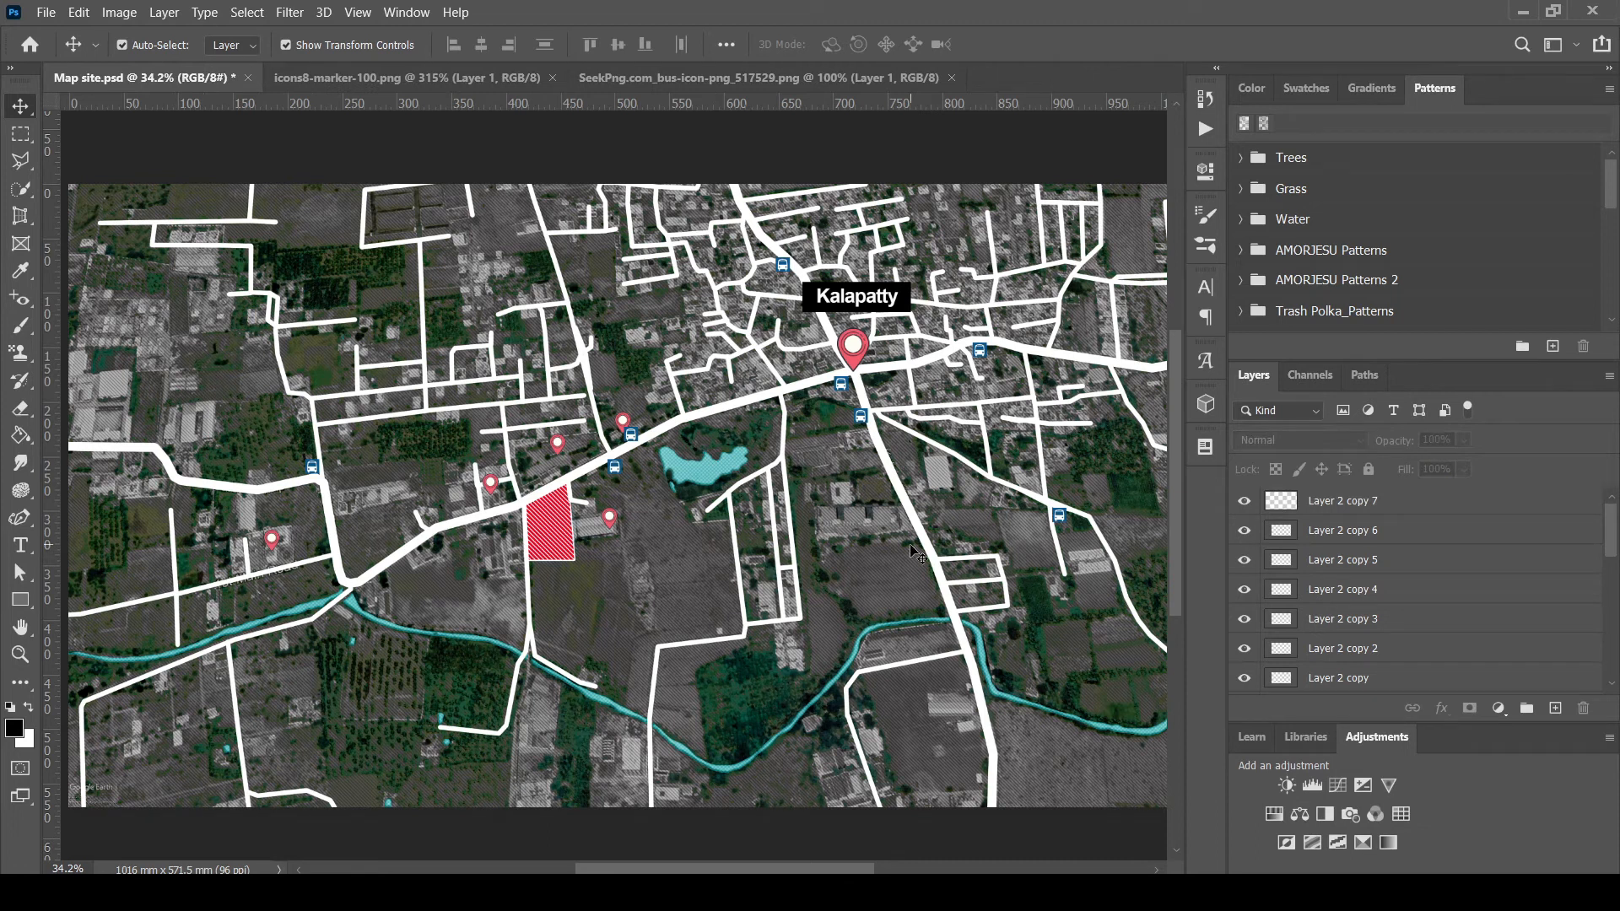
key(ctrl+s)
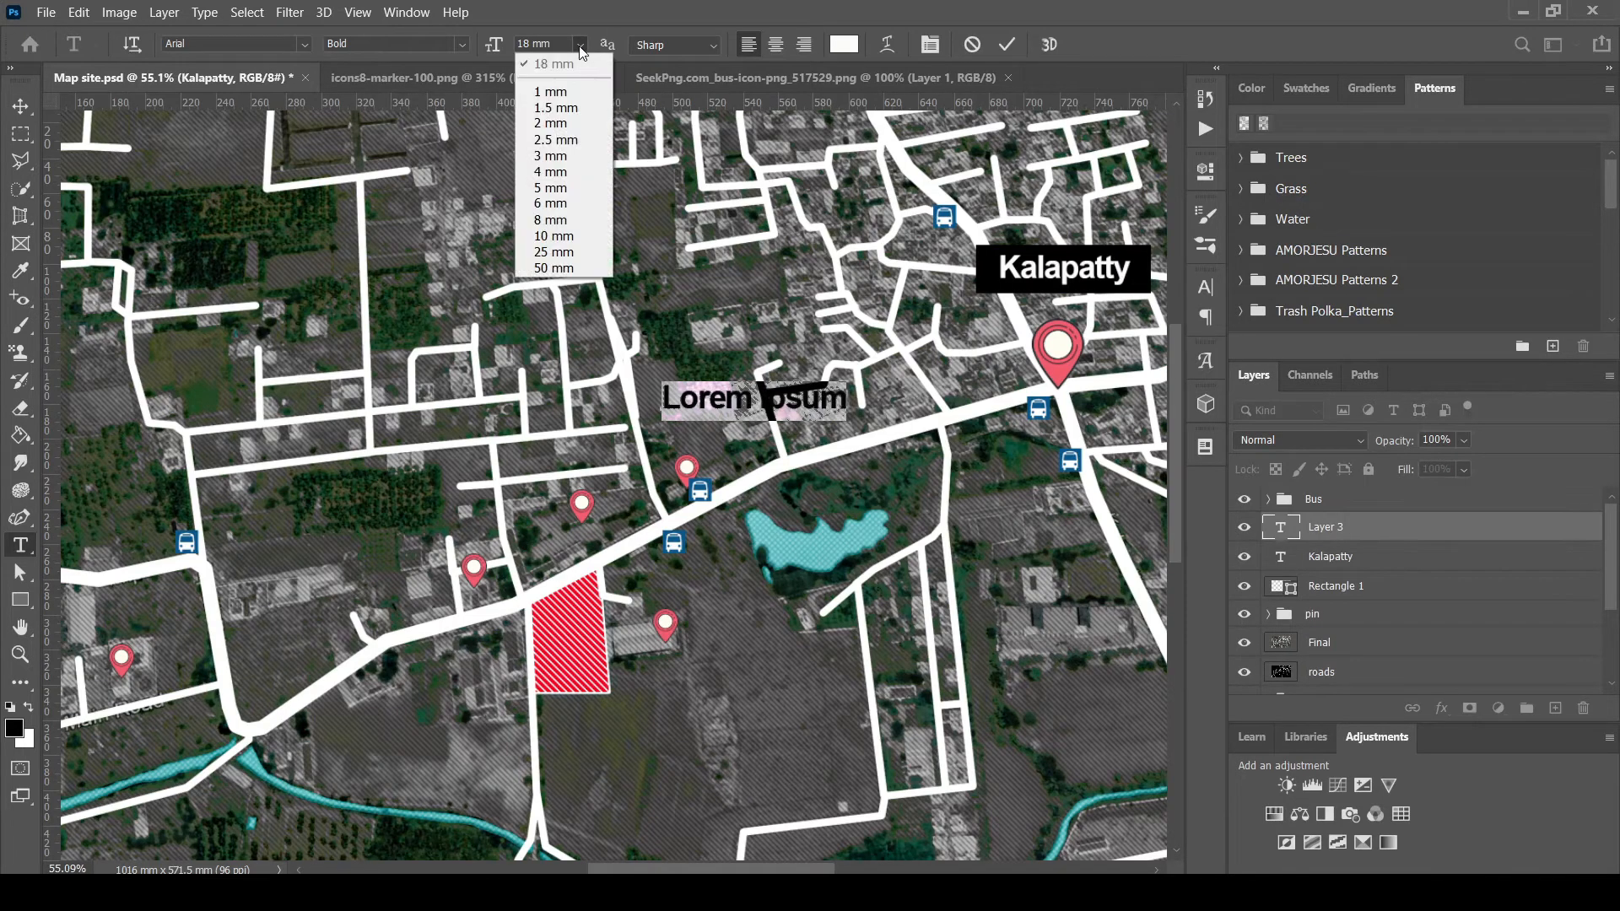
Add a 10 mm white label 'Kpty. Panchayat Office' beside a pin
click(551, 235)
text(Kpt. Panchayat Office)
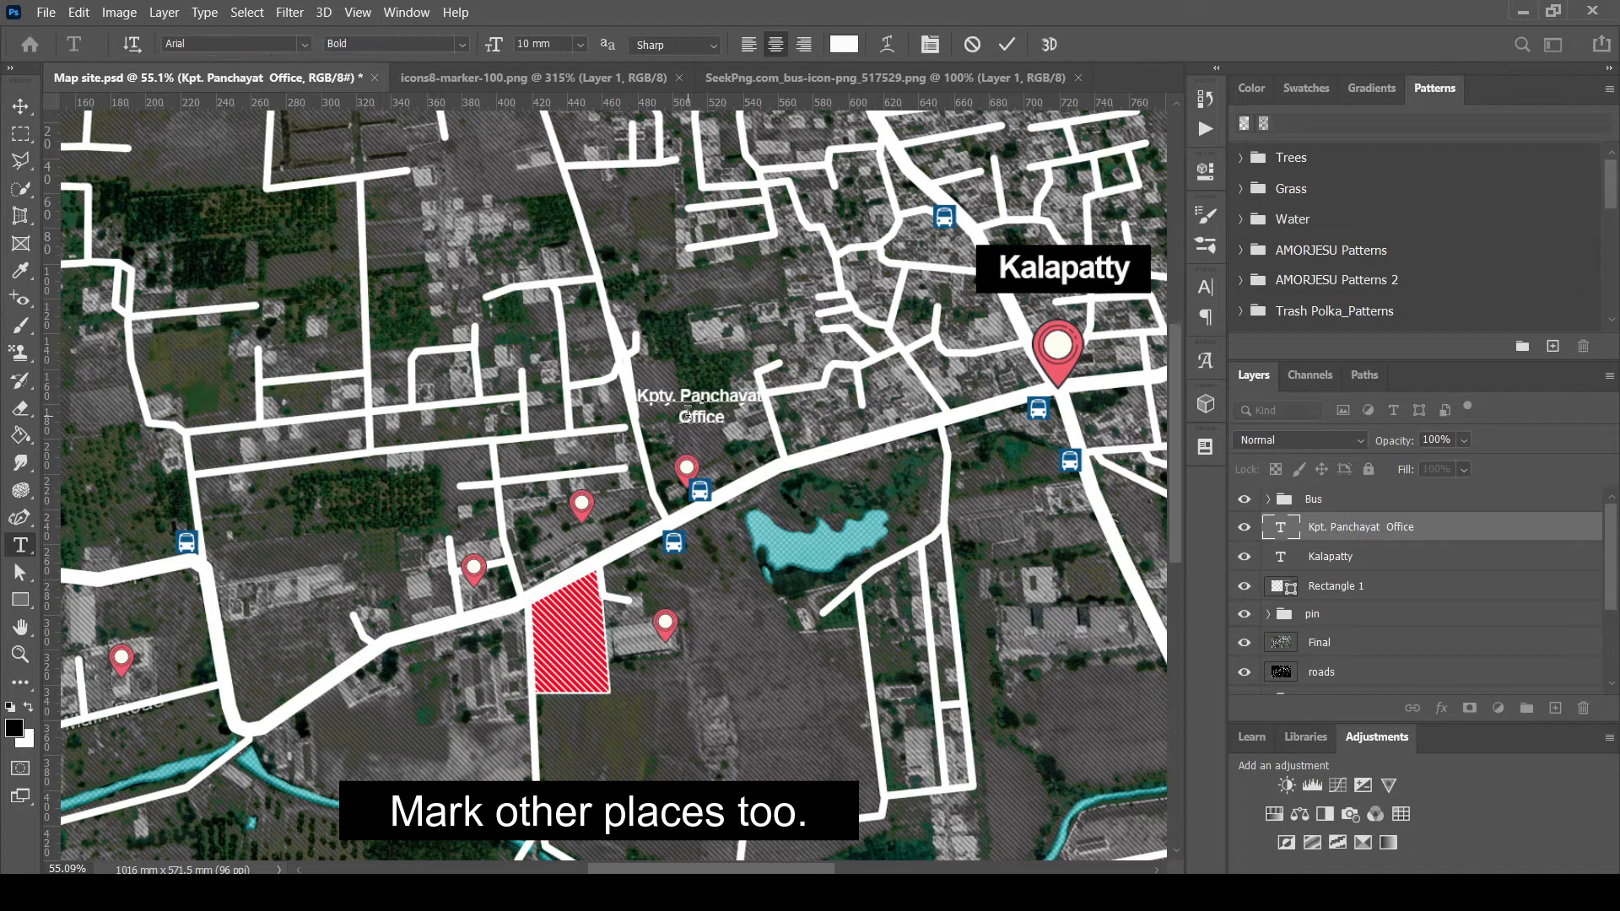
click(19, 599)
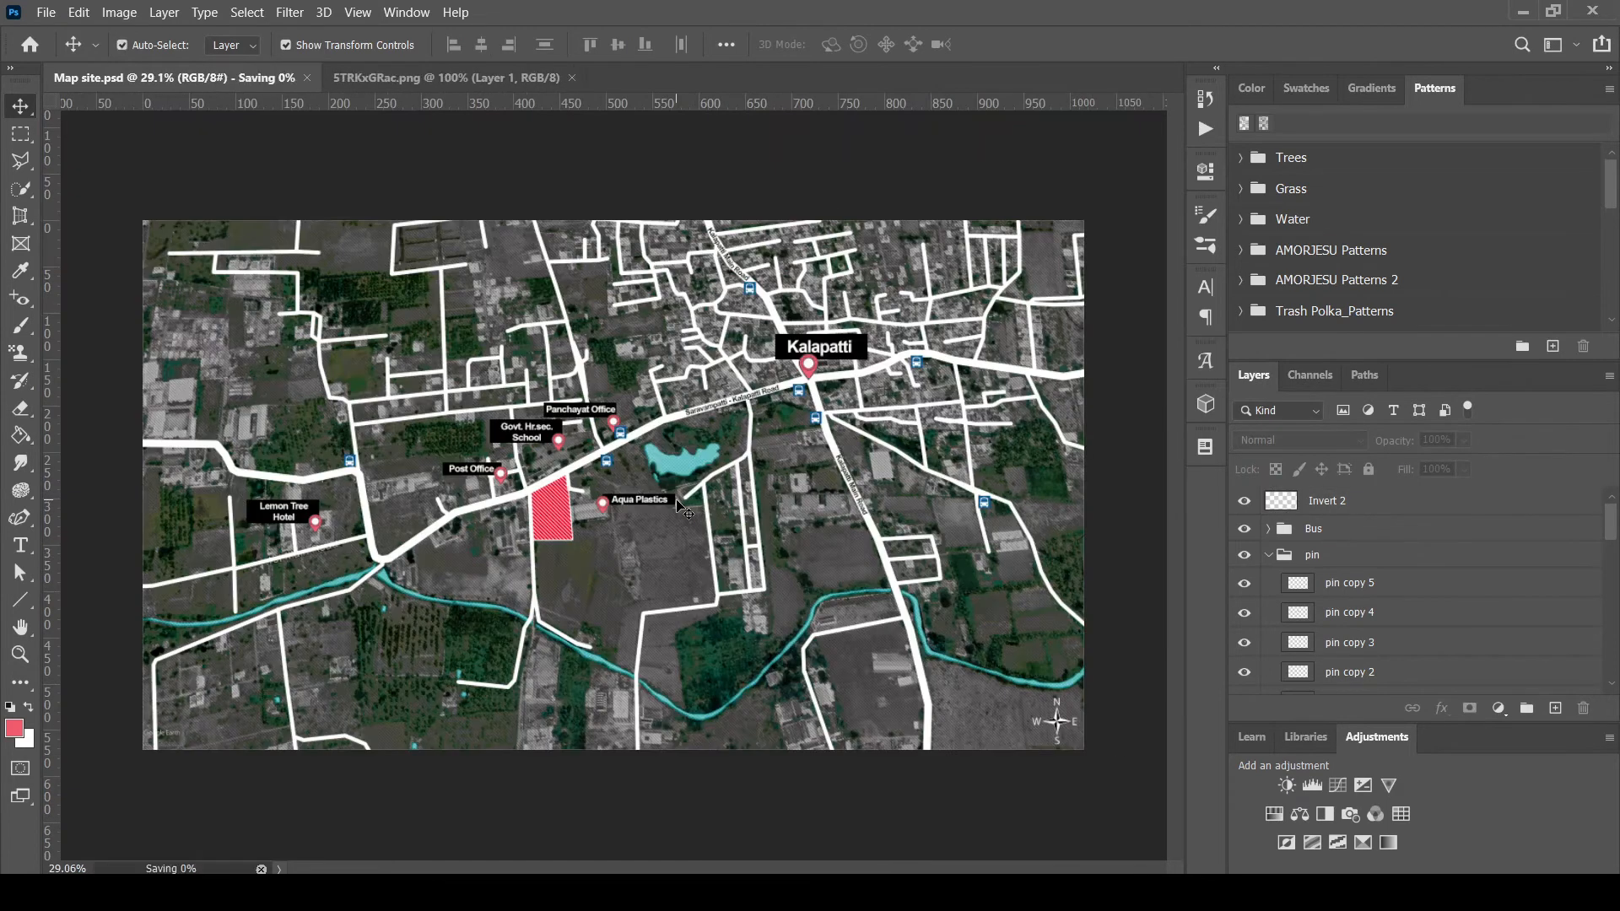
Rename the north arrow layer to 'North Point'
double_click(1326, 500)
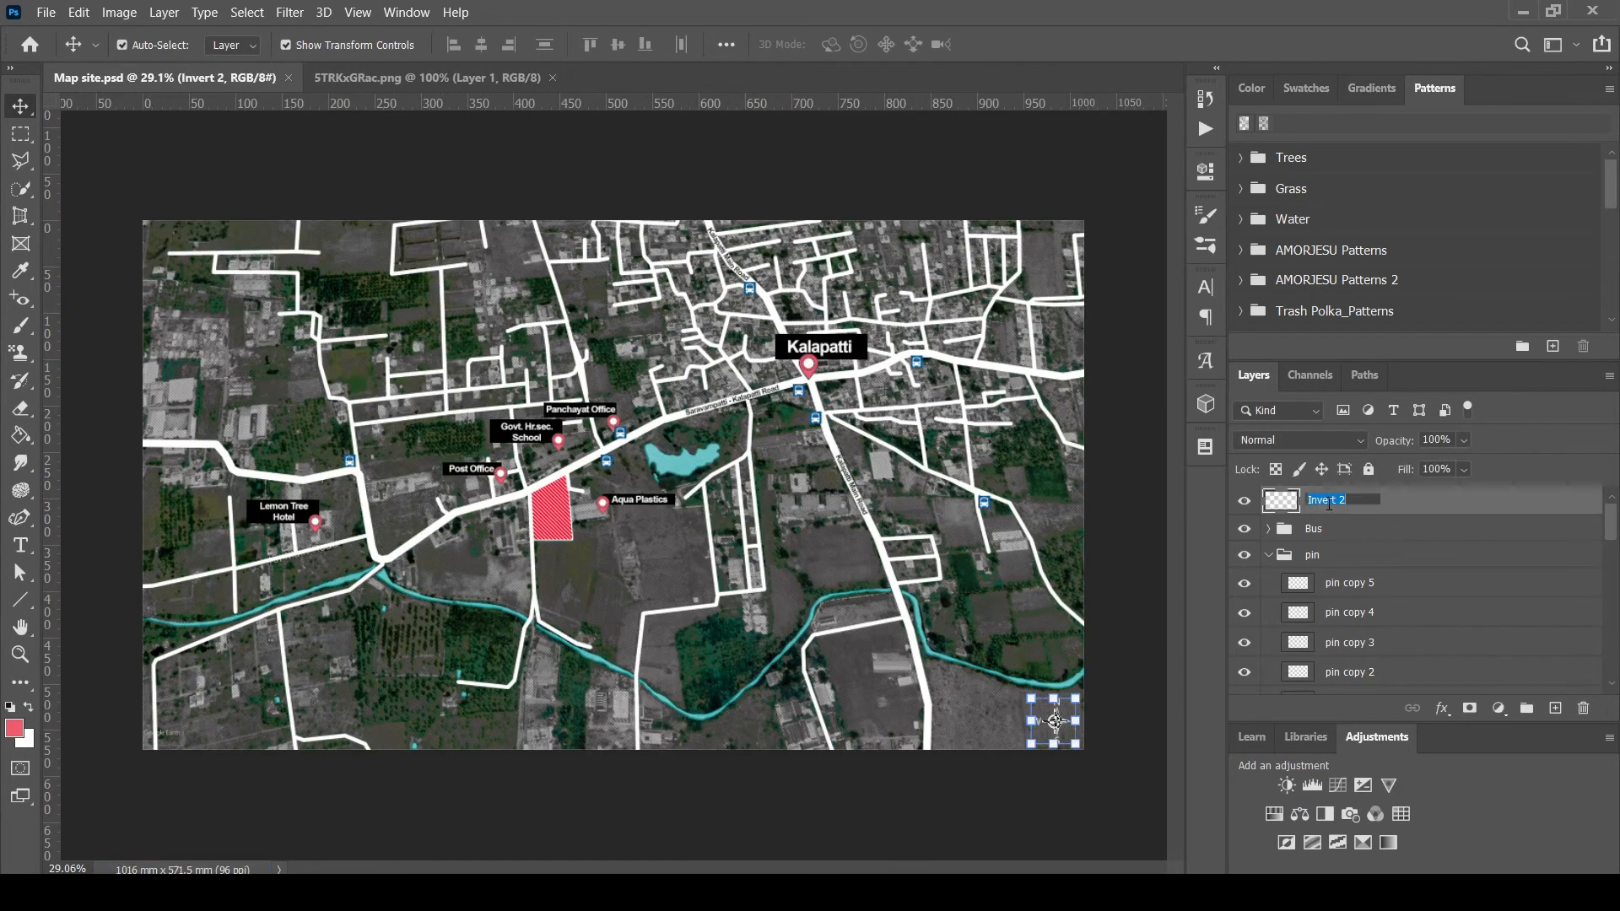
text(North Point)
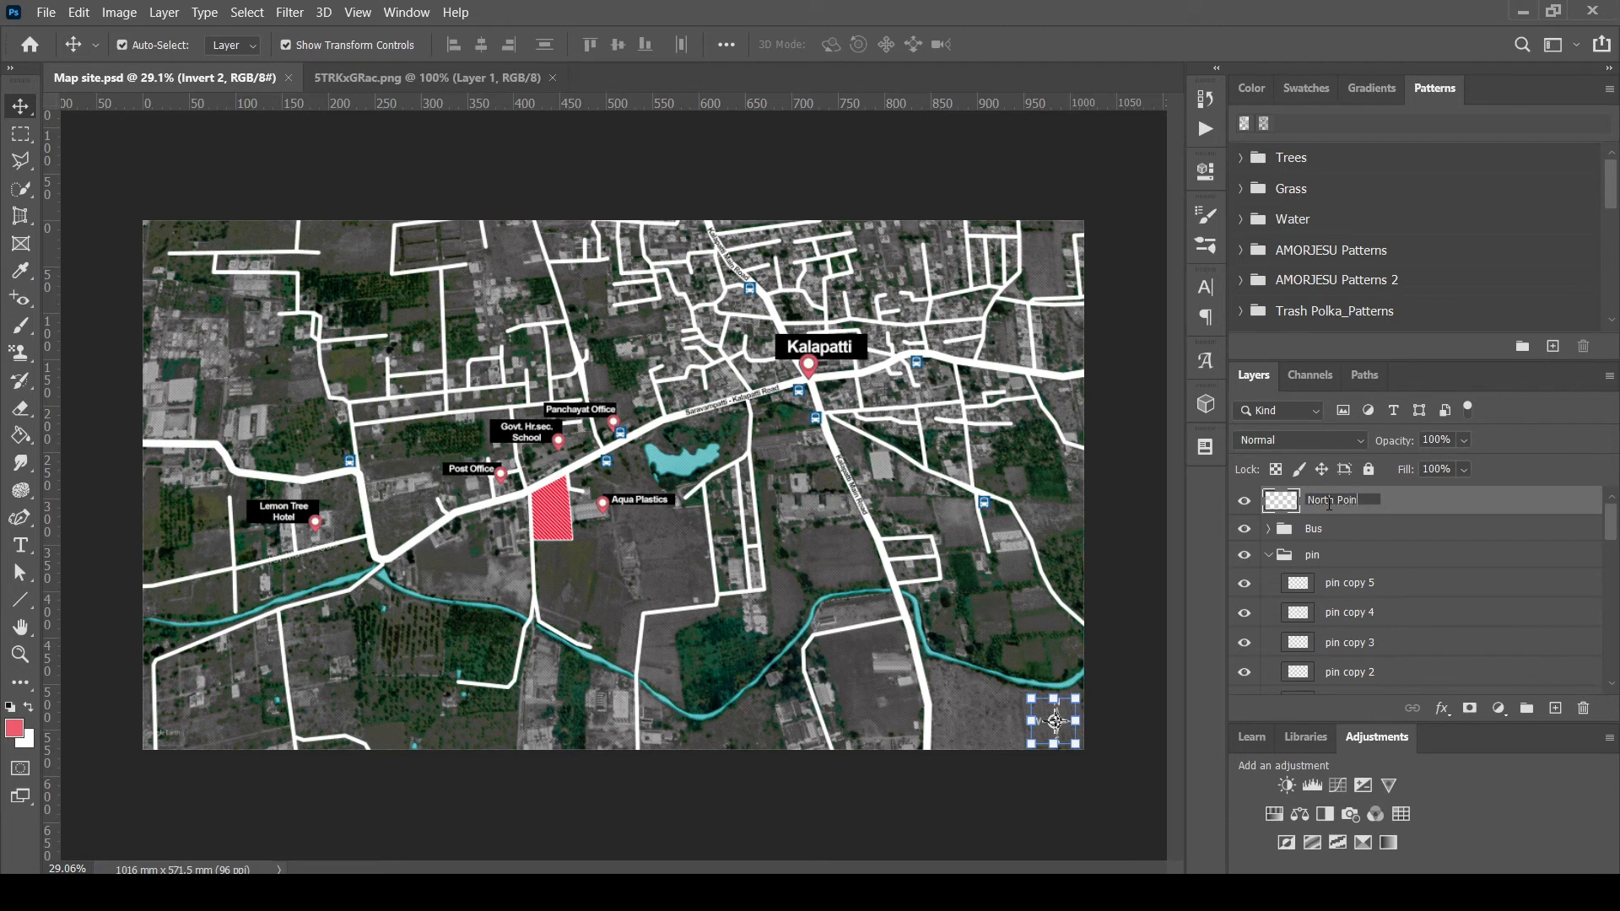